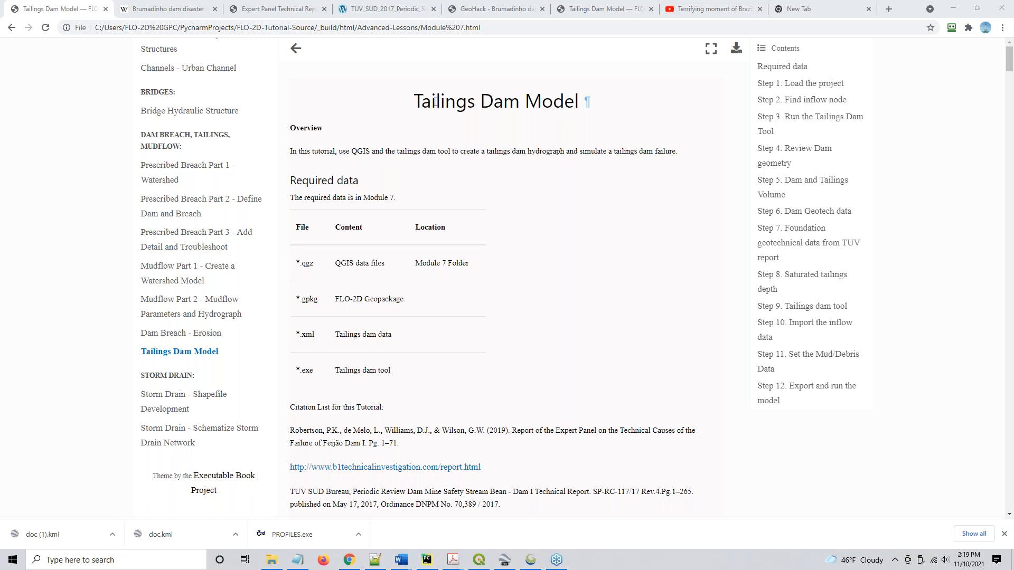
pyautogui.moveTo(383, 109)
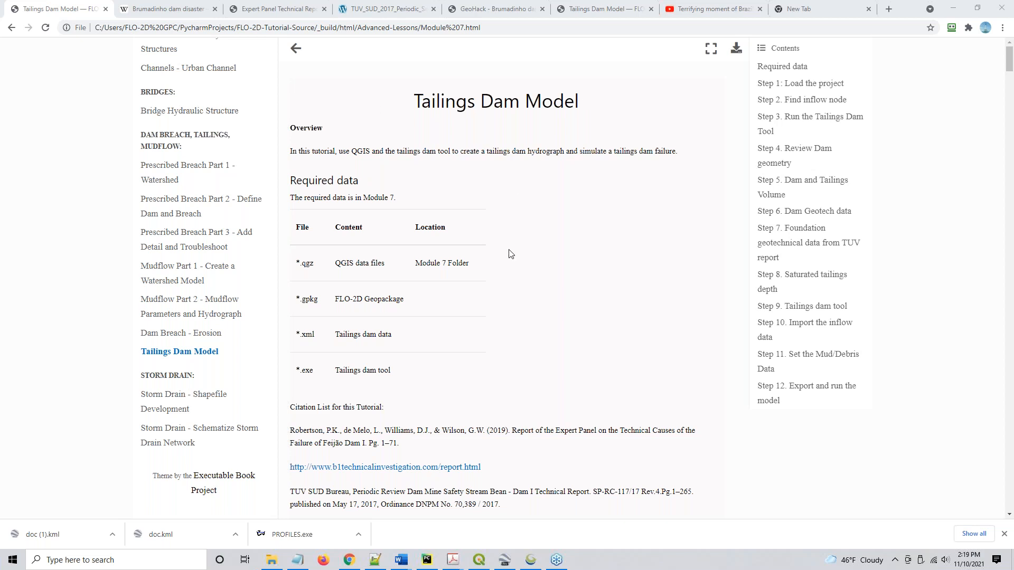
pyautogui.moveTo(457, 159)
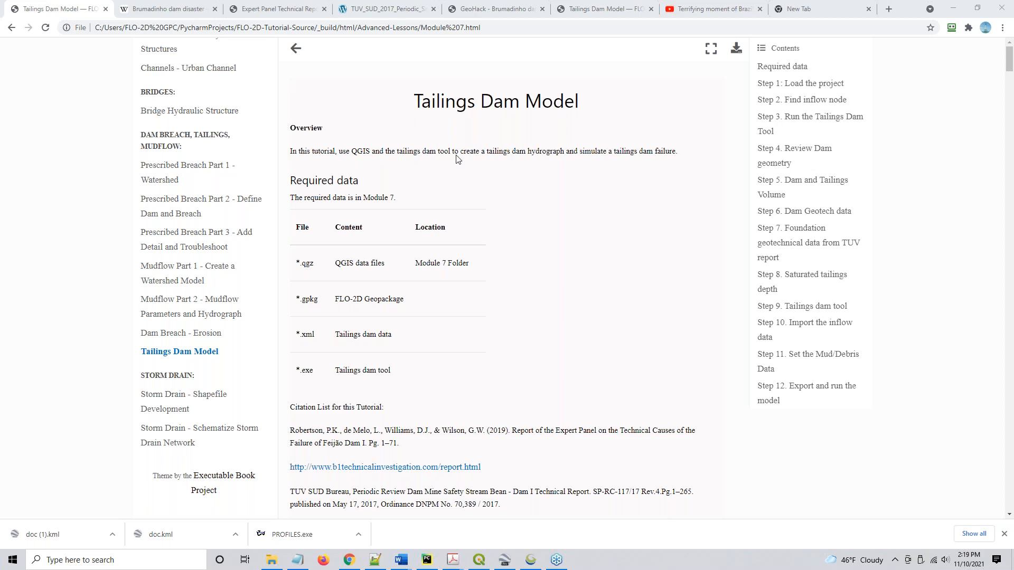
pyautogui.moveTo(409, 136)
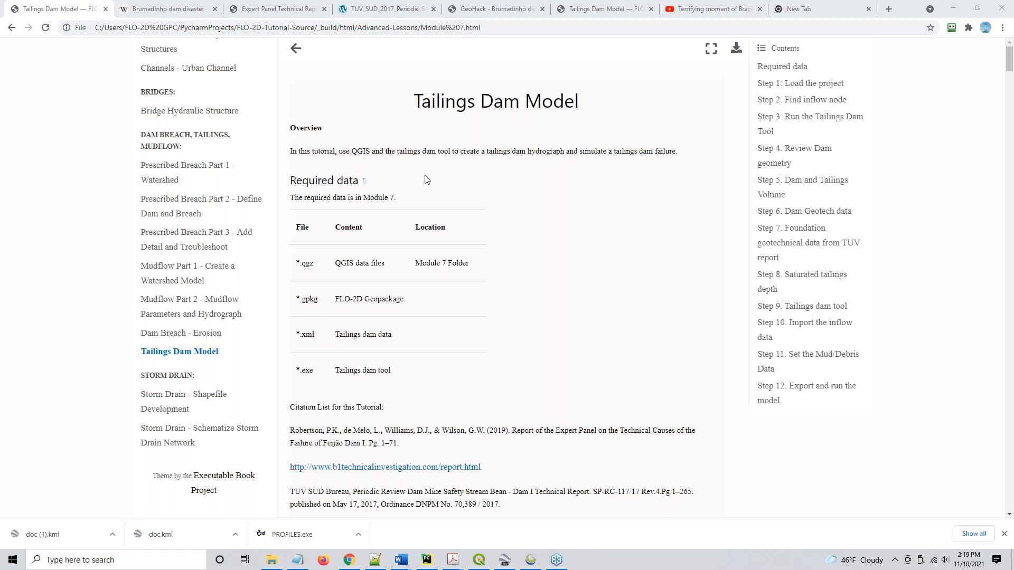
pyautogui.moveTo(481, 316)
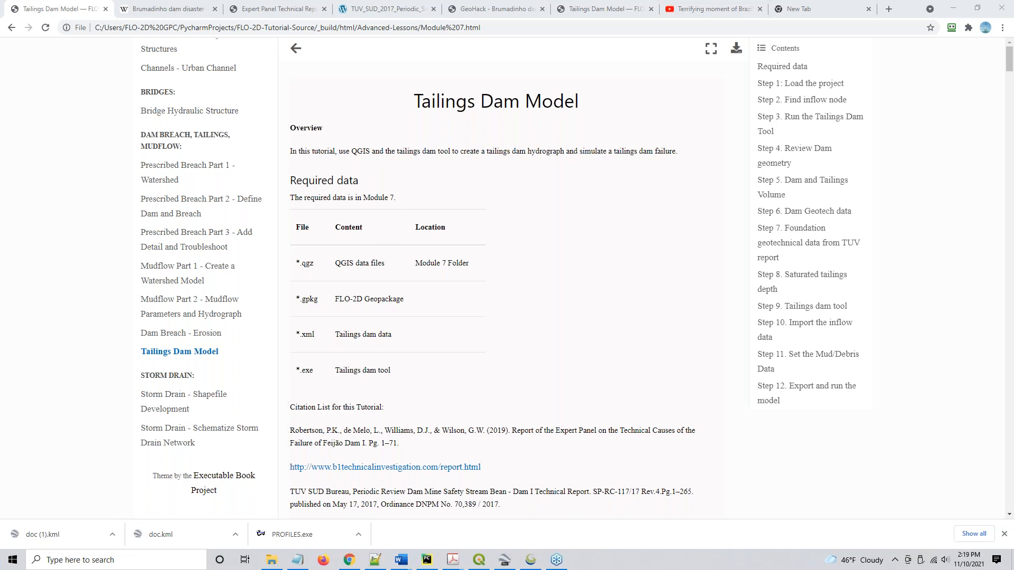
pyautogui.moveTo(108, 354)
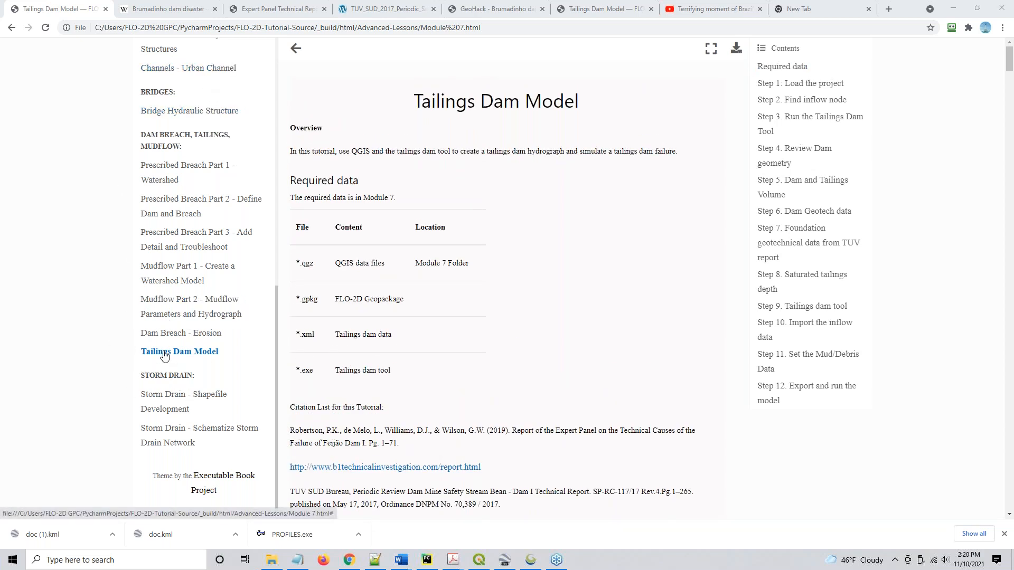
pyautogui.moveTo(64, 363)
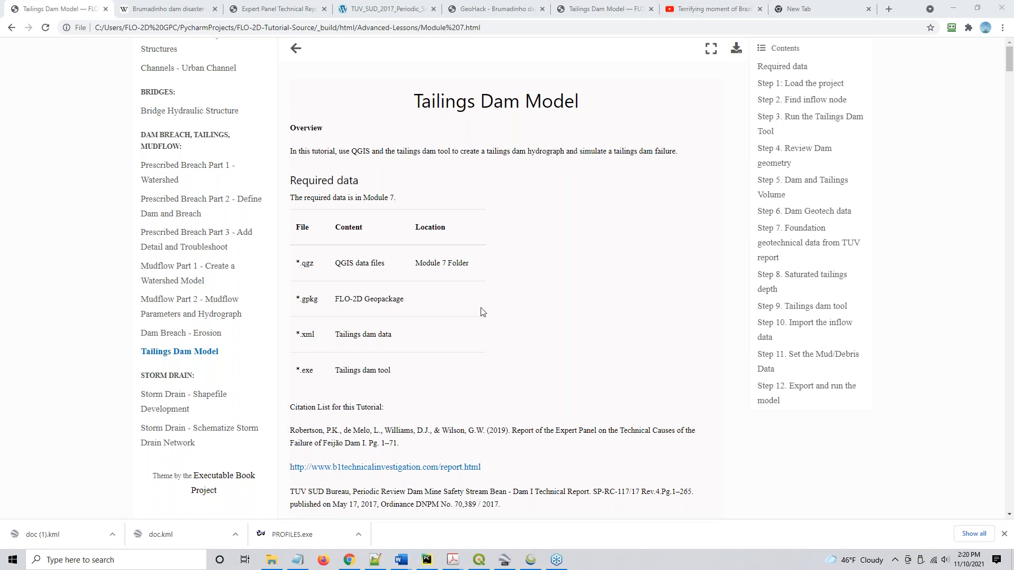
pyautogui.moveTo(465, 243)
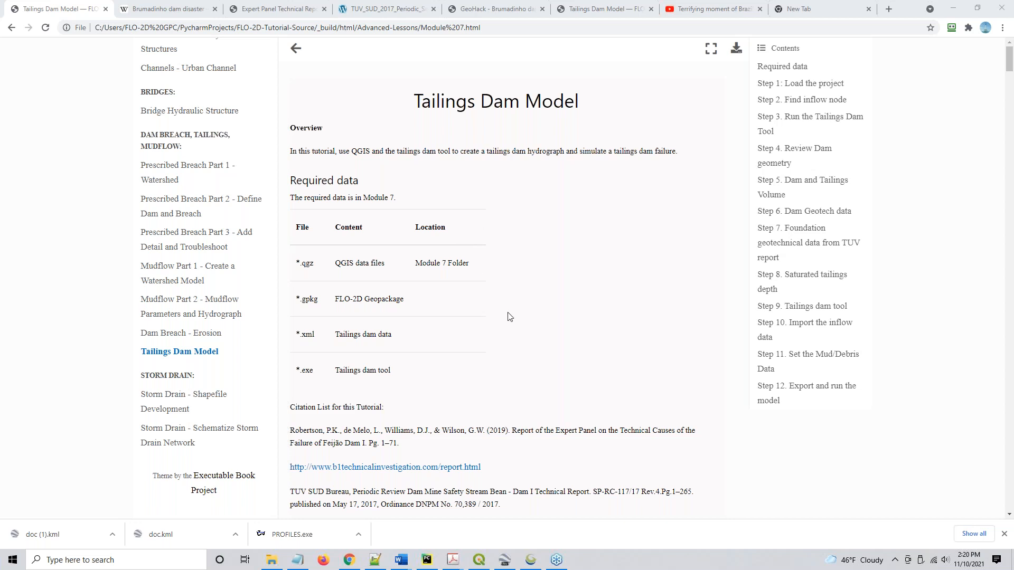
pyautogui.moveTo(63, 341)
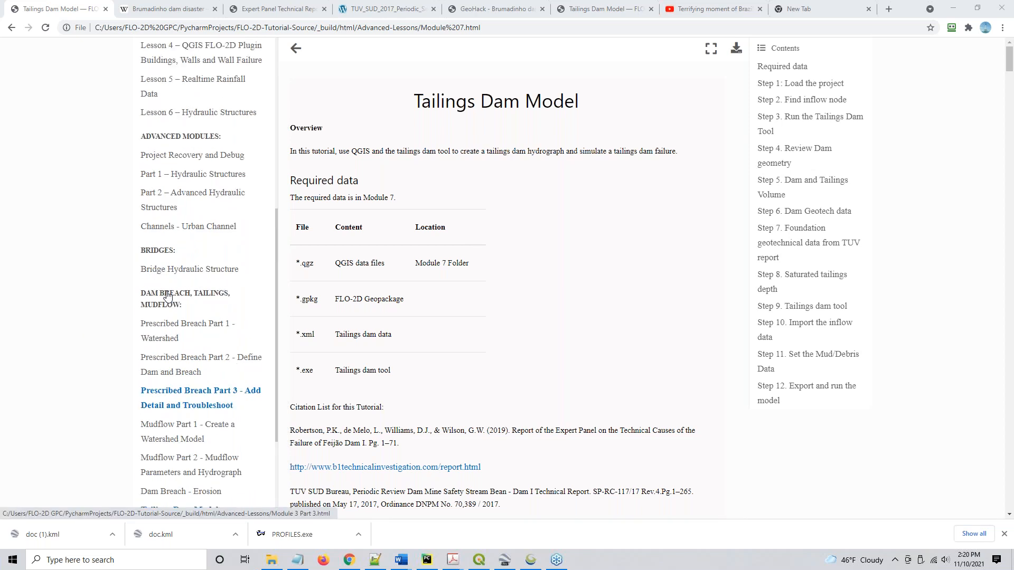
# - Switch to the Brumadinho dam disaster article and select its January 25, 2019 date
pyautogui.scroll(-3)
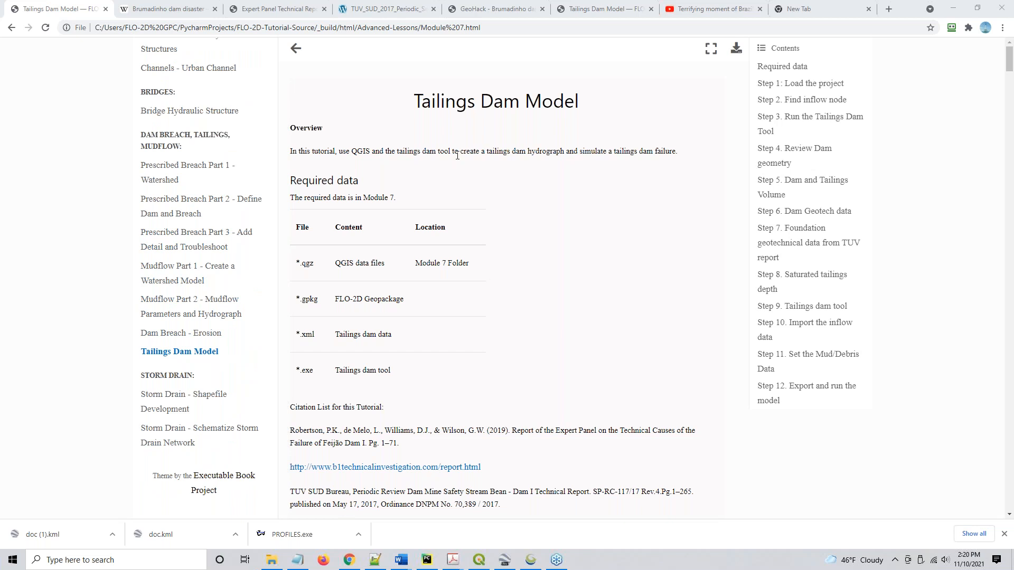
pyautogui.moveTo(467, 258)
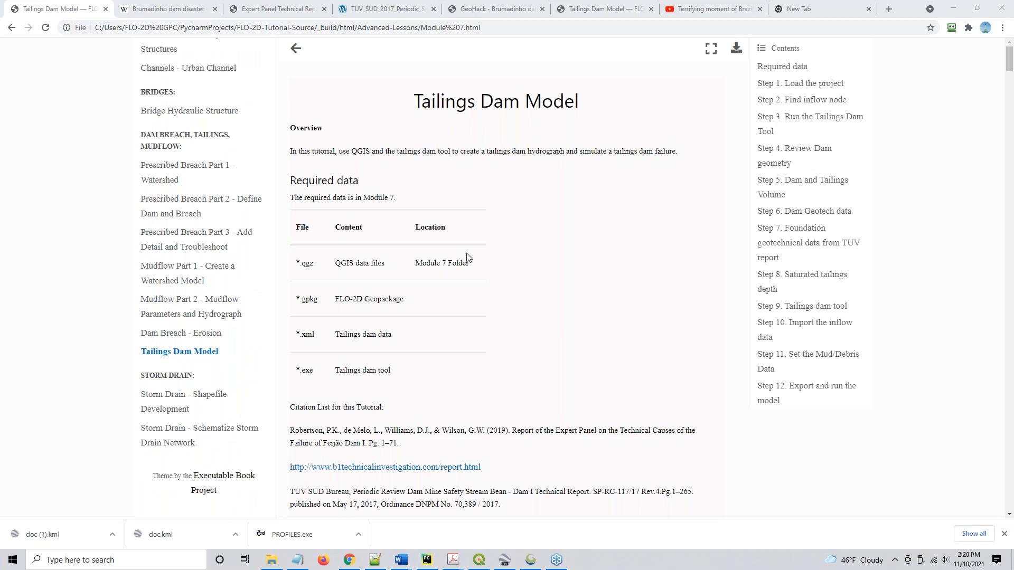
pyautogui.moveTo(445, 400)
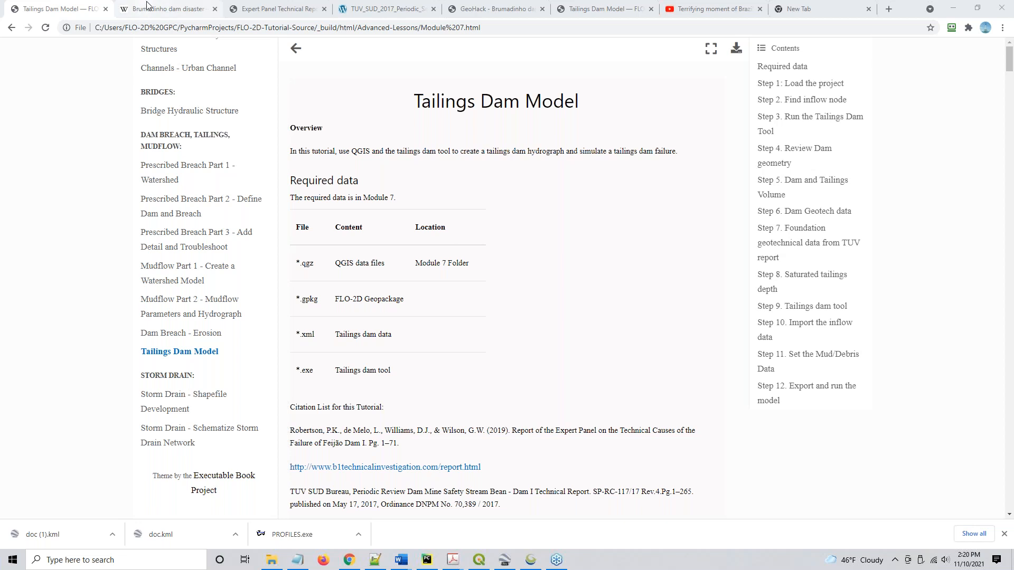
pyautogui.click(165, 9)
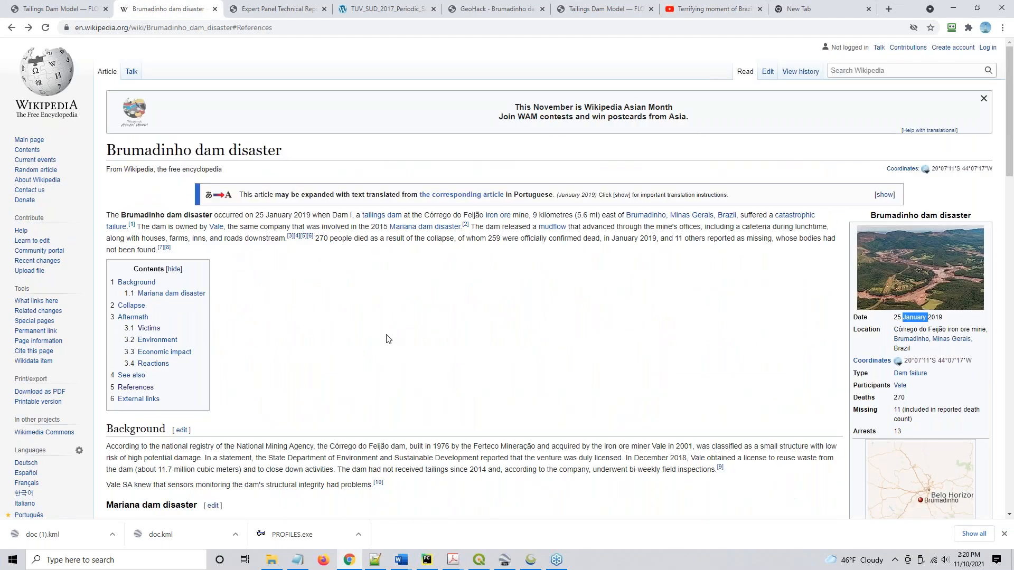
pyautogui.moveTo(542, 324)
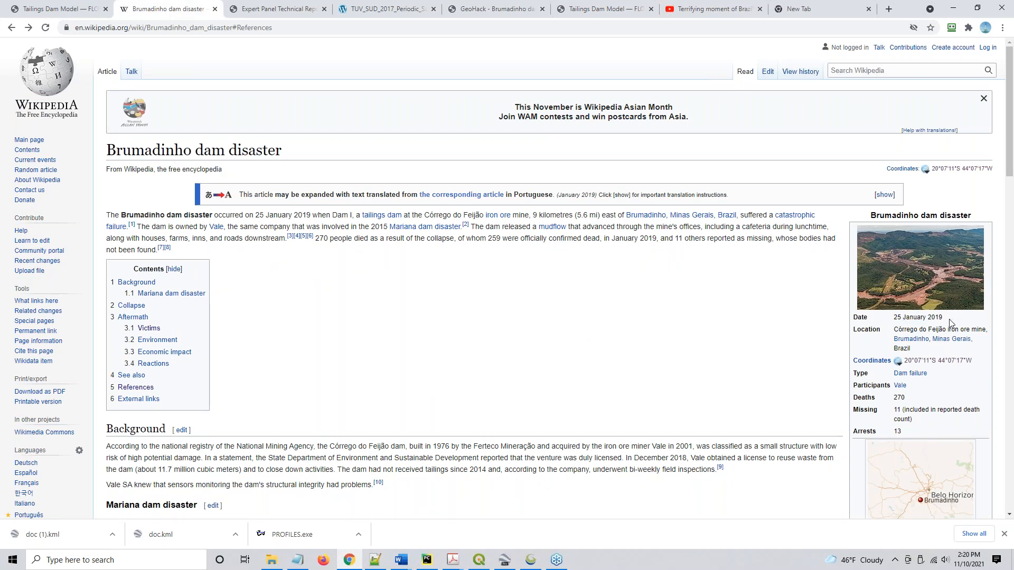
pyautogui.doubleClick(917, 317)
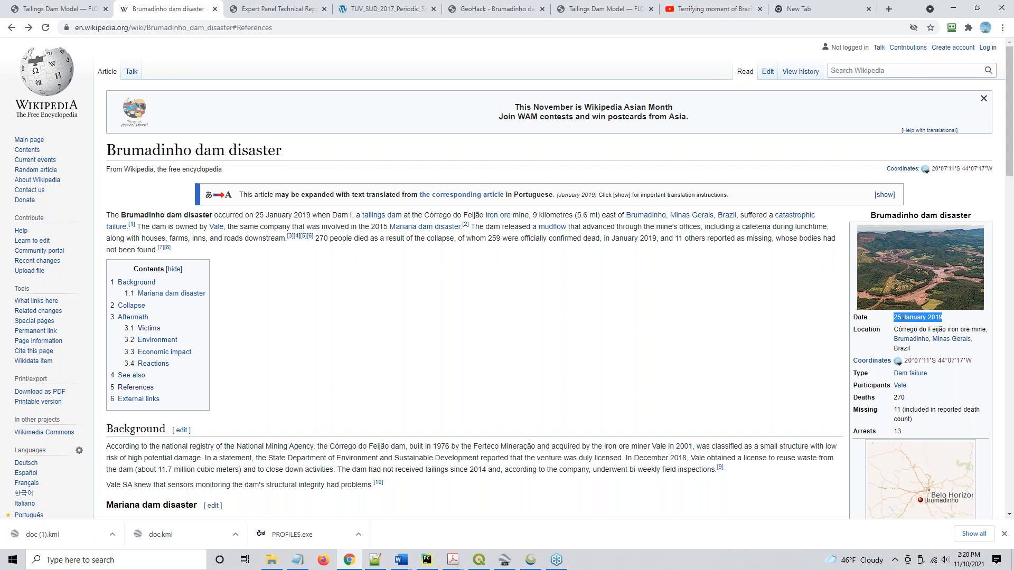
pyautogui.moveTo(672, 358)
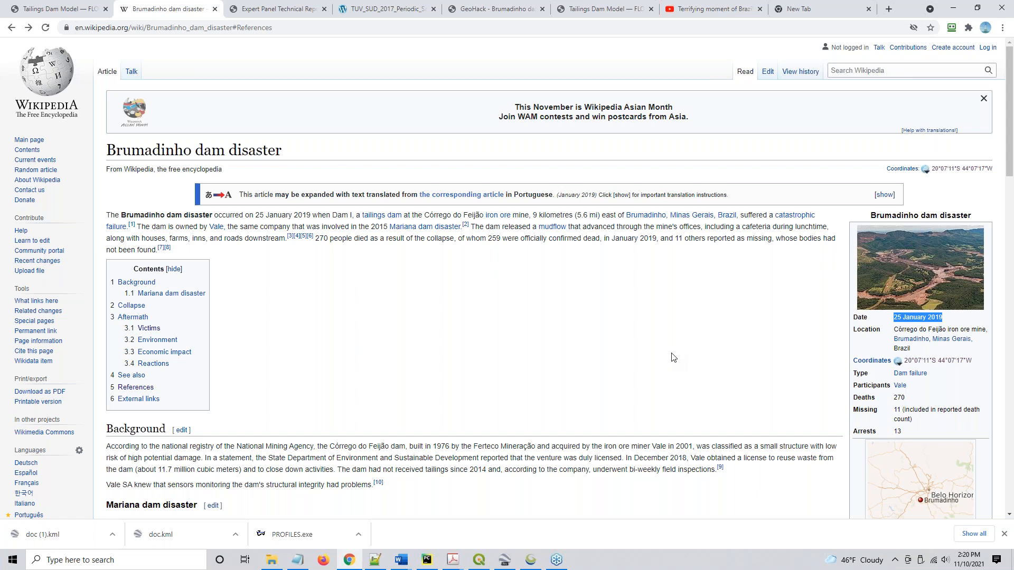
pyautogui.moveTo(904, 363)
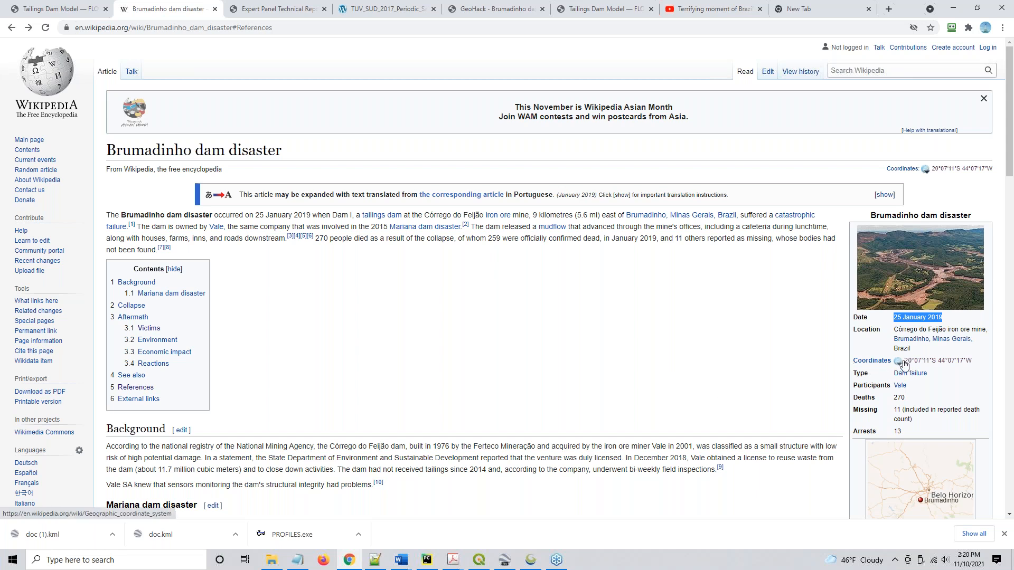
pyautogui.moveTo(899, 360)
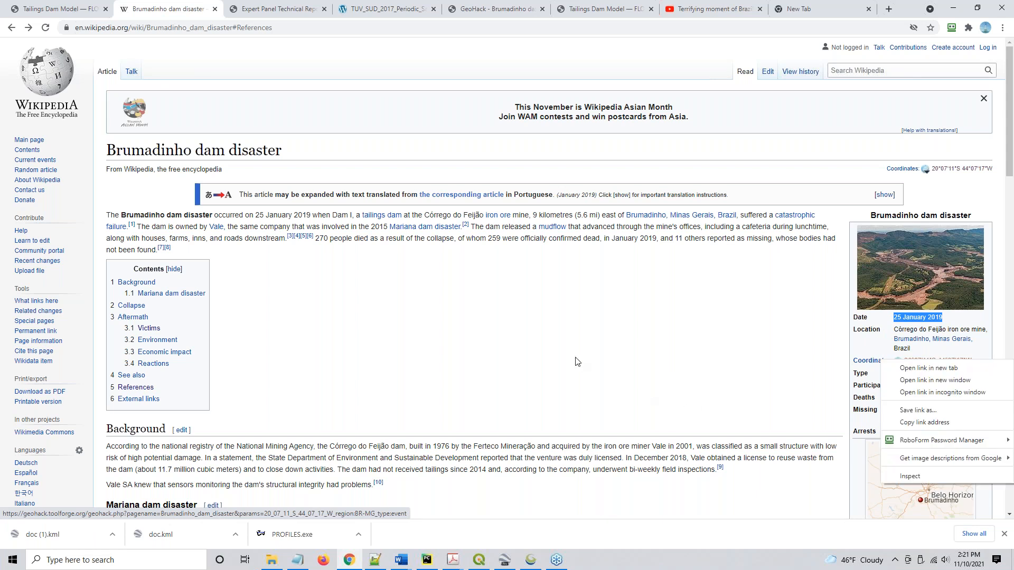
pyautogui.moveTo(493, 5)
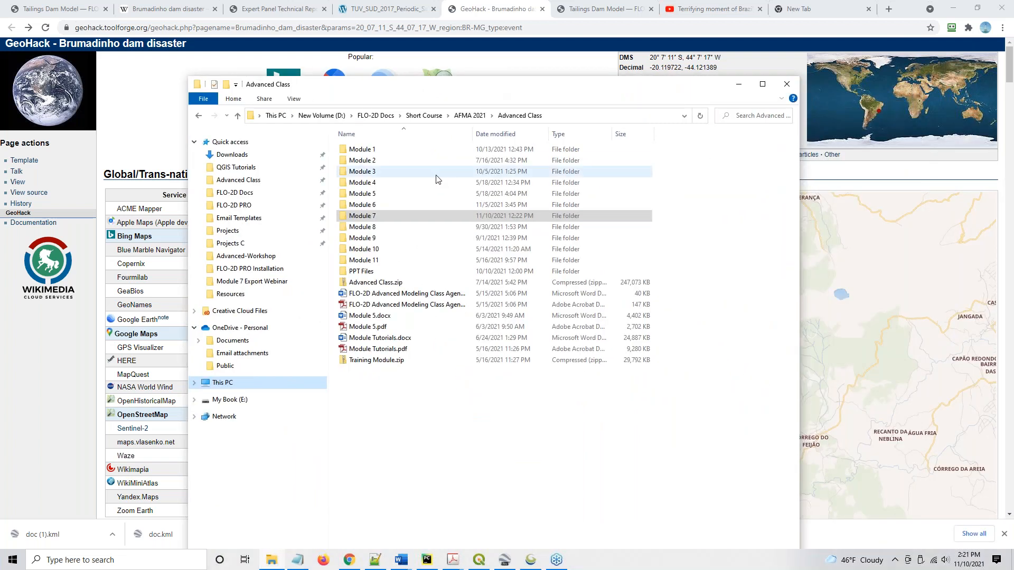
# - Open the Module 7 folder and then its Resources folder containing DamBreach.kml
pyautogui.click(362, 215)
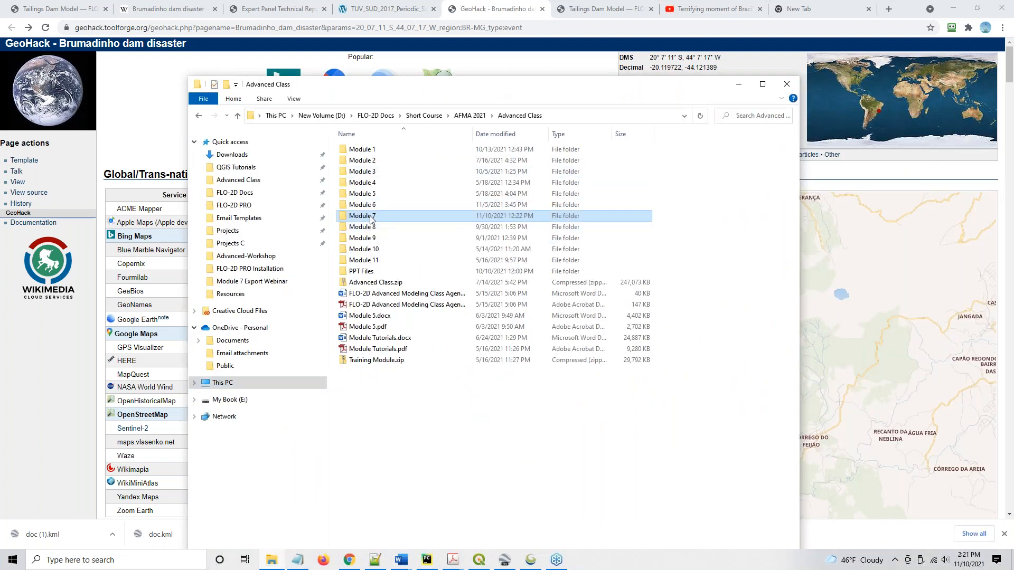
pyautogui.doubleClick(363, 216)
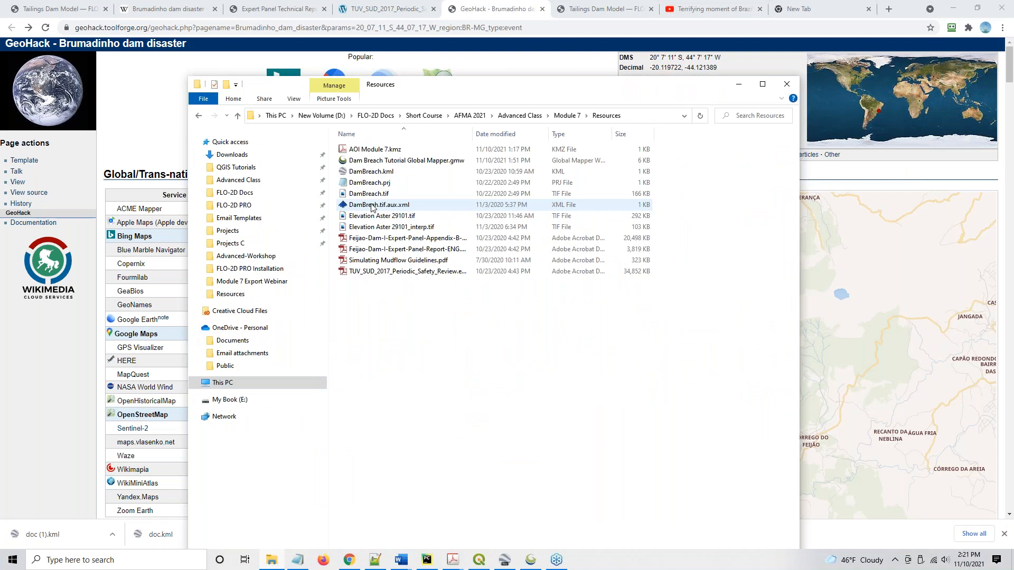
pyautogui.click(370, 172)
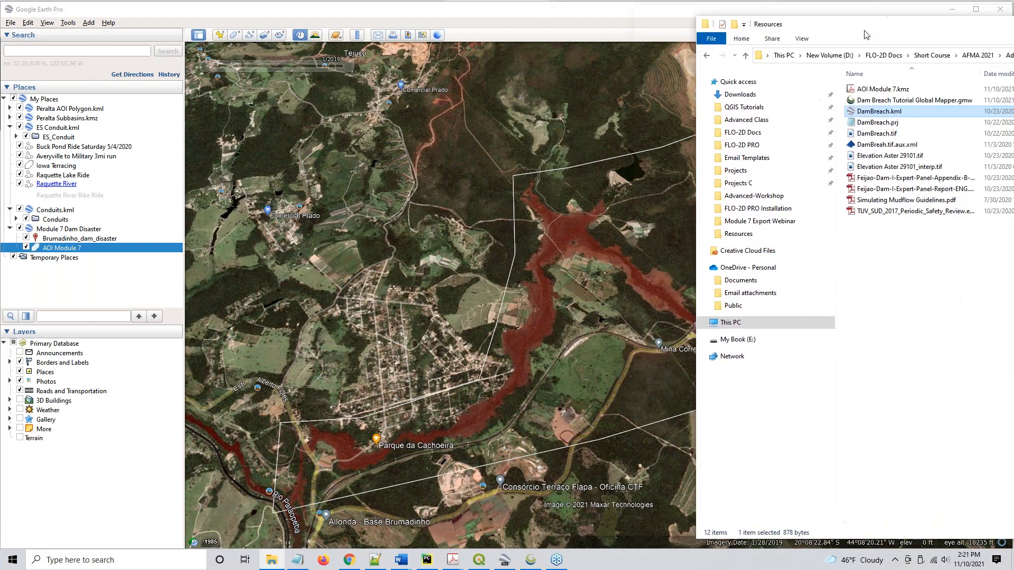
# - Drag the File Explorer window aside to uncover the Google Earth Pro map
pyautogui.moveTo(864, 29); pyautogui.dragTo(809, 12)
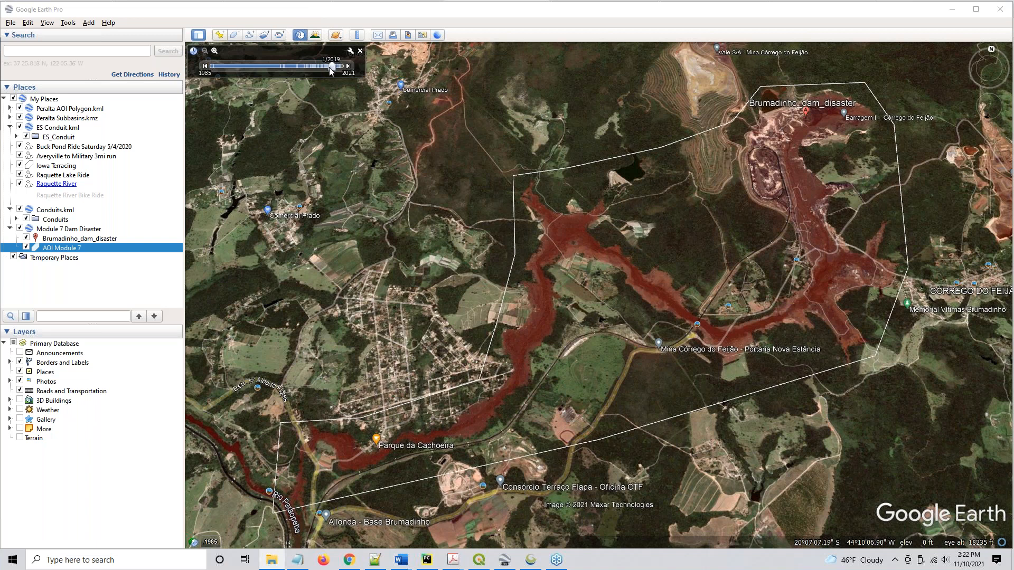
pyautogui.moveTo(400, 205)
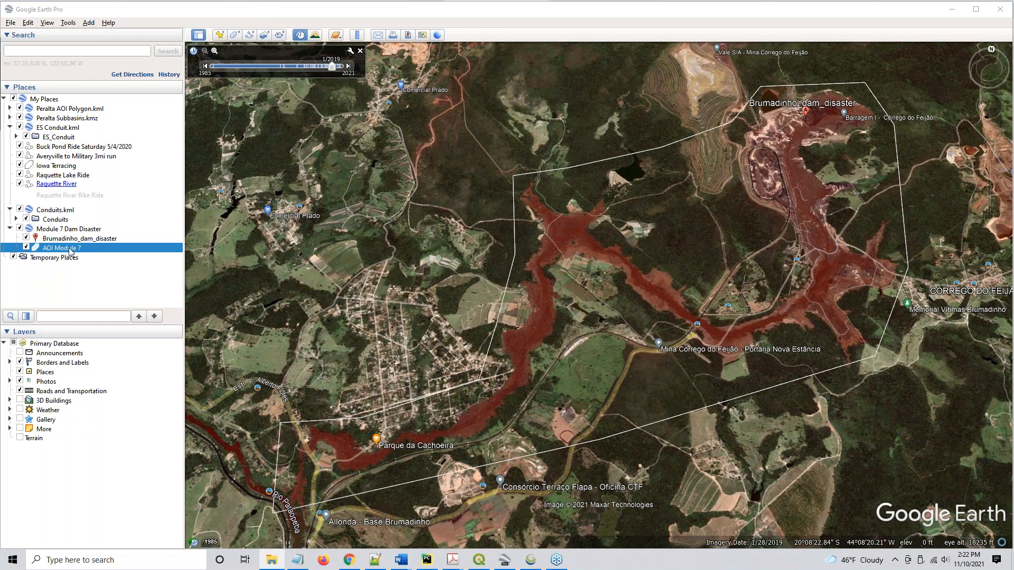
pyautogui.moveTo(74, 255)
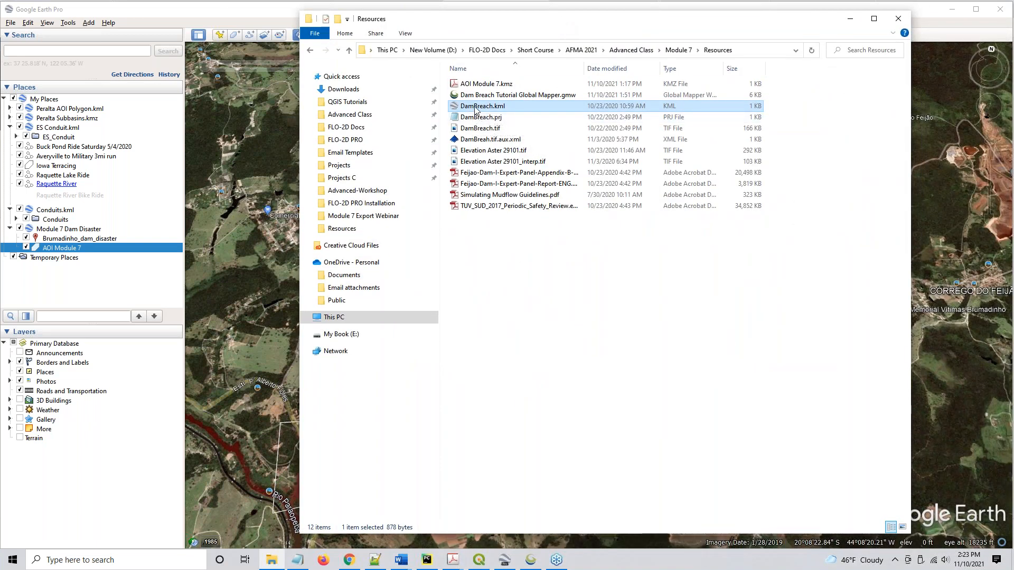
# - Bring up the options menu for DamBreach.kml, then dismiss it
pyautogui.rightClick(481, 106)
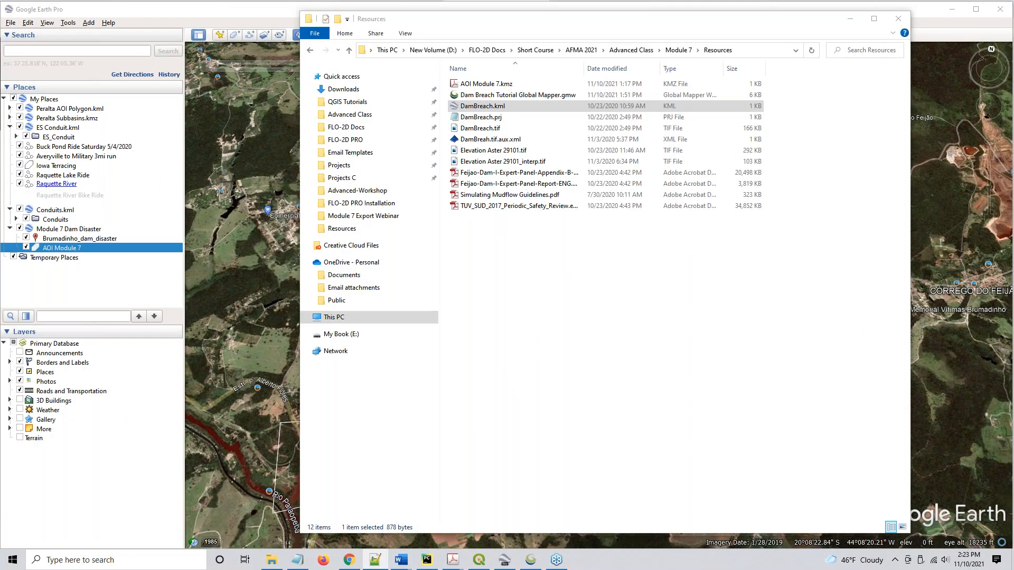
pyautogui.click(486, 83)
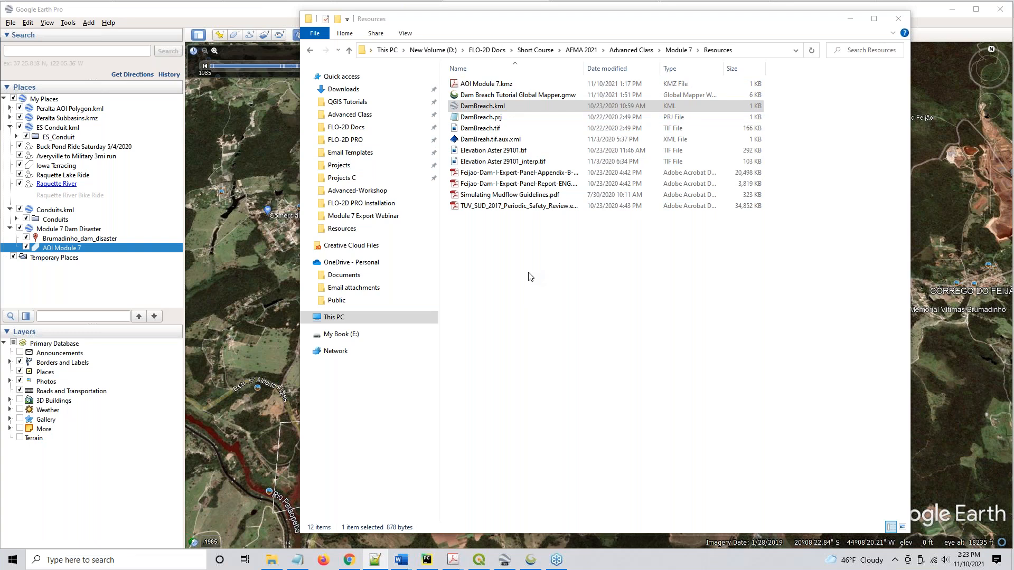
pyautogui.moveTo(532, 560)
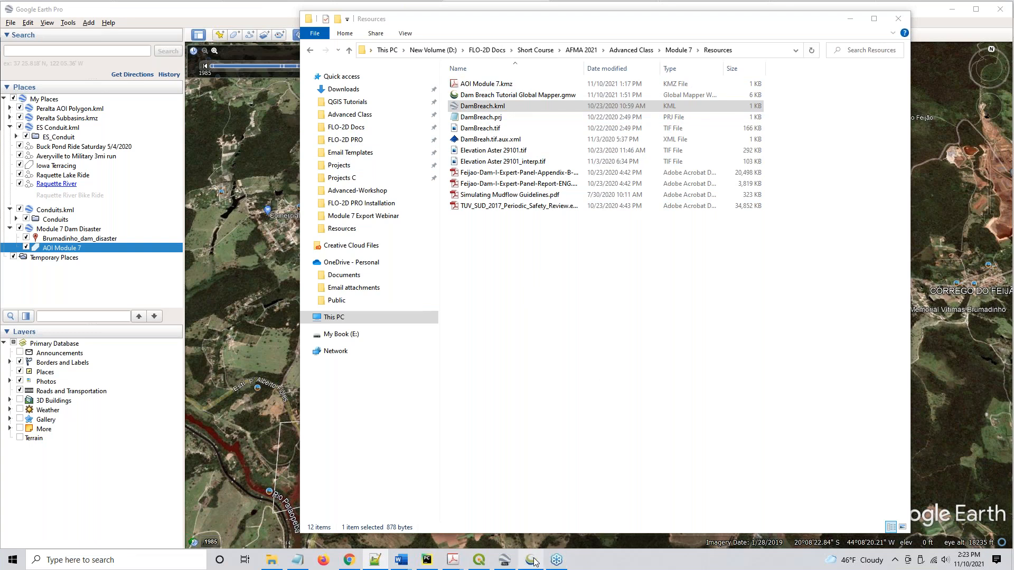
pyautogui.click(529, 560)
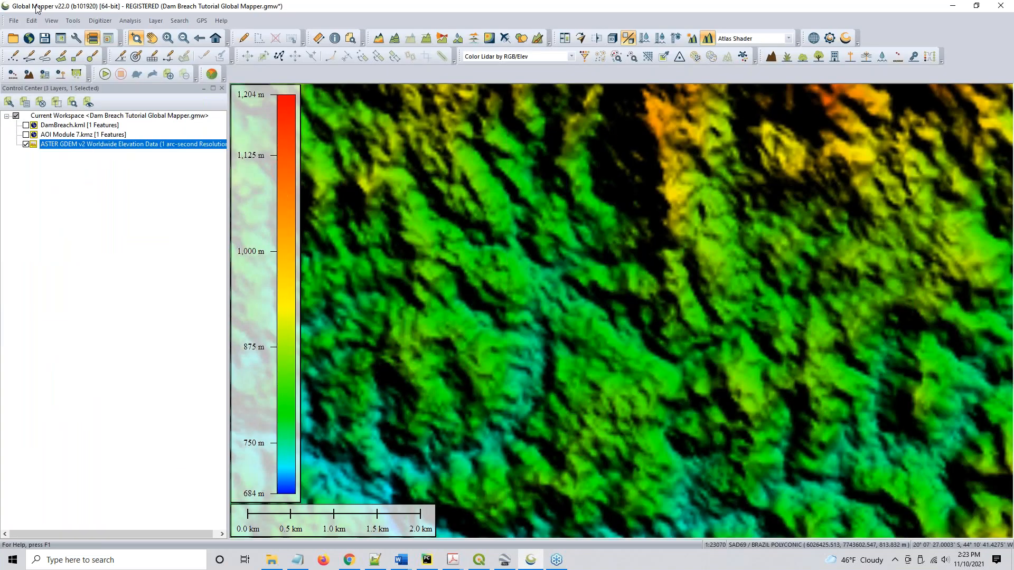
pyautogui.moveTo(168, 263)
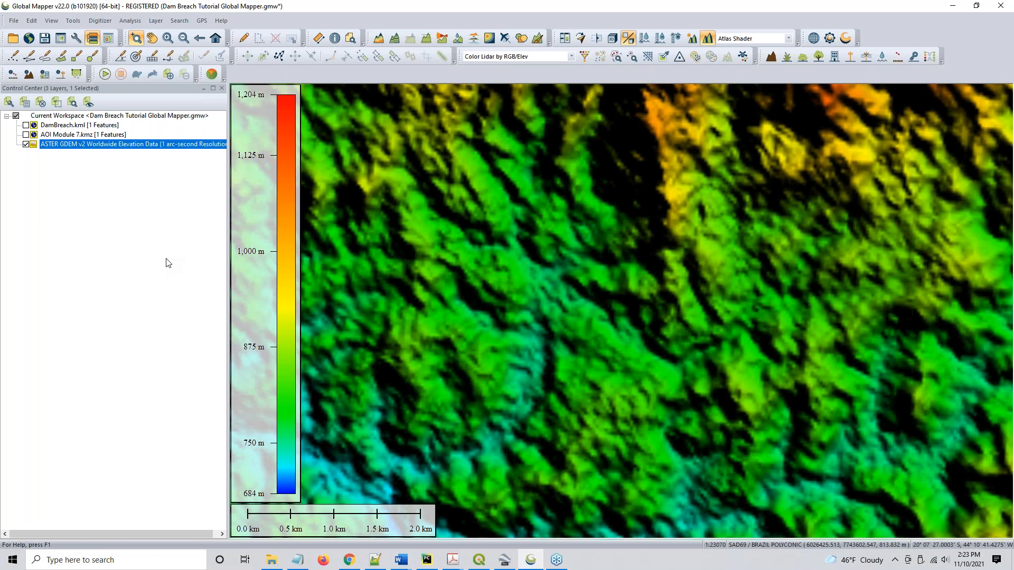
pyautogui.moveTo(621, 234)
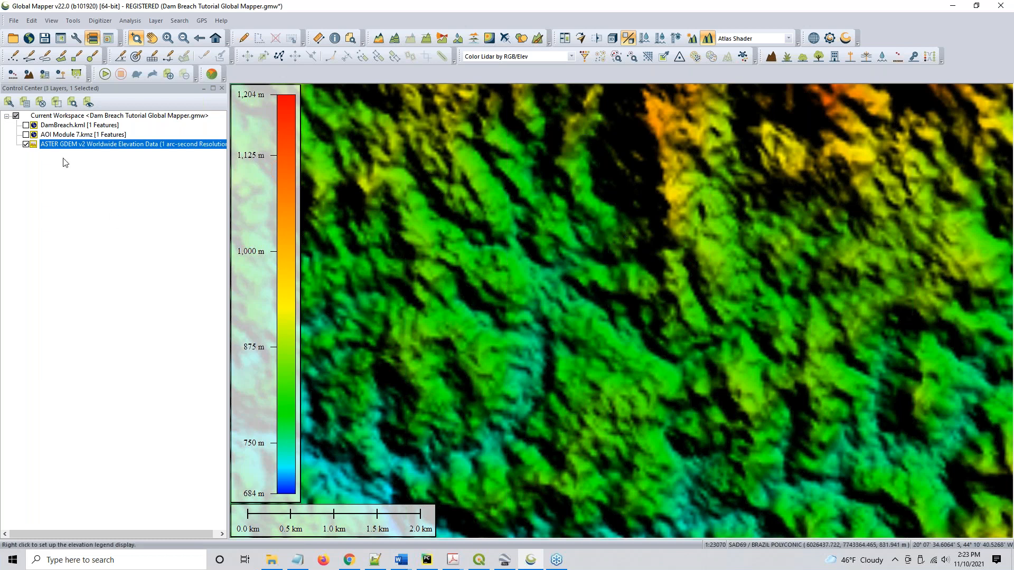
pyautogui.moveTo(78, 201)
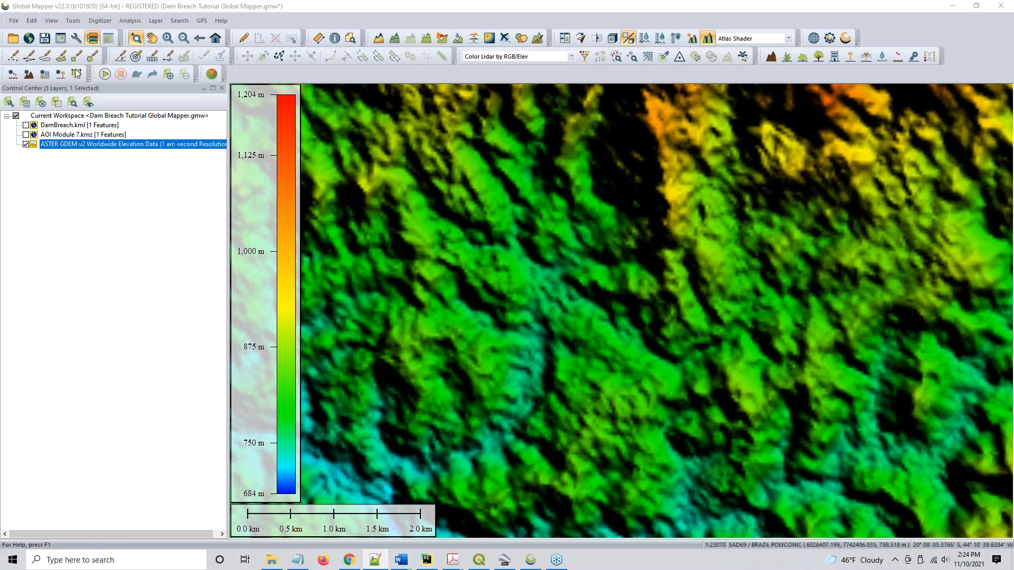
pyautogui.click(31, 20)
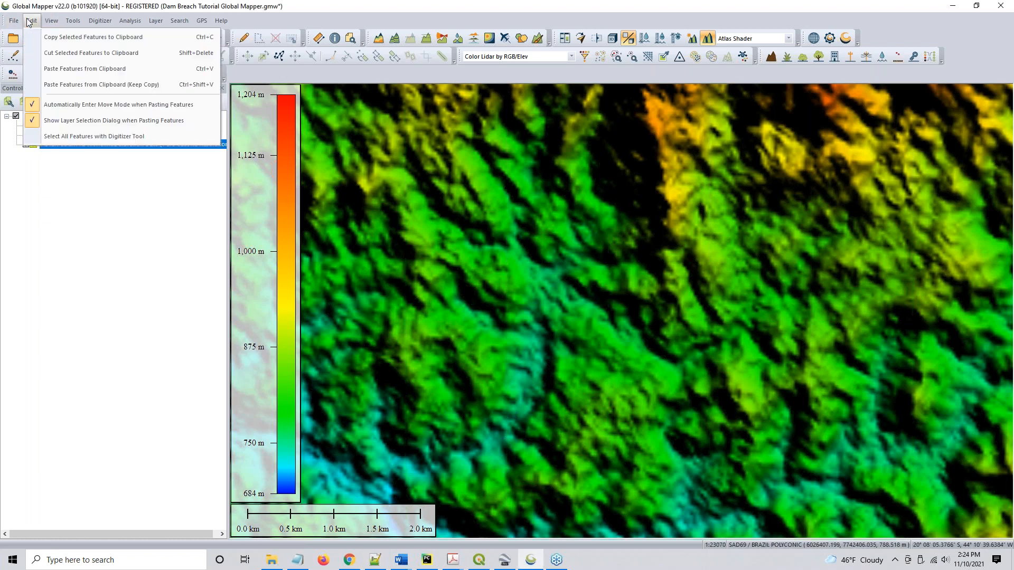
pyautogui.click(13, 21)
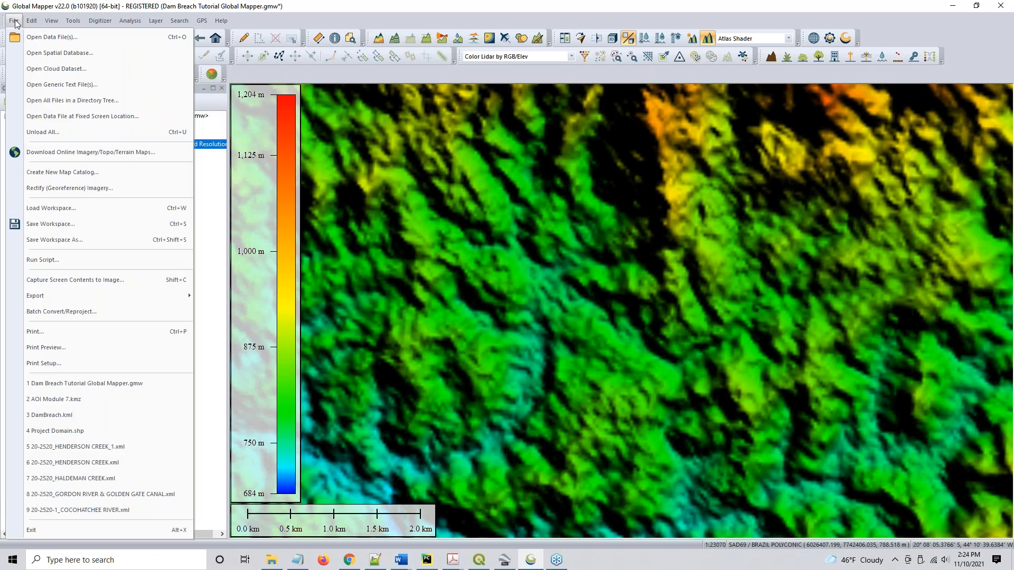
pyautogui.click(31, 20)
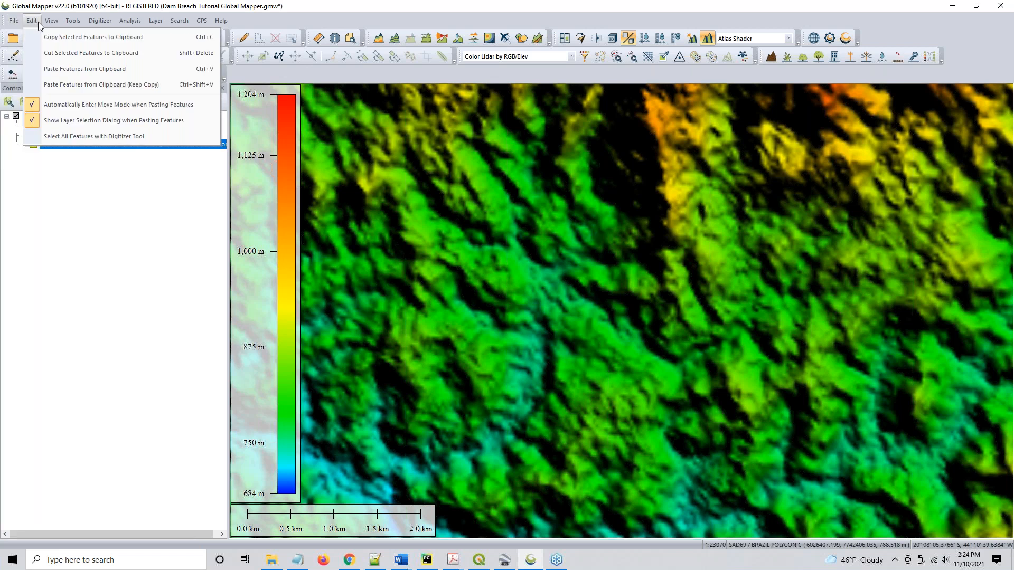
pyautogui.click(73, 20)
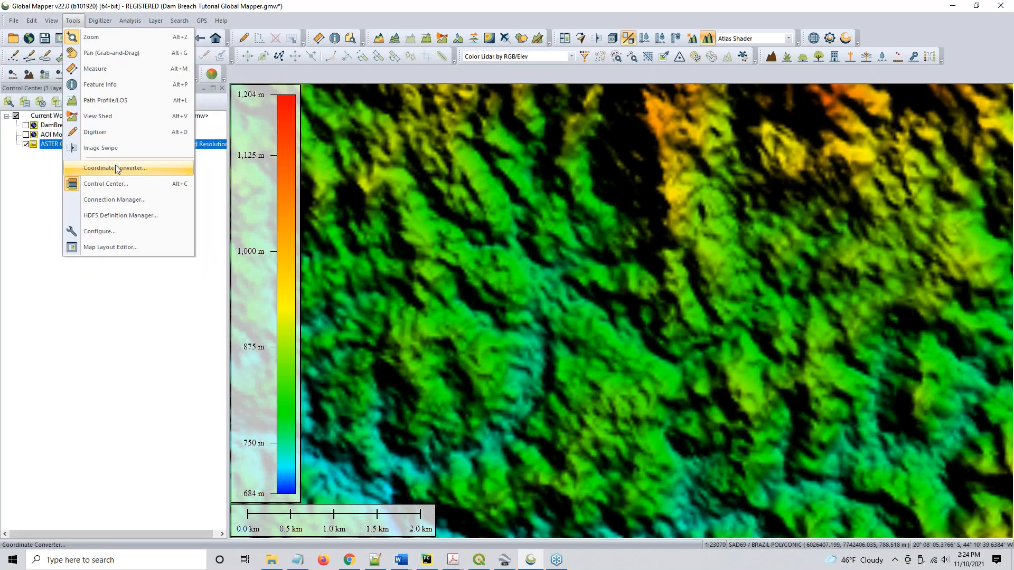
pyautogui.moveTo(99, 232)
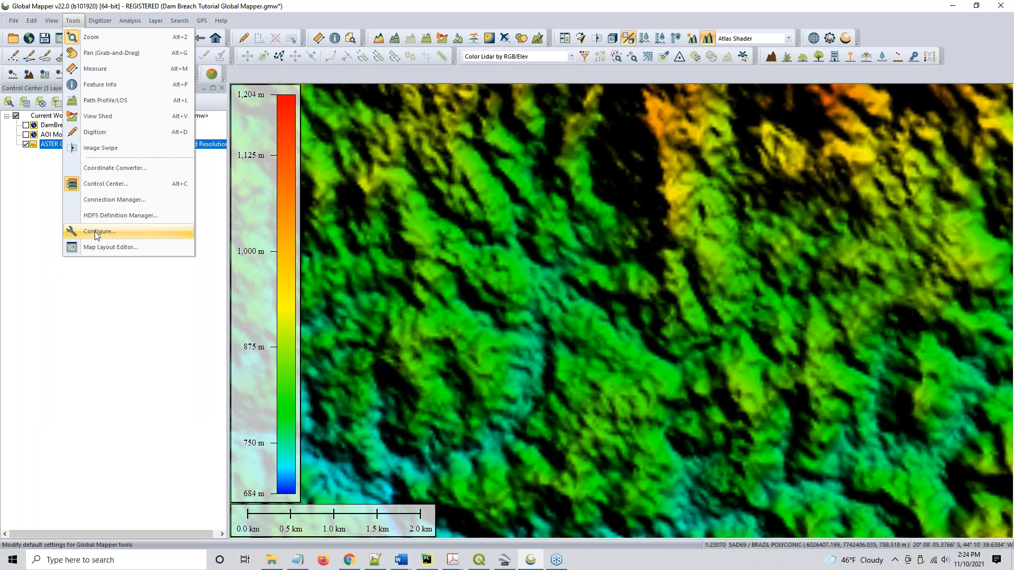
# - Open Configuration on the Projection page: Polyconic, South American Datum 1969, meters
pyautogui.click(99, 231)
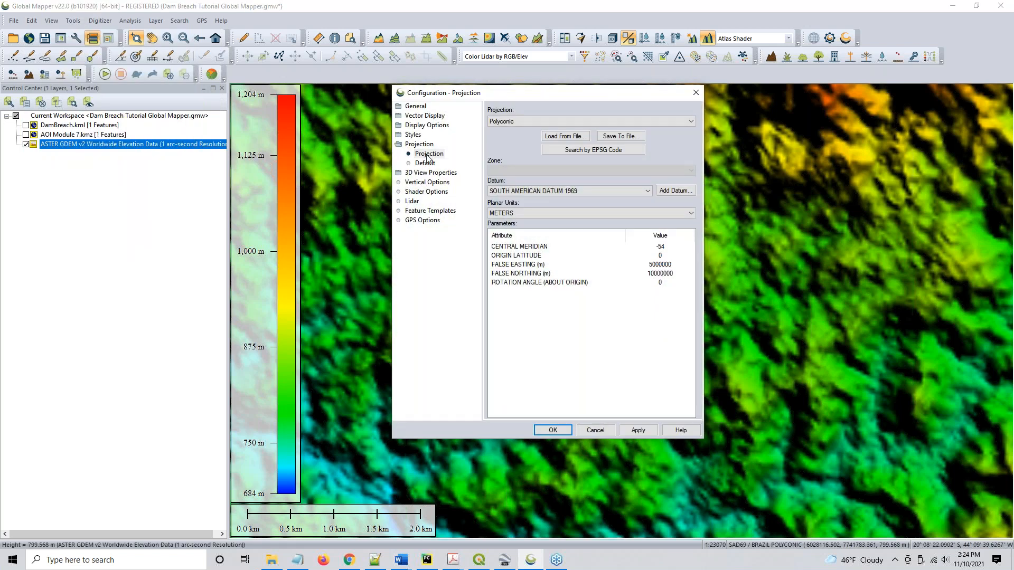
pyautogui.click(429, 154)
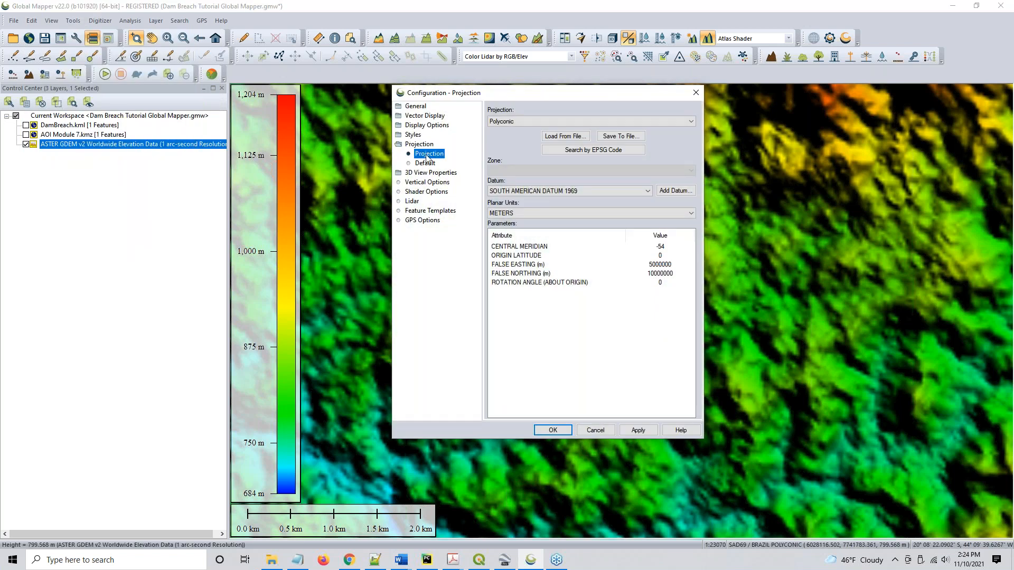
pyautogui.click(569, 190)
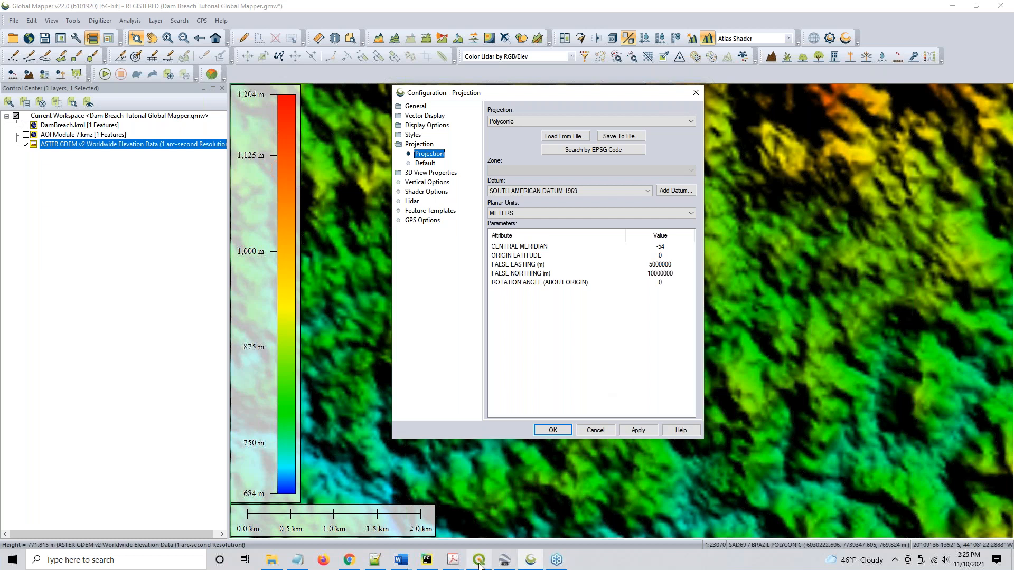
pyautogui.click(478, 560)
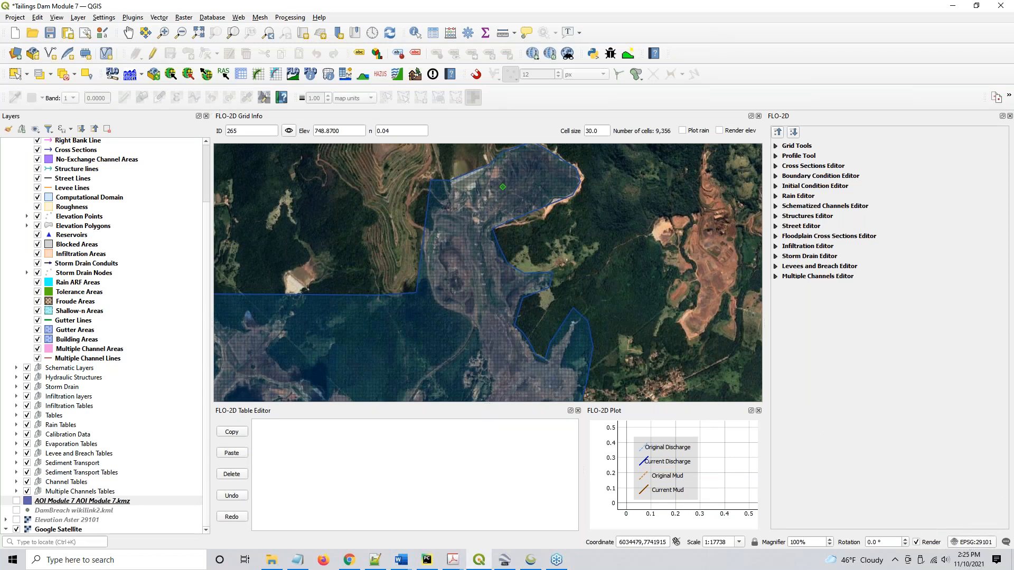
pyautogui.click(417, 298)
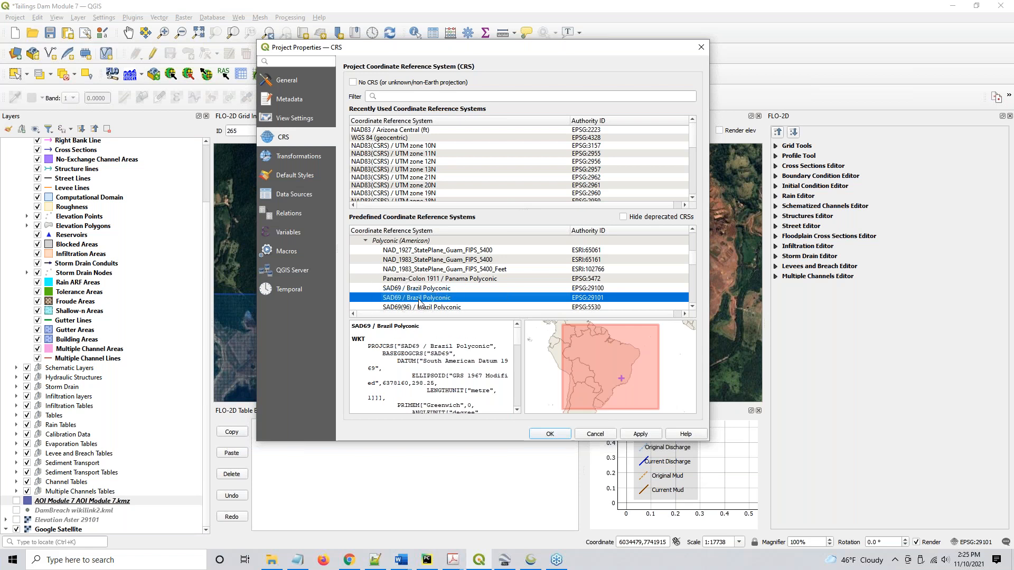
pyautogui.moveTo(442, 328)
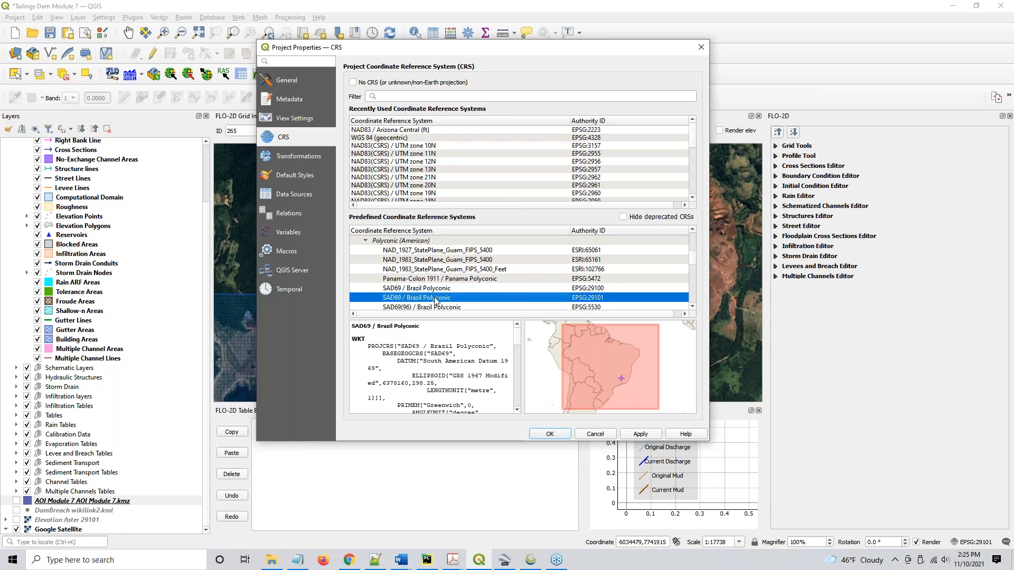
pyautogui.scroll(-3)
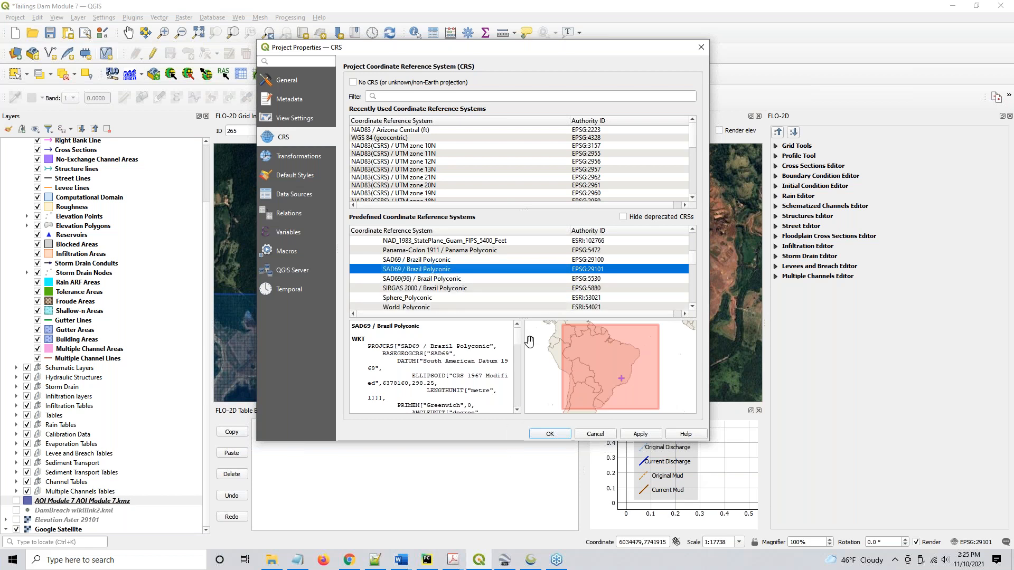
pyautogui.moveTo(549, 433)
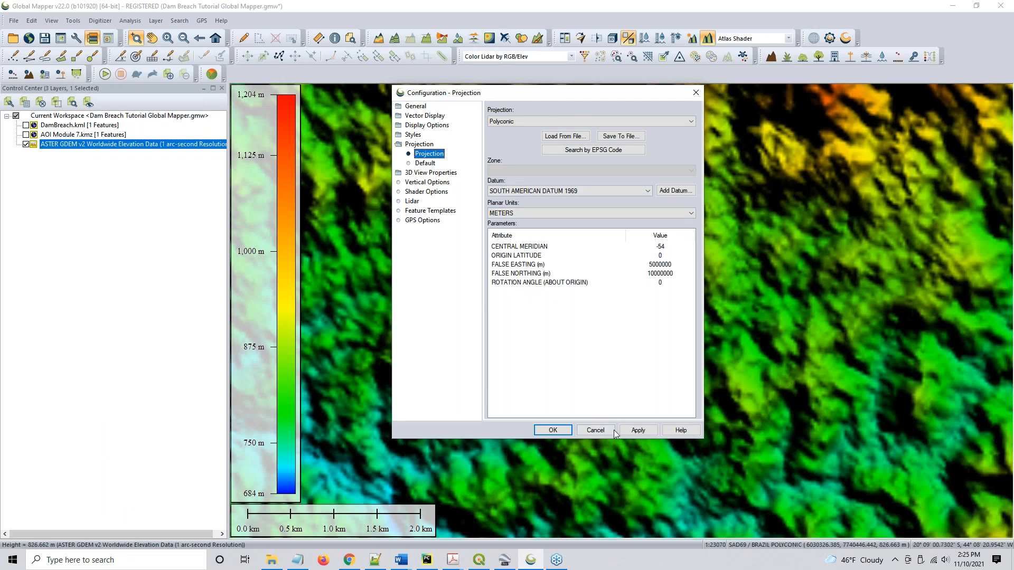
# - Cancel the projection settings, then review and close the online terrain data sources list
pyautogui.click(594, 430)
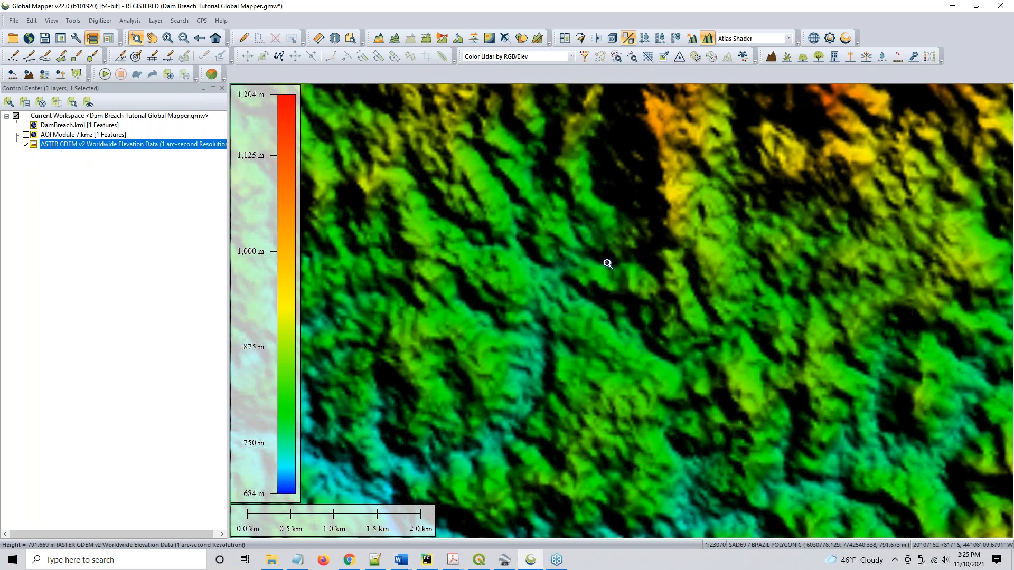
pyautogui.moveTo(556, 346)
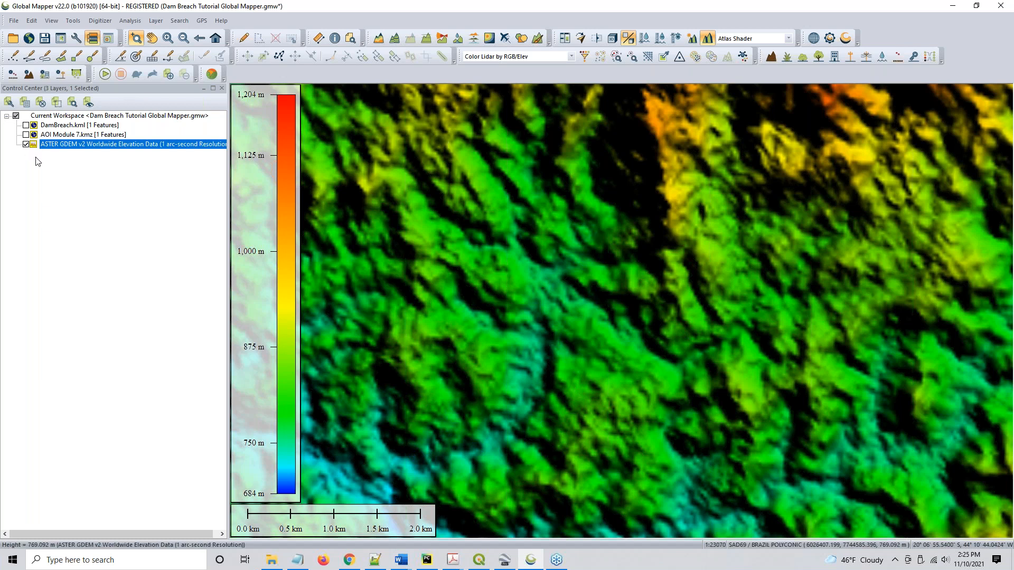
pyautogui.moveTo(31, 20)
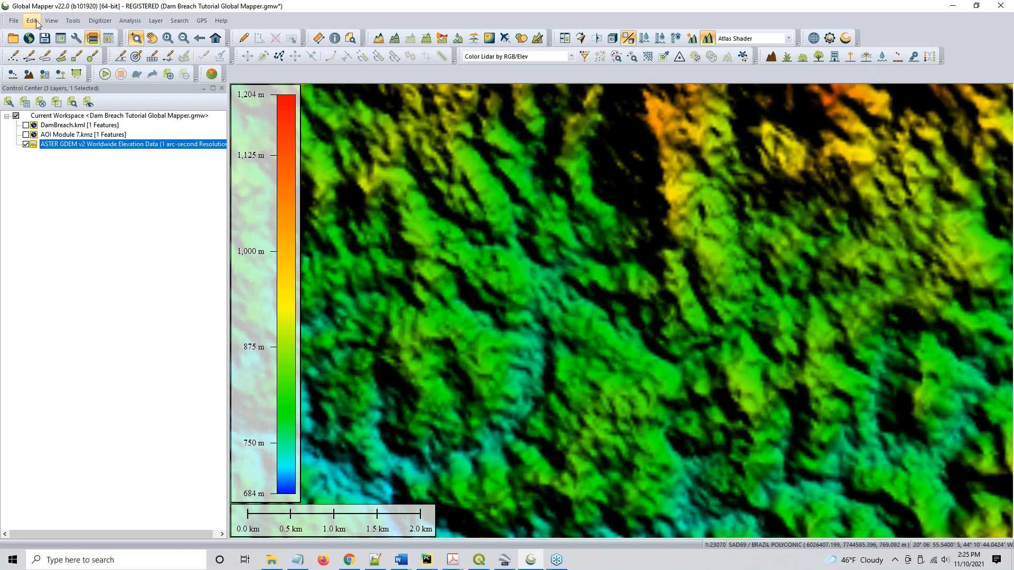
pyautogui.moveTo(12, 20)
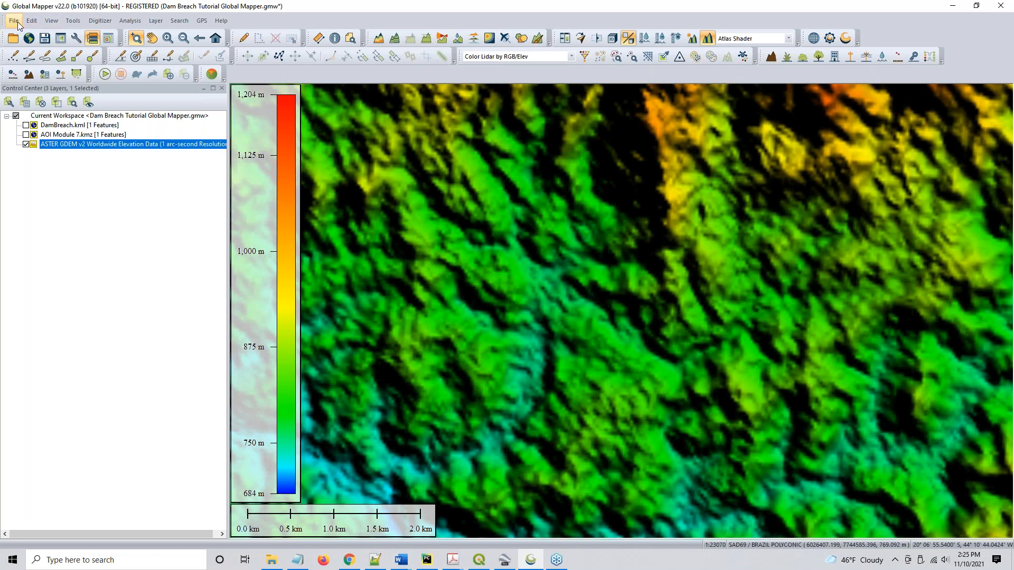
pyautogui.click(13, 20)
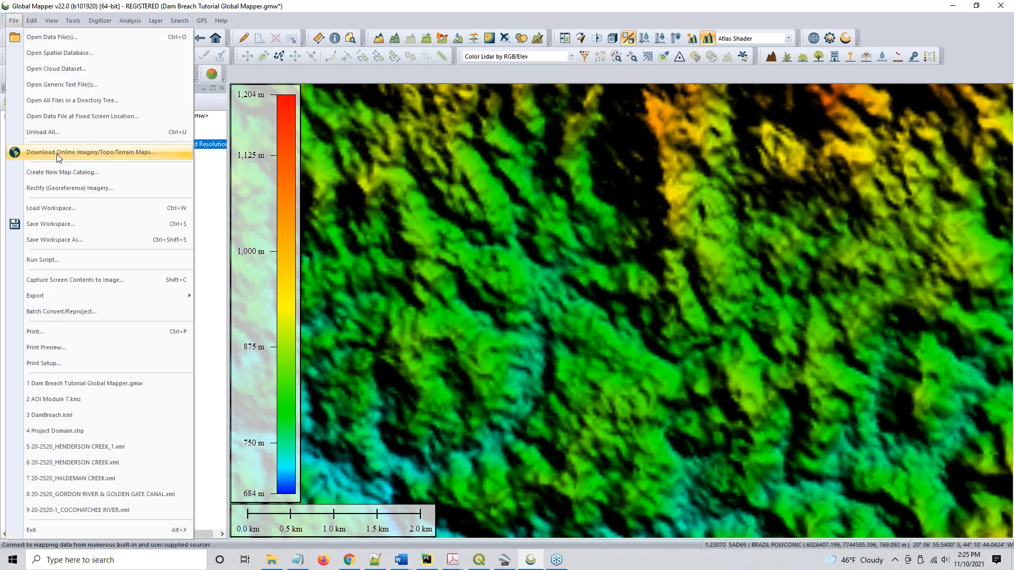
pyautogui.click(90, 152)
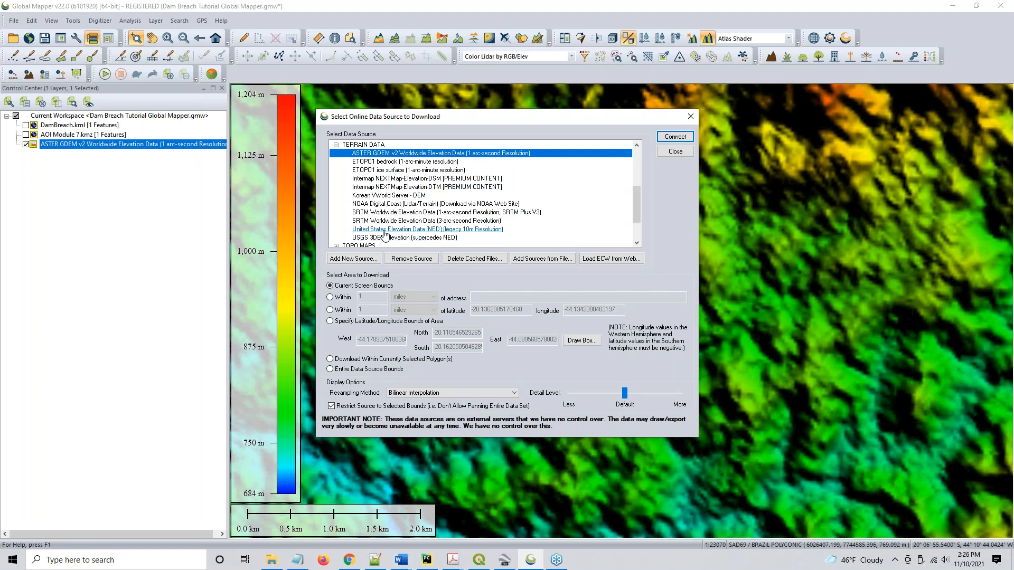
pyautogui.moveTo(426, 220)
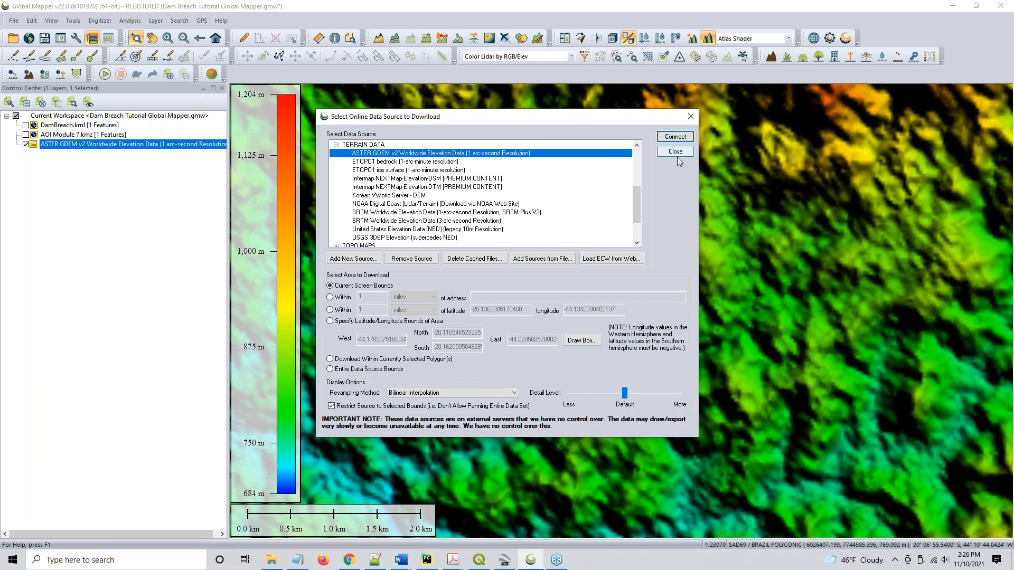
pyautogui.click(674, 152)
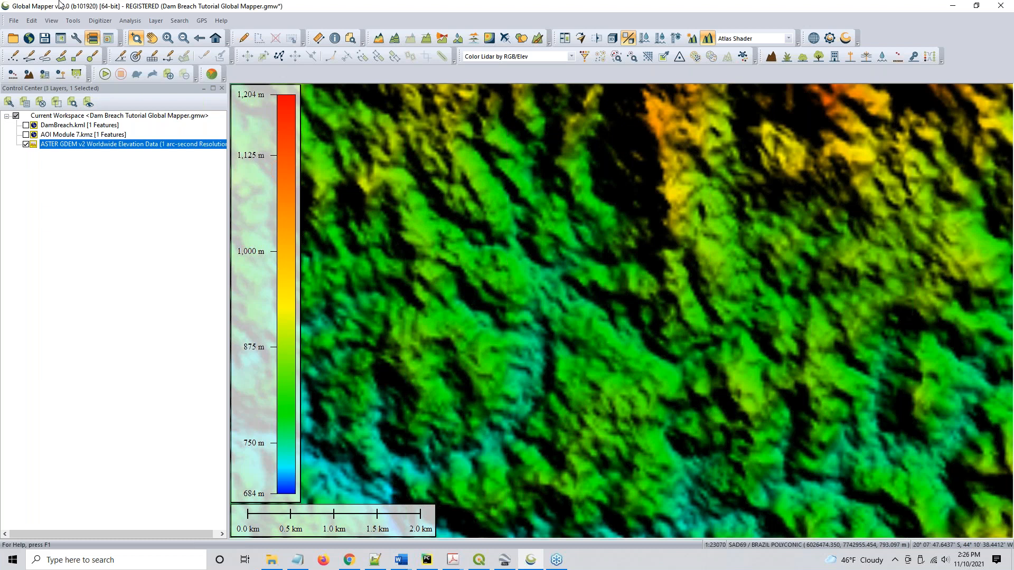
pyautogui.click(12, 20)
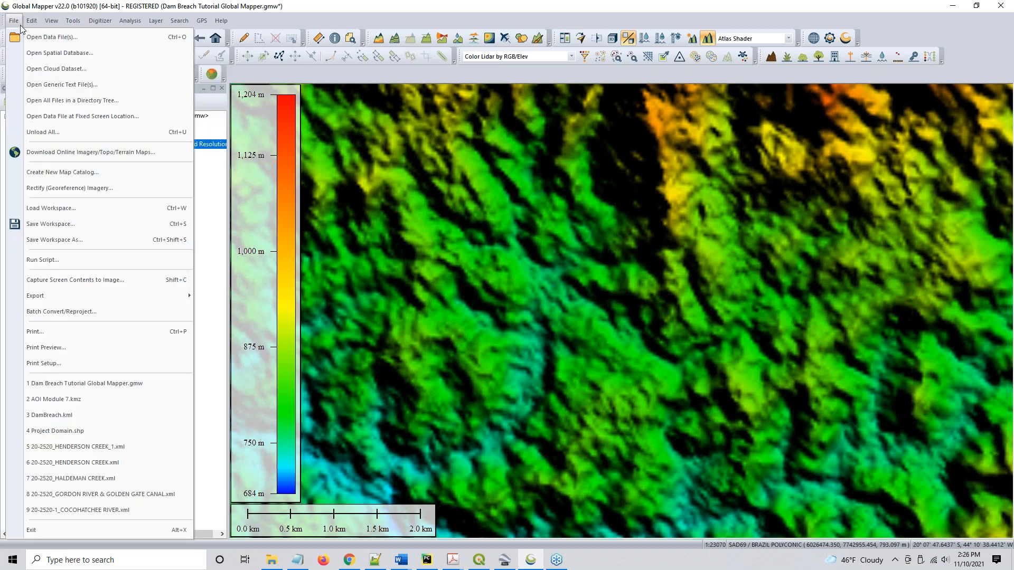
pyautogui.moveTo(52, 37)
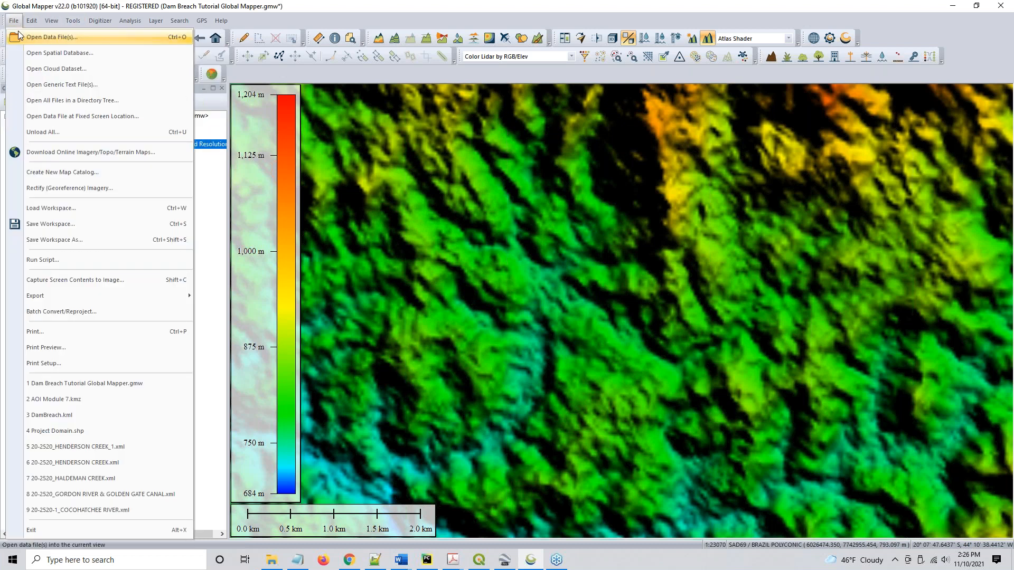
pyautogui.moveTo(35, 296)
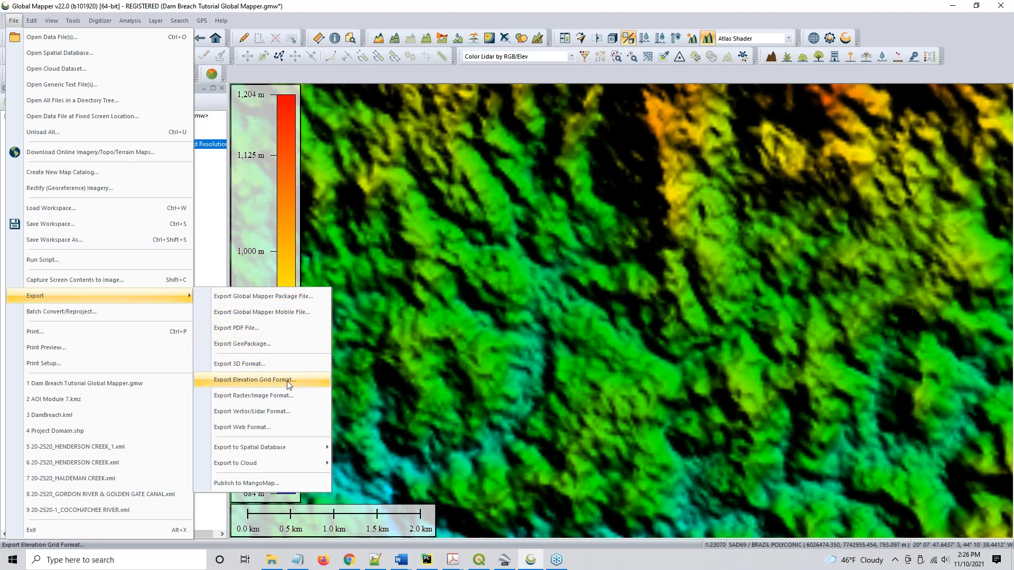
pyautogui.click(255, 380)
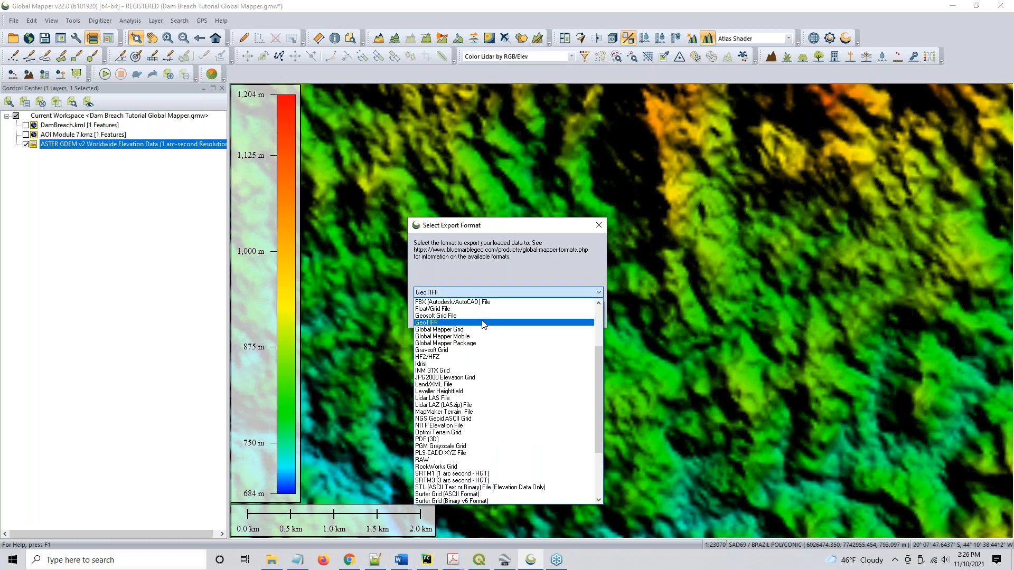
pyautogui.click(427, 323)
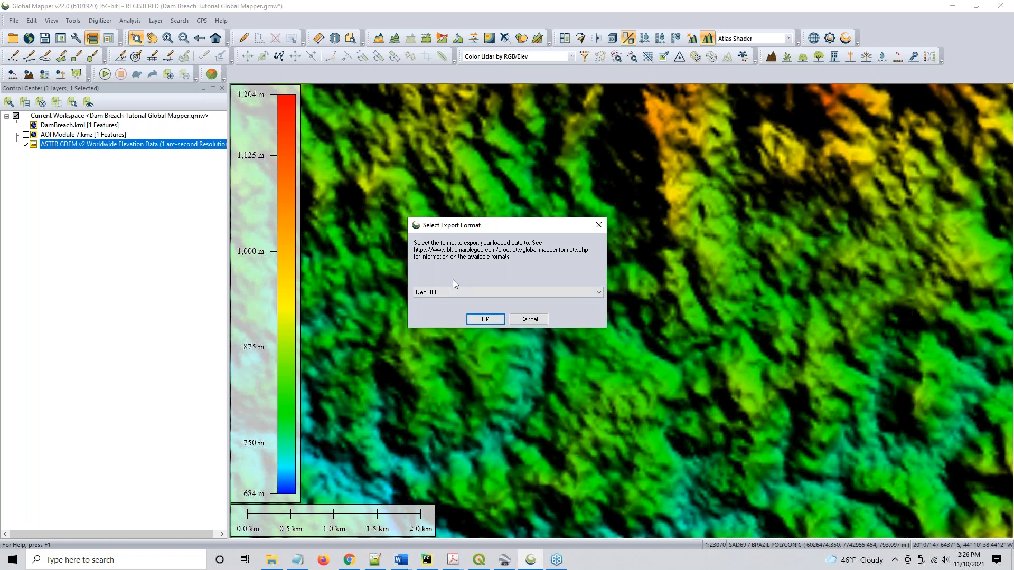
pyautogui.click(484, 319)
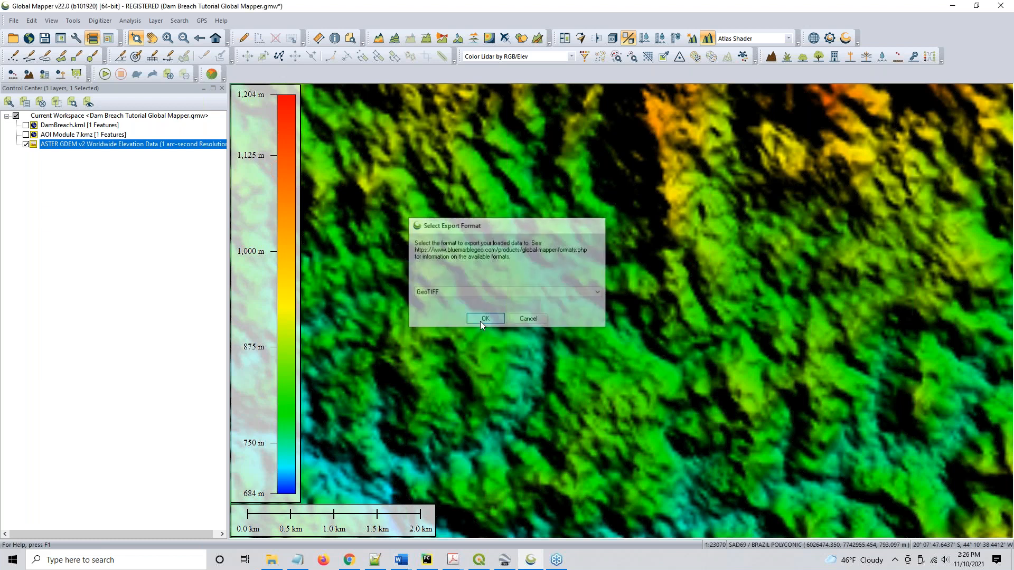
pyautogui.click(484, 319)
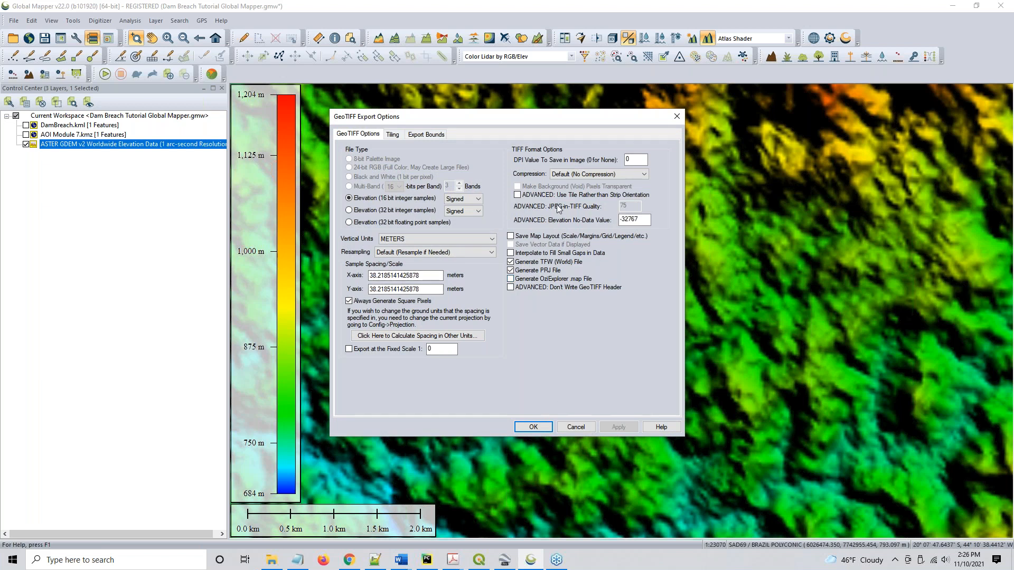
pyautogui.click(392, 133)
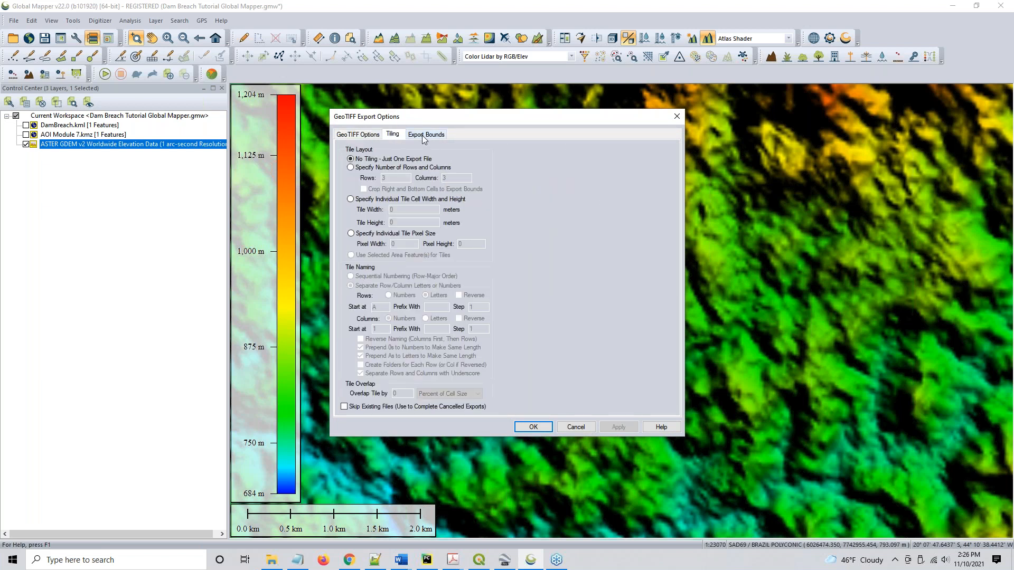
pyautogui.click(426, 134)
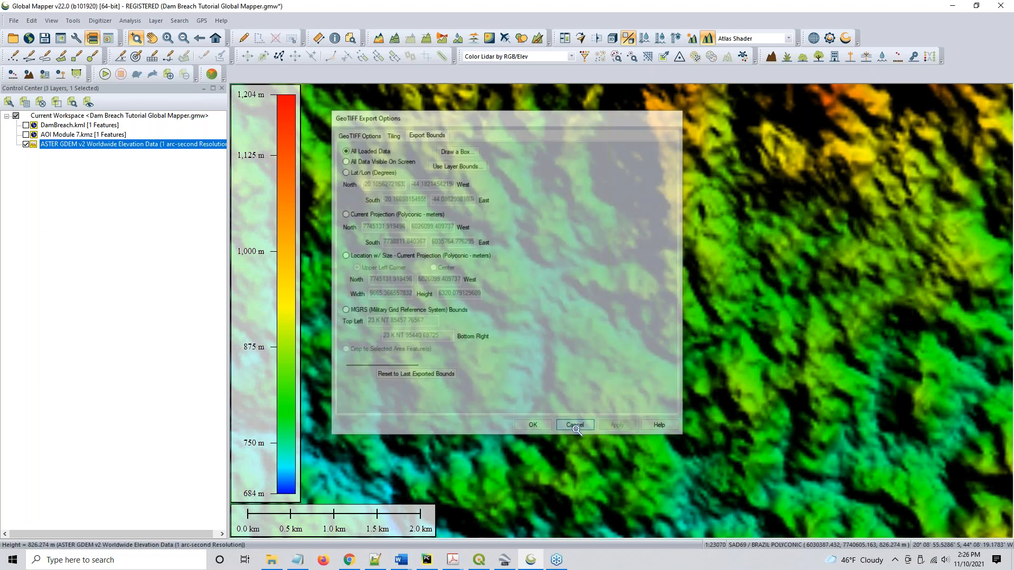
pyautogui.click(573, 425)
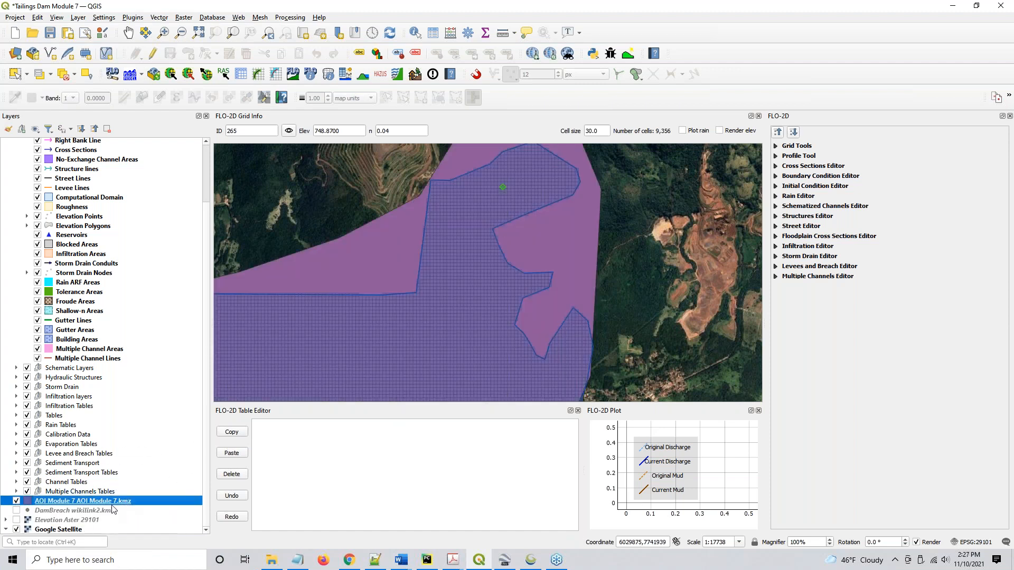
# - Turn off the AOI Module 7 and DamBreach layers and pan to the whole grid domain
pyautogui.click(15, 510)
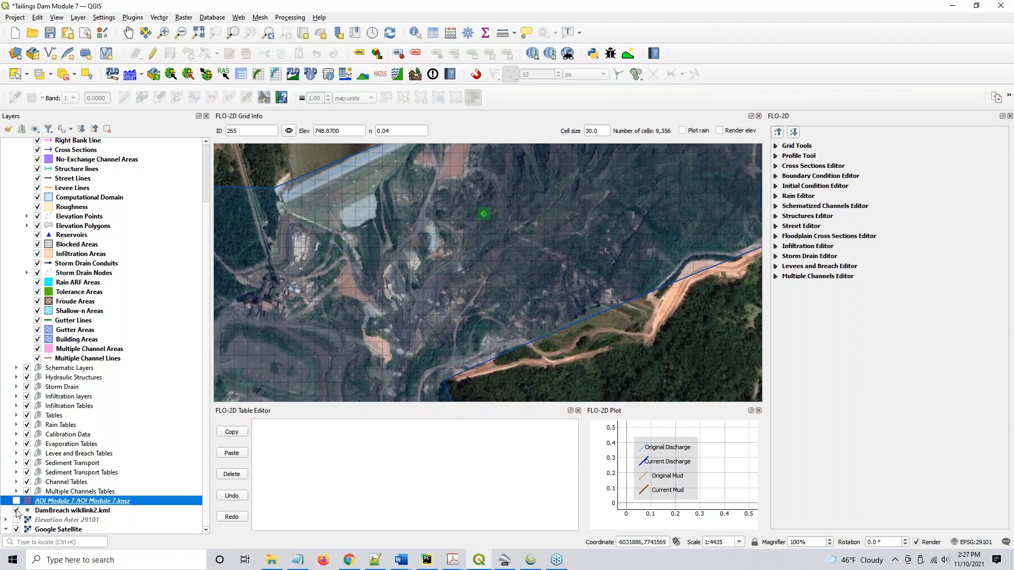
pyautogui.click(15, 510)
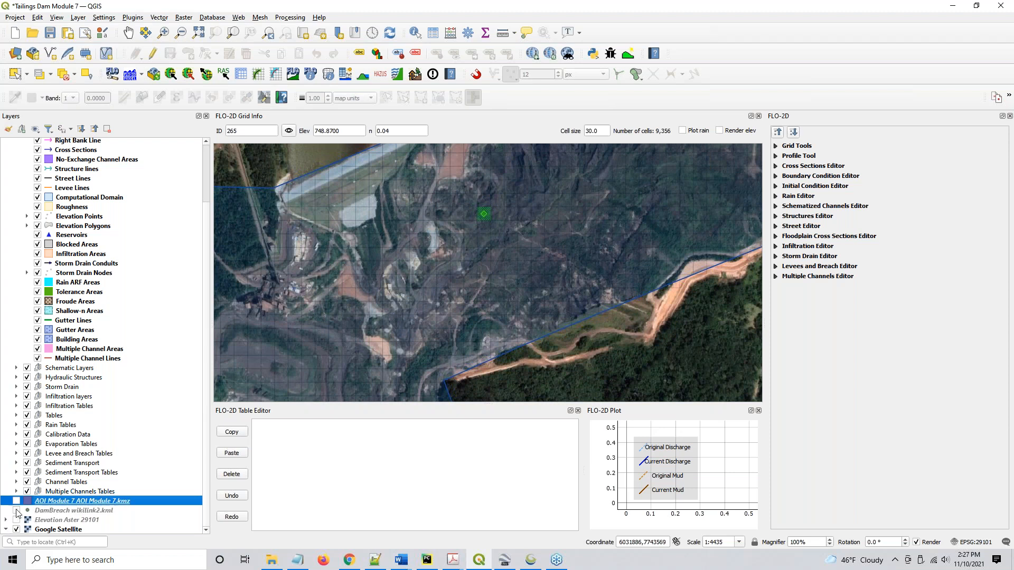
pyautogui.scroll(-3)
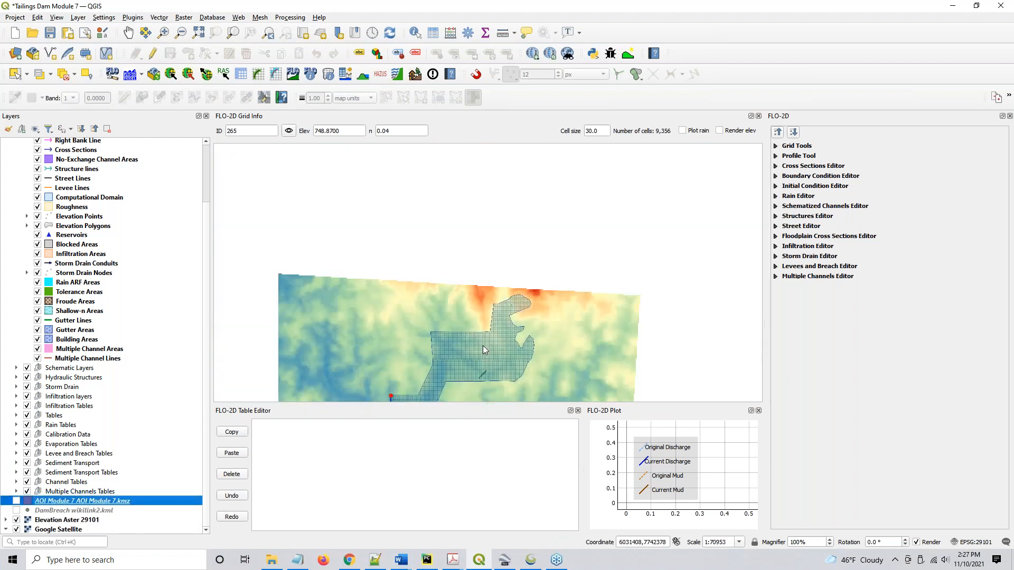
pyautogui.moveTo(485, 350); pyautogui.dragTo(414, 280)
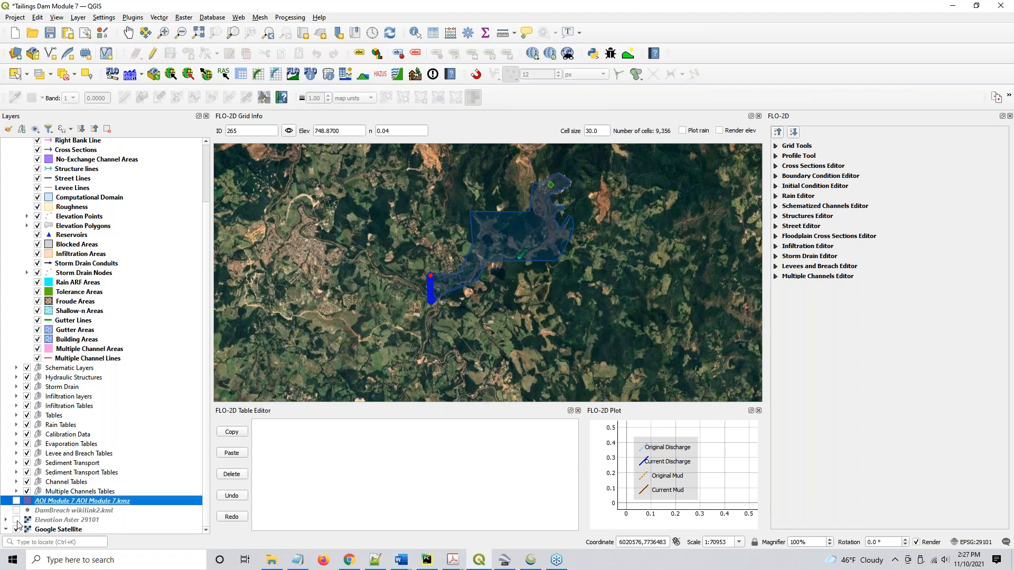
pyautogui.moveTo(439, 381)
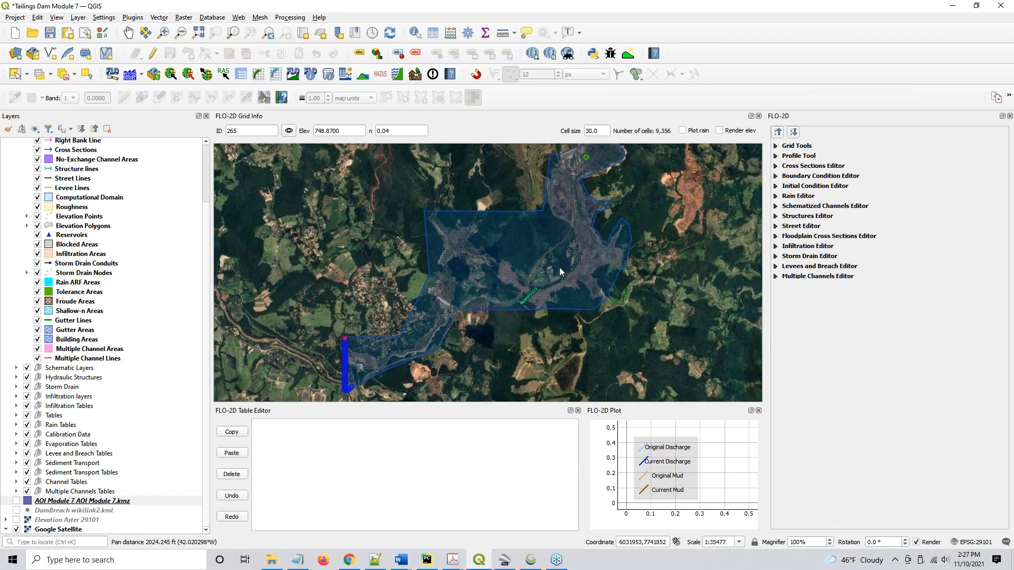
pyautogui.moveTo(610, 227)
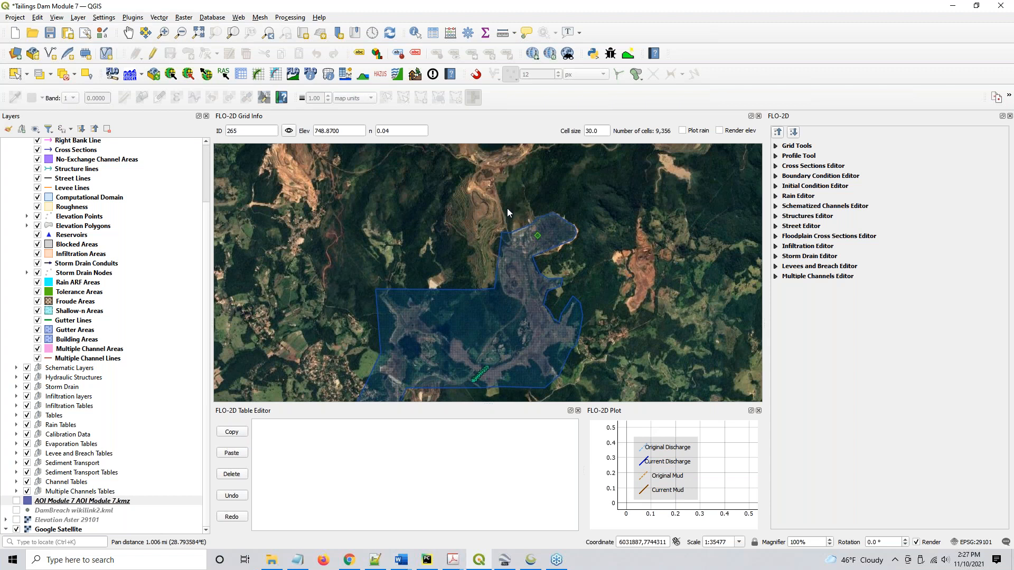
pyautogui.moveTo(538, 275)
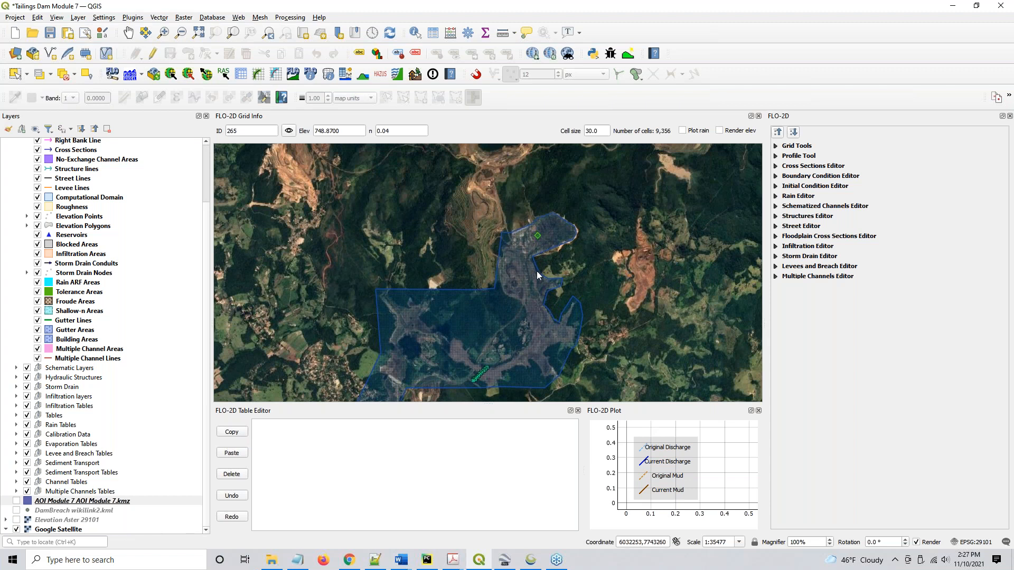
pyautogui.moveTo(534, 216)
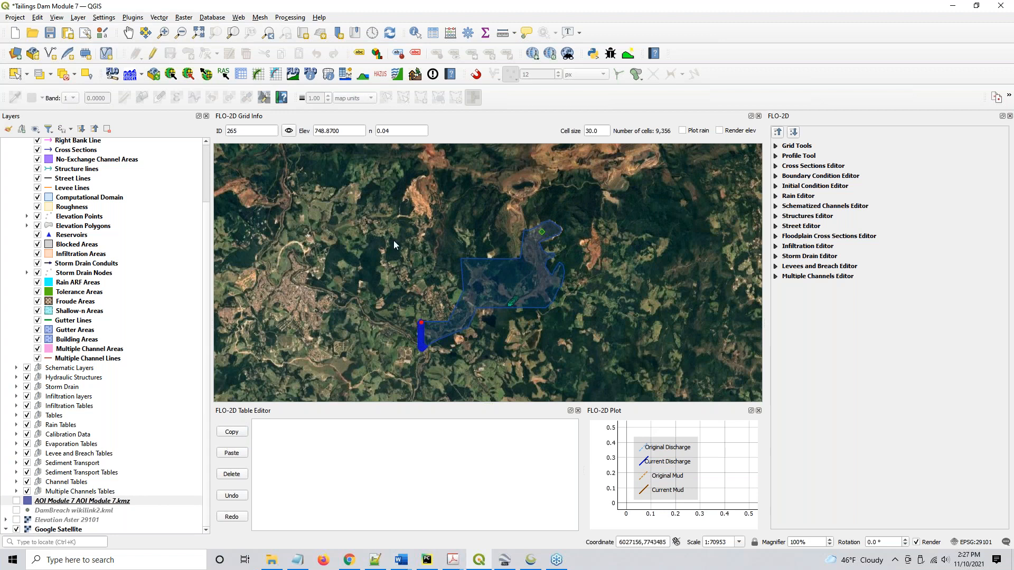
pyautogui.moveTo(479, 356)
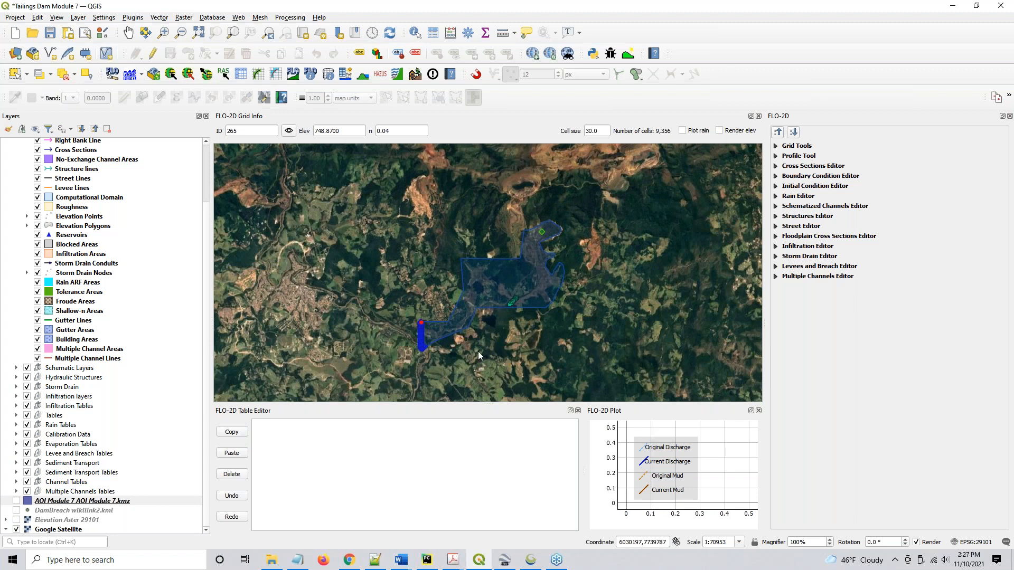
pyautogui.moveTo(650, 562)
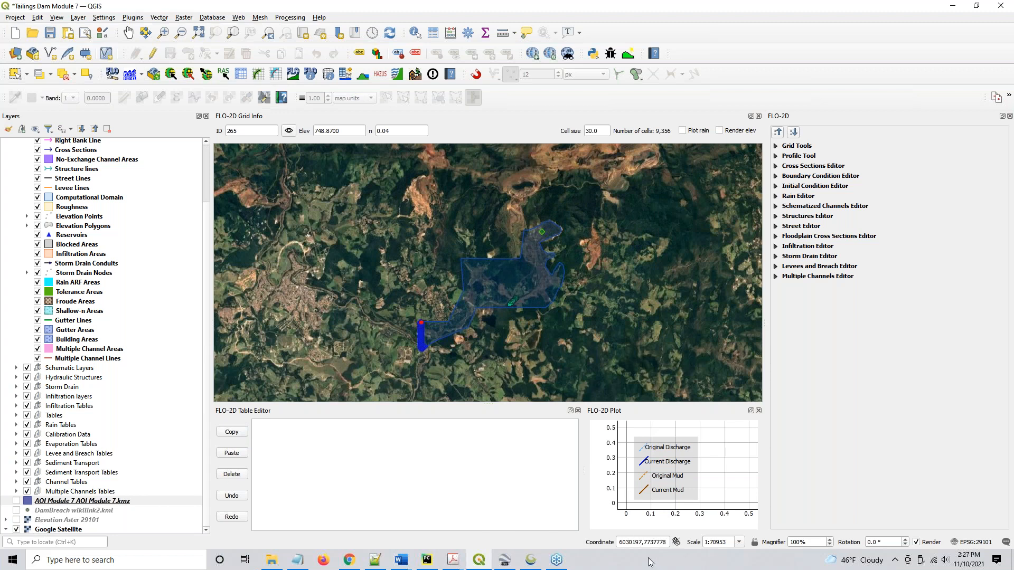
pyautogui.moveTo(424, 238)
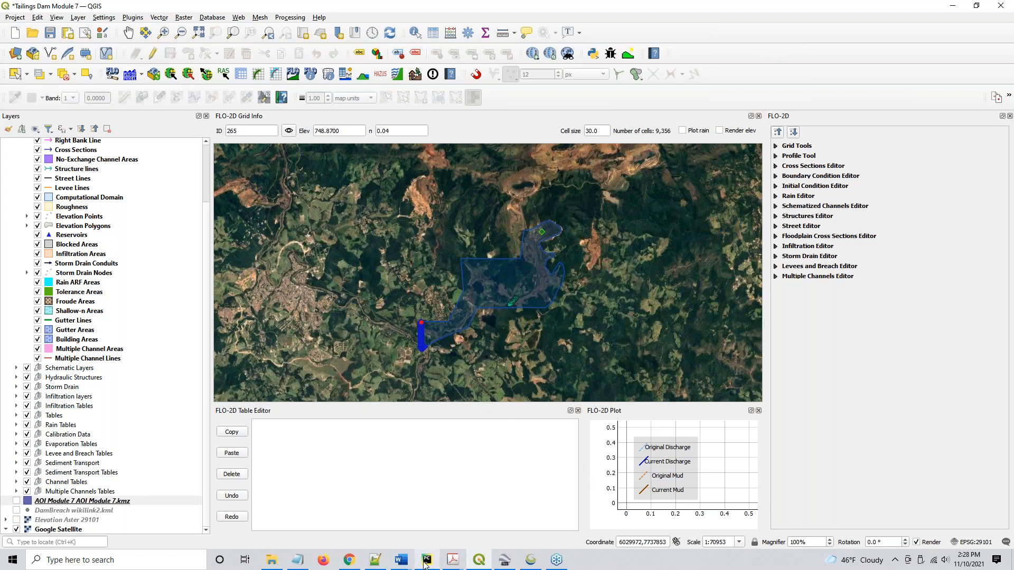
pyautogui.moveTo(493, 230)
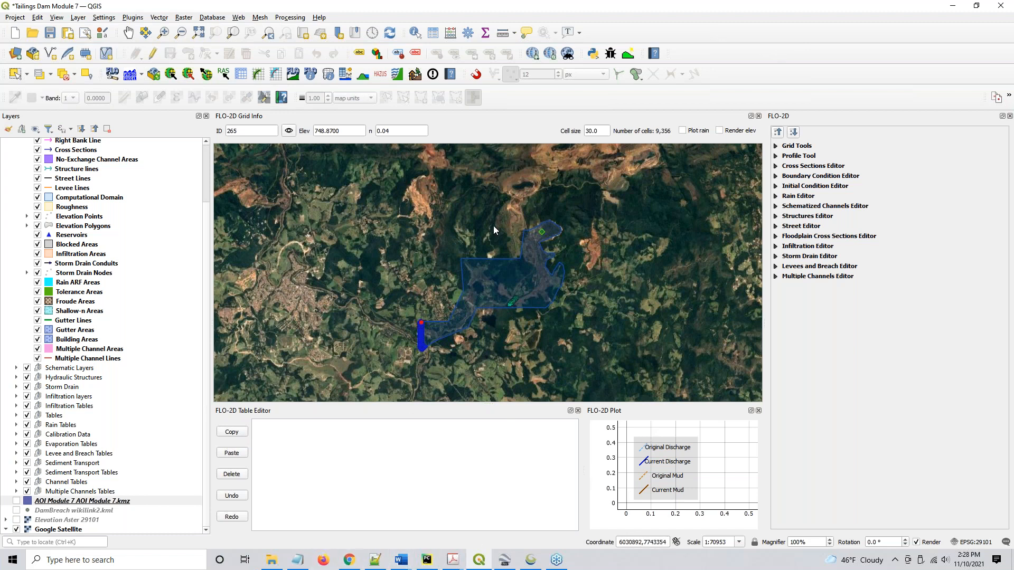
pyautogui.moveTo(576, 258)
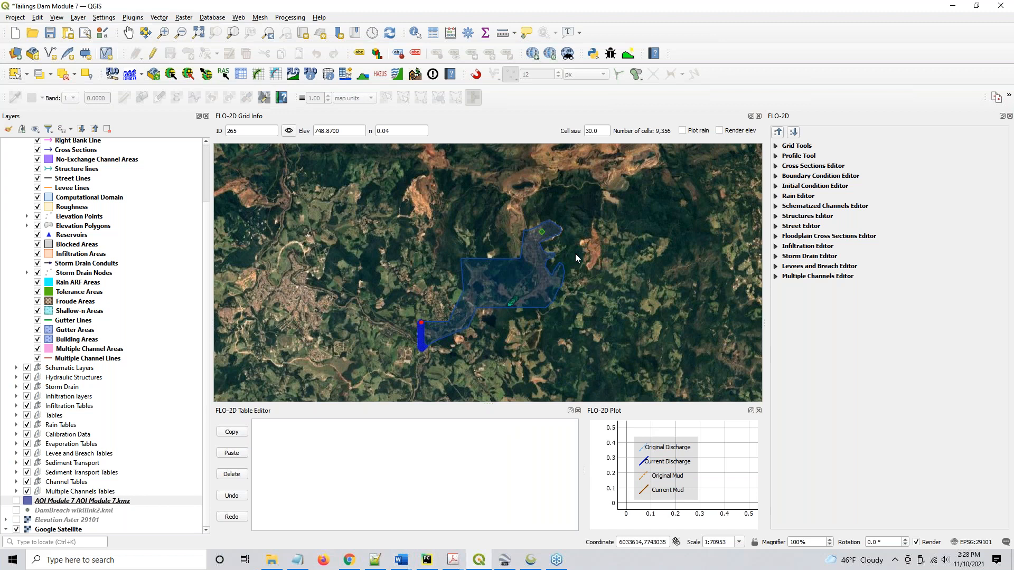
pyautogui.moveTo(536, 280)
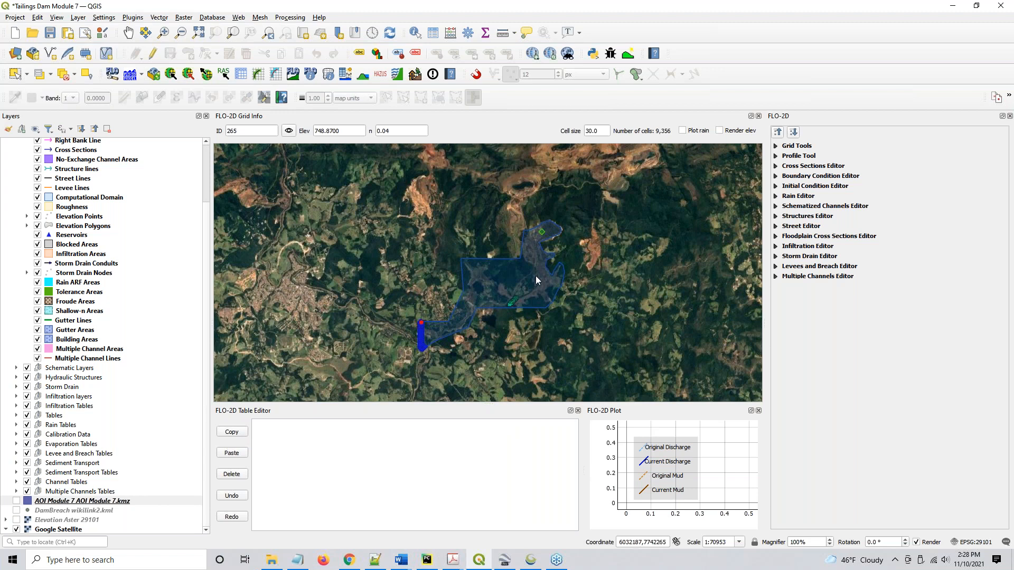
pyautogui.moveTo(518, 283)
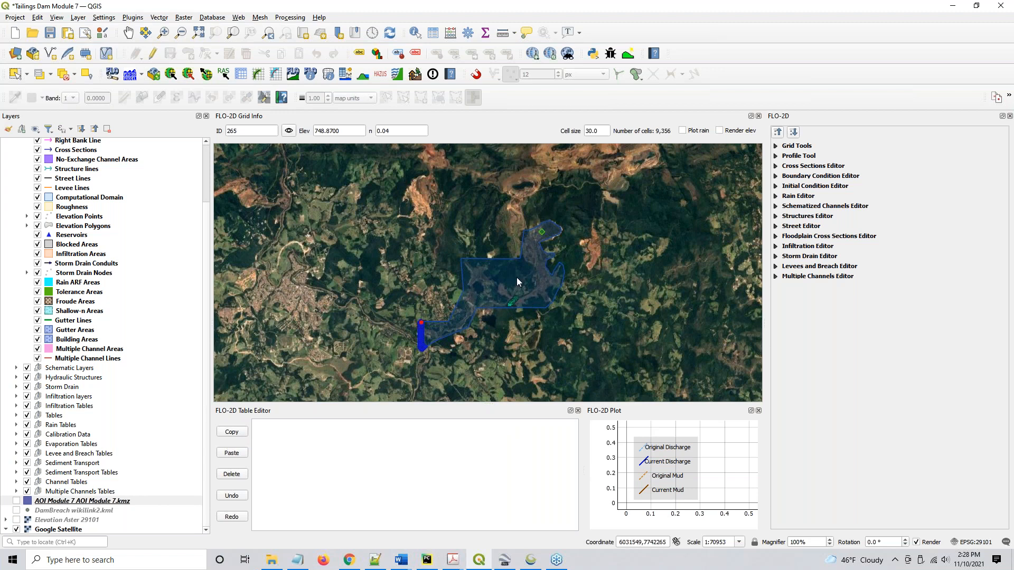
pyautogui.moveTo(522, 280)
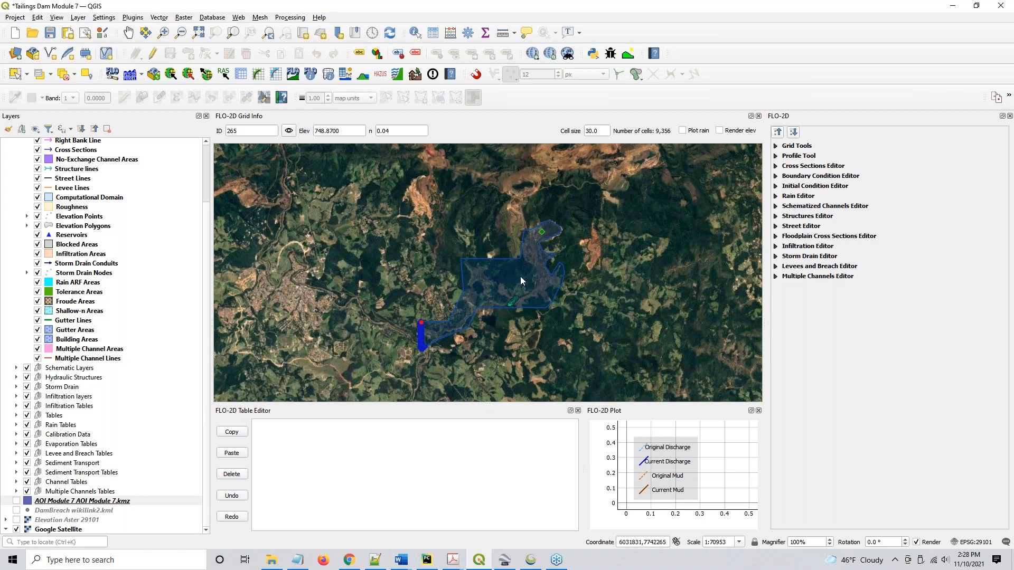
pyautogui.moveTo(543, 269)
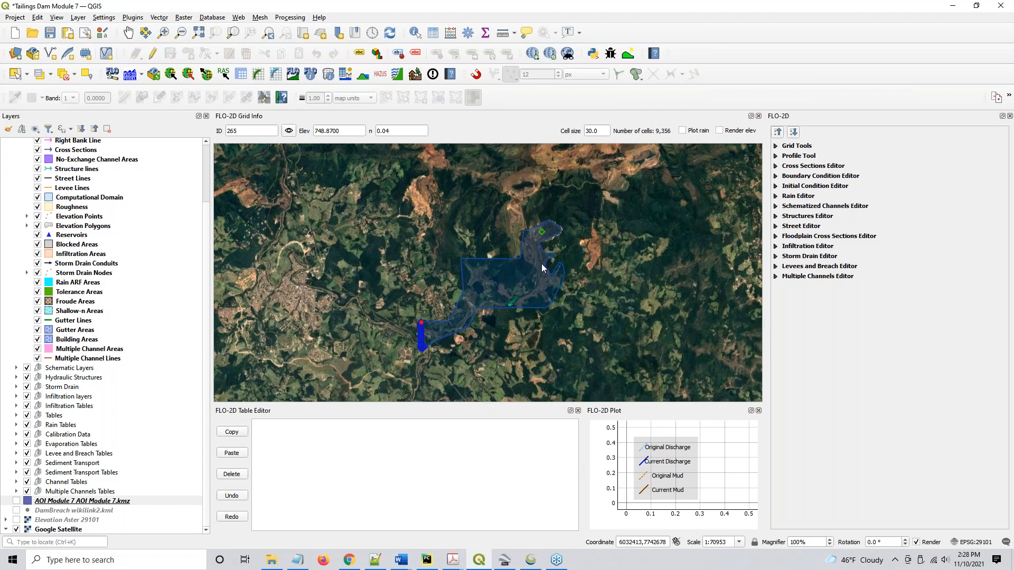
pyautogui.moveTo(540, 285)
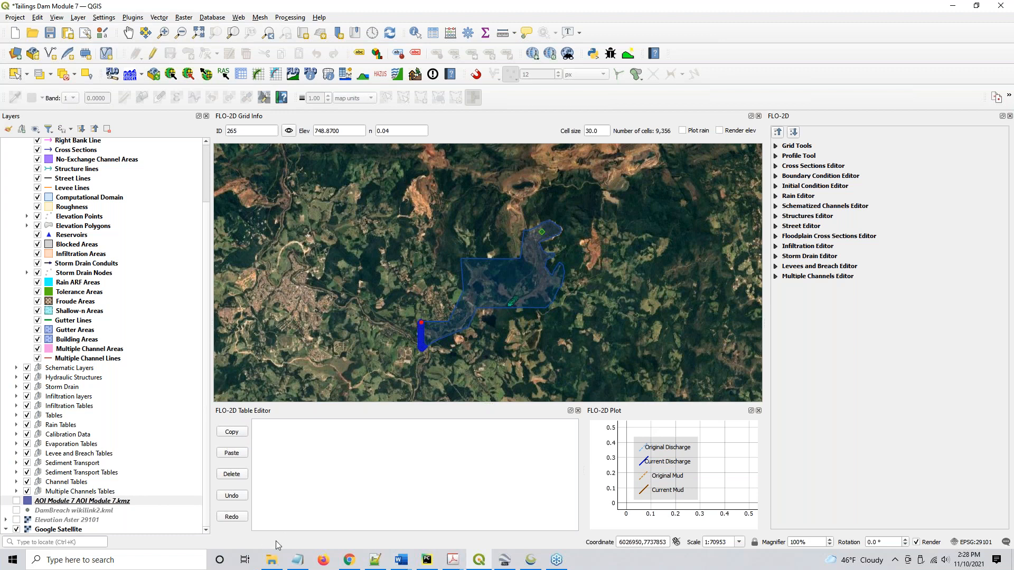
pyautogui.moveTo(501, 295)
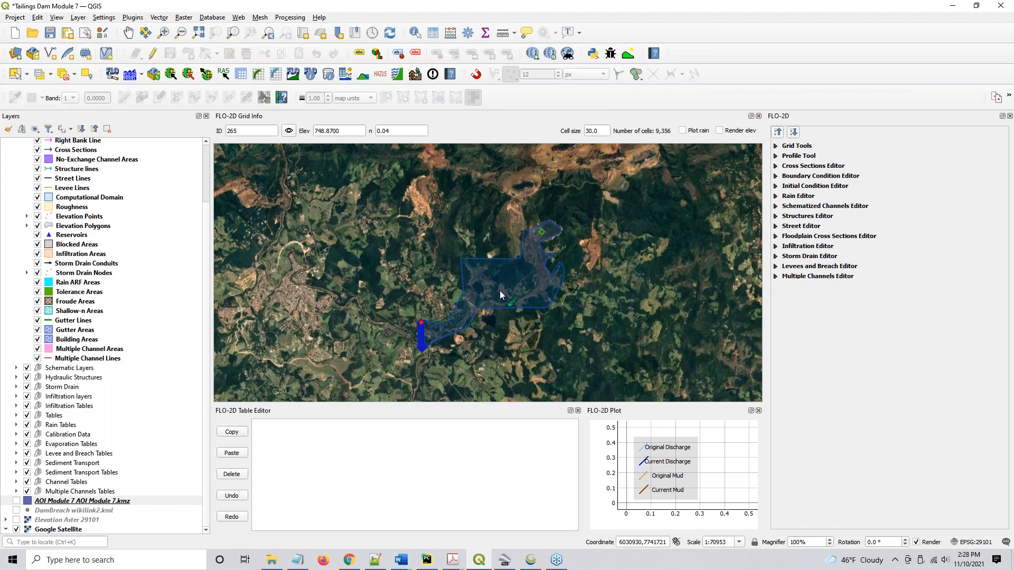
pyautogui.moveTo(534, 292)
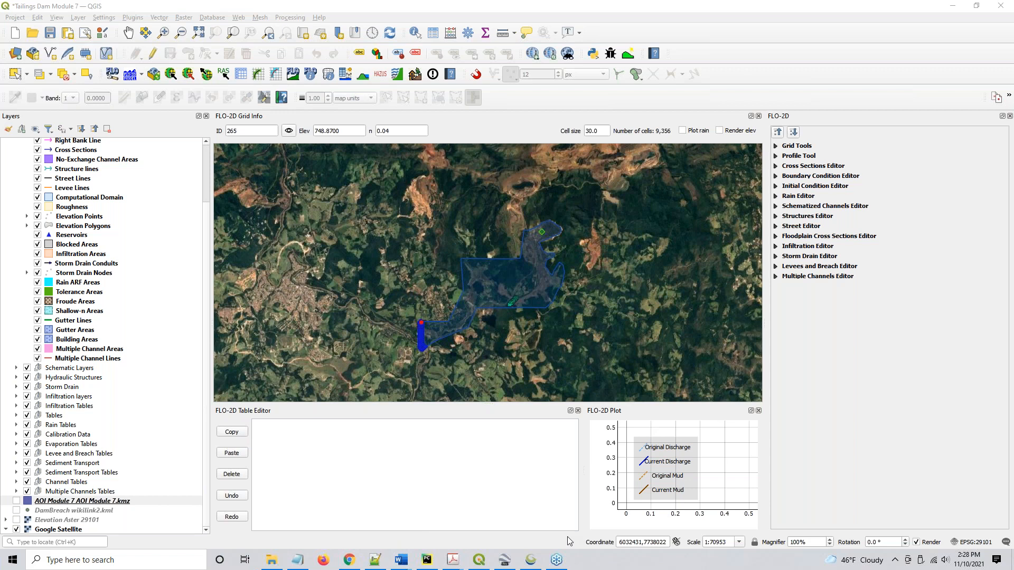
pyautogui.moveTo(409, 113)
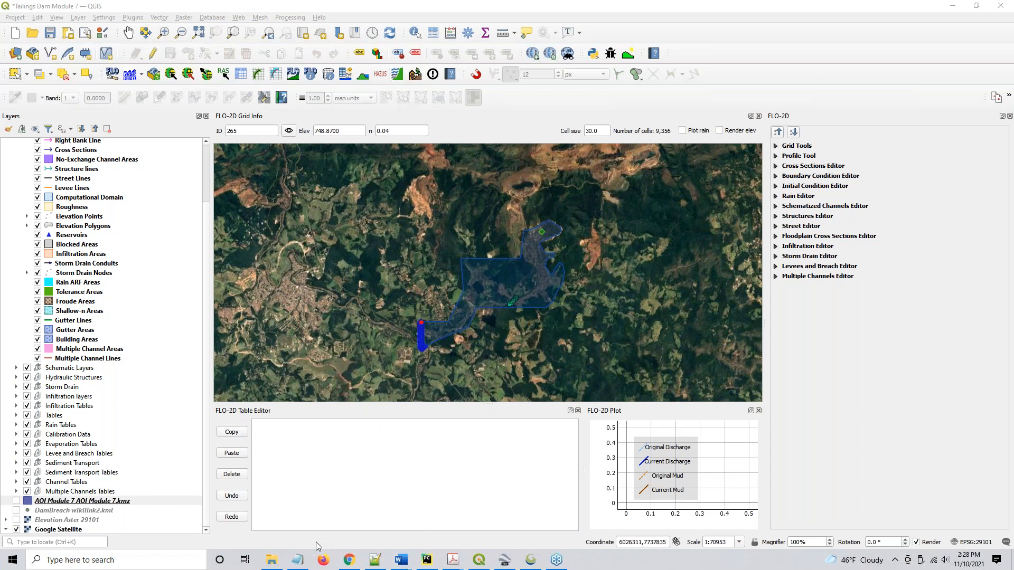
# - Navigate File Explorer from Module 7 into the Tailings Dam Tool October 2020 folder
pyautogui.click(271, 560)
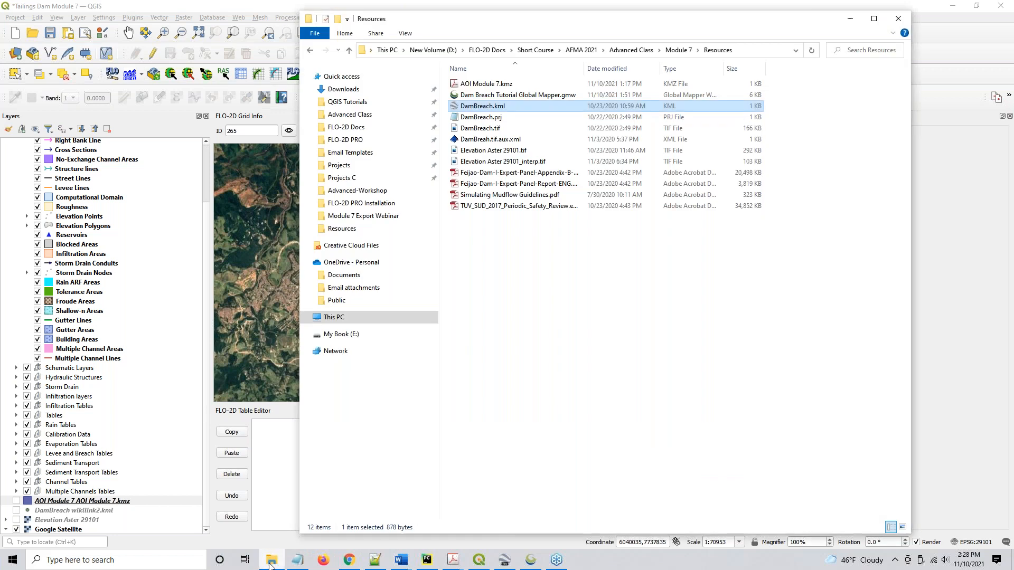
pyautogui.click(679, 49)
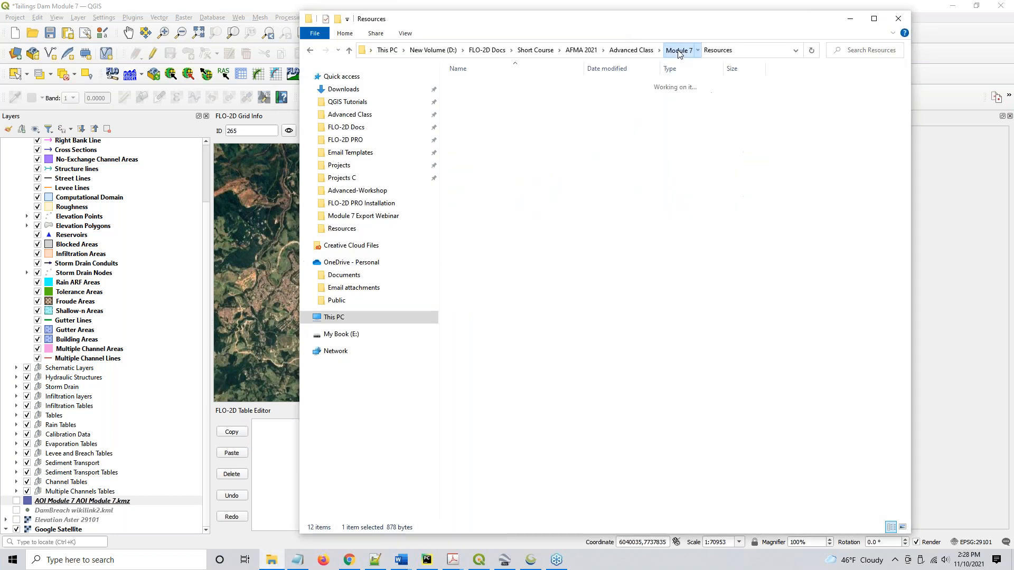
pyautogui.click(679, 49)
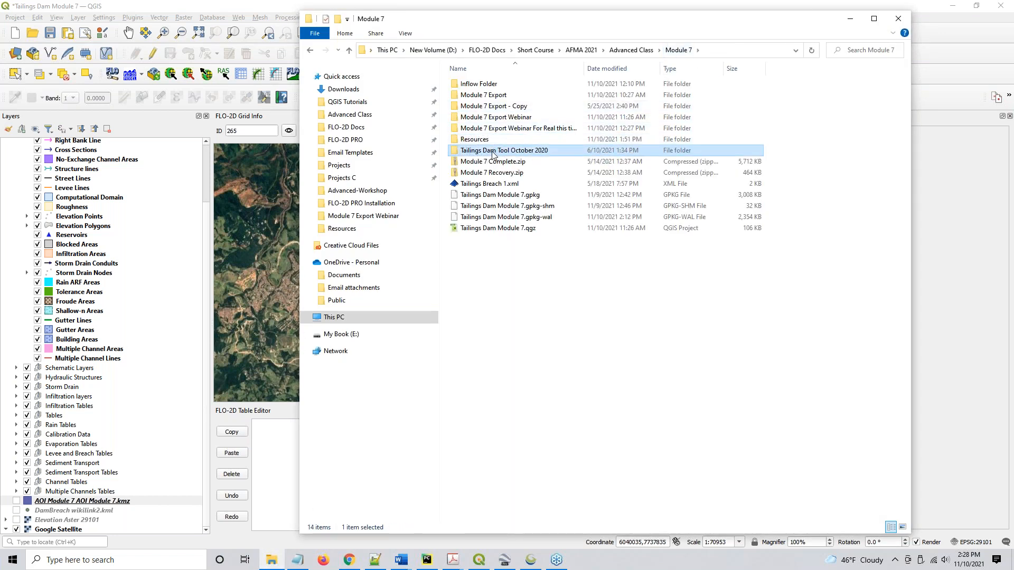
pyautogui.doubleClick(505, 150)
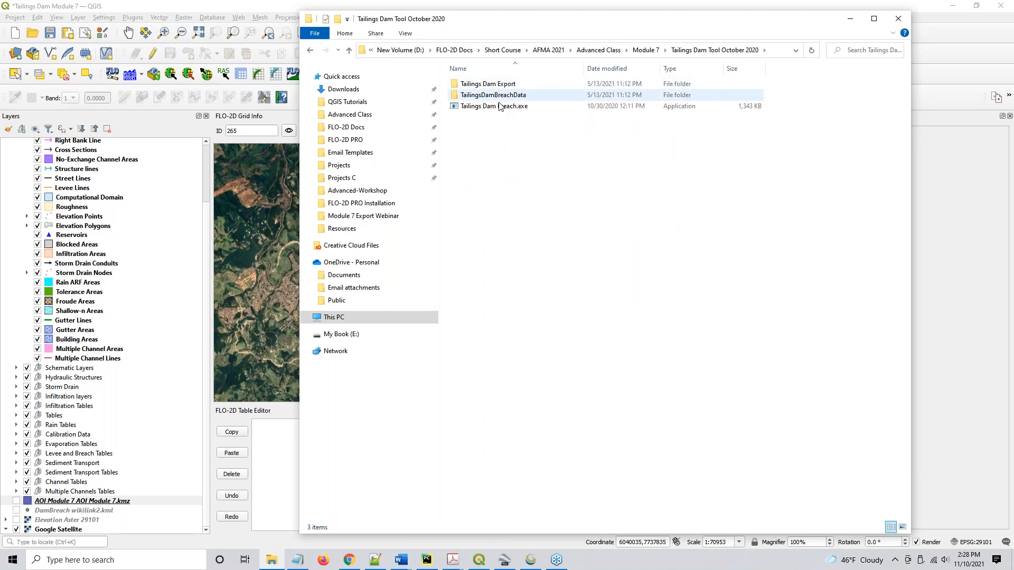
pyautogui.click(493, 106)
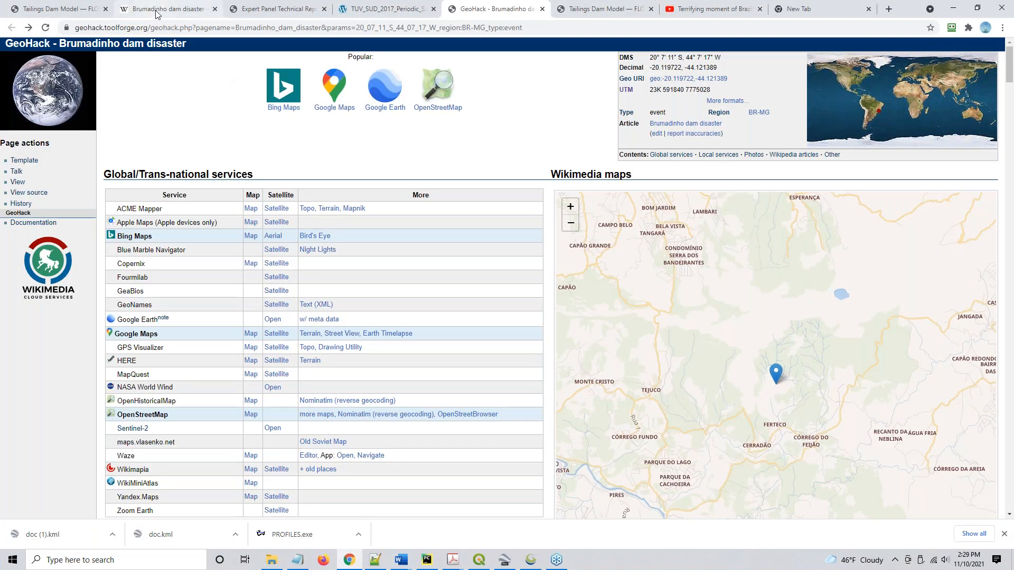
# - Switch to the Expert Panel Technical Report tab and scroll down to its appendices list
pyautogui.click(167, 9)
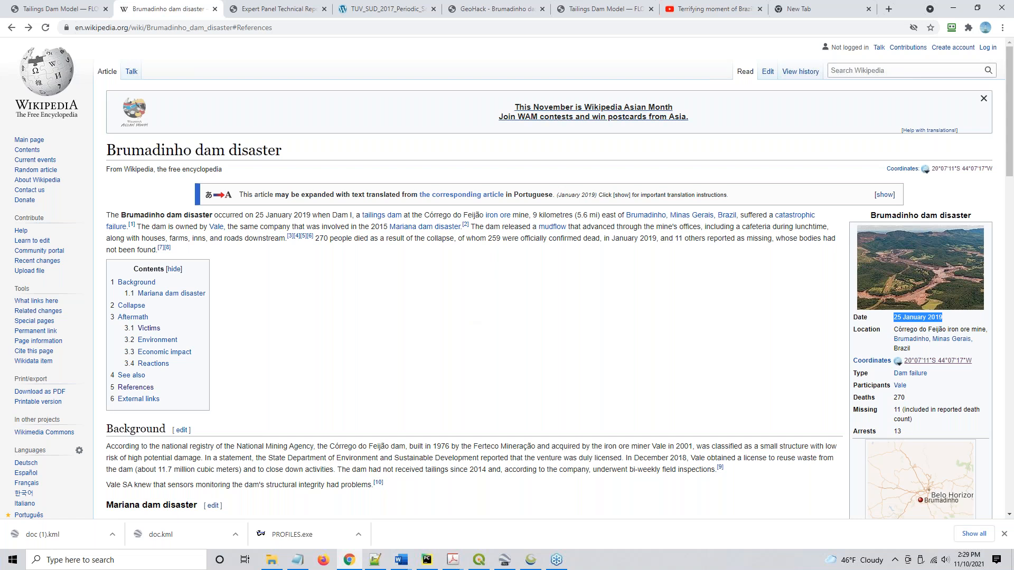
pyautogui.moveTo(276, 9)
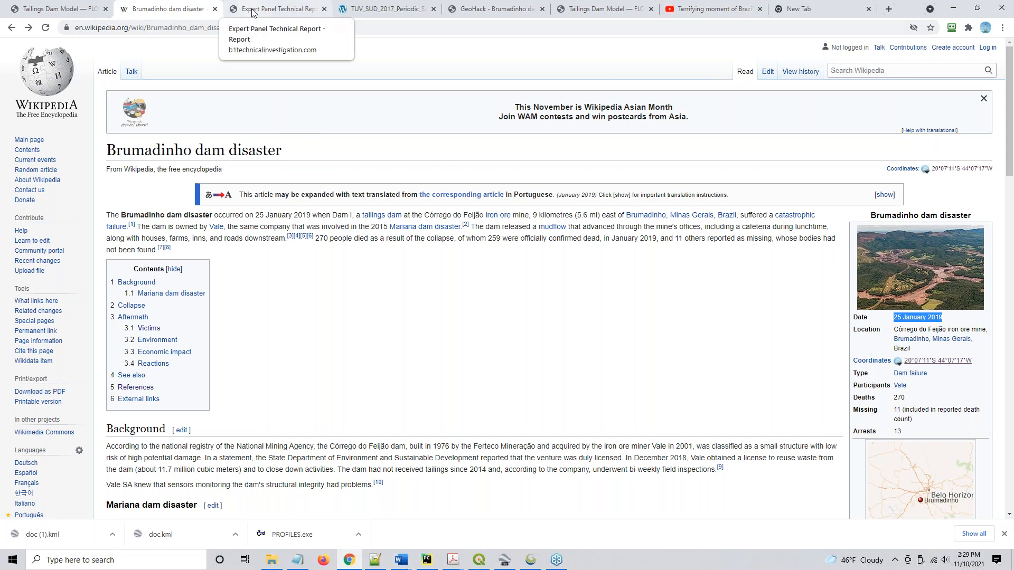
pyautogui.click(277, 8)
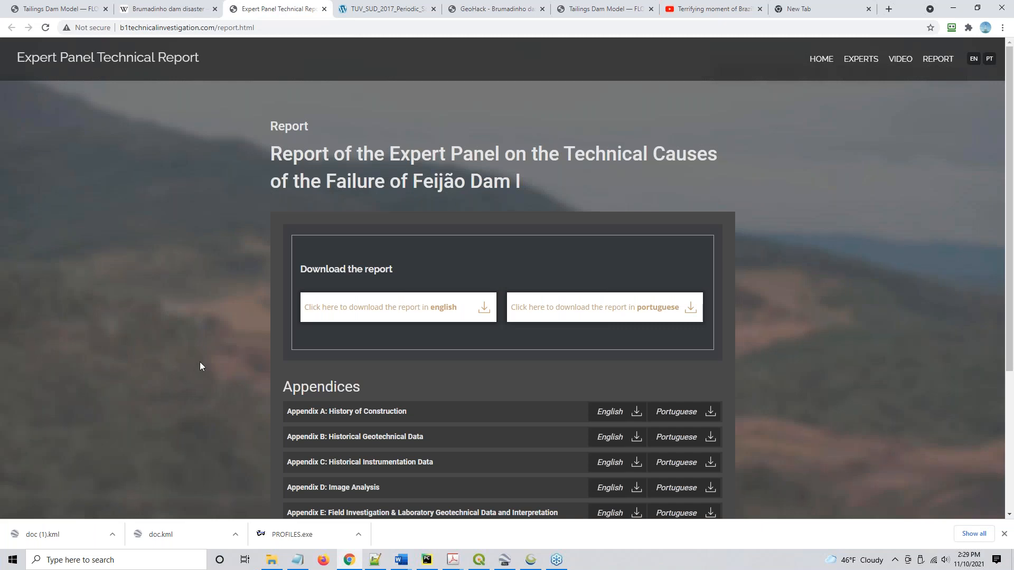
pyautogui.moveTo(362, 346)
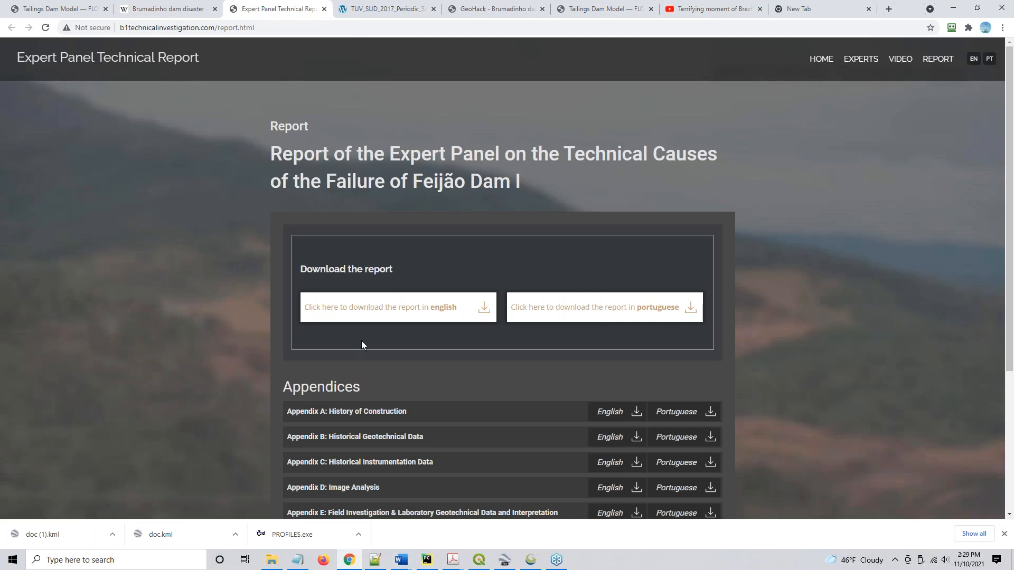
pyautogui.moveTo(472, 310)
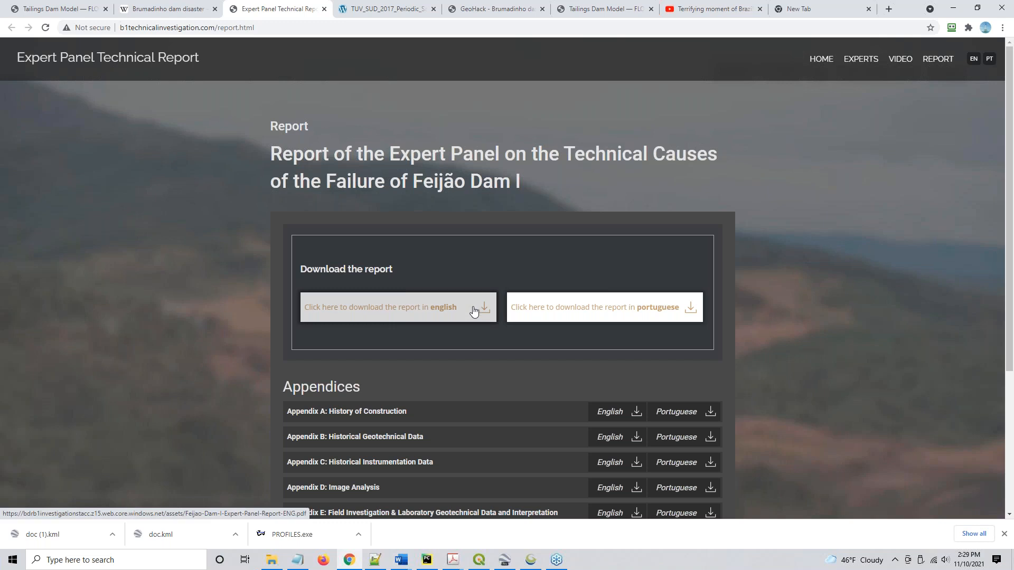
pyautogui.moveTo(297, 358)
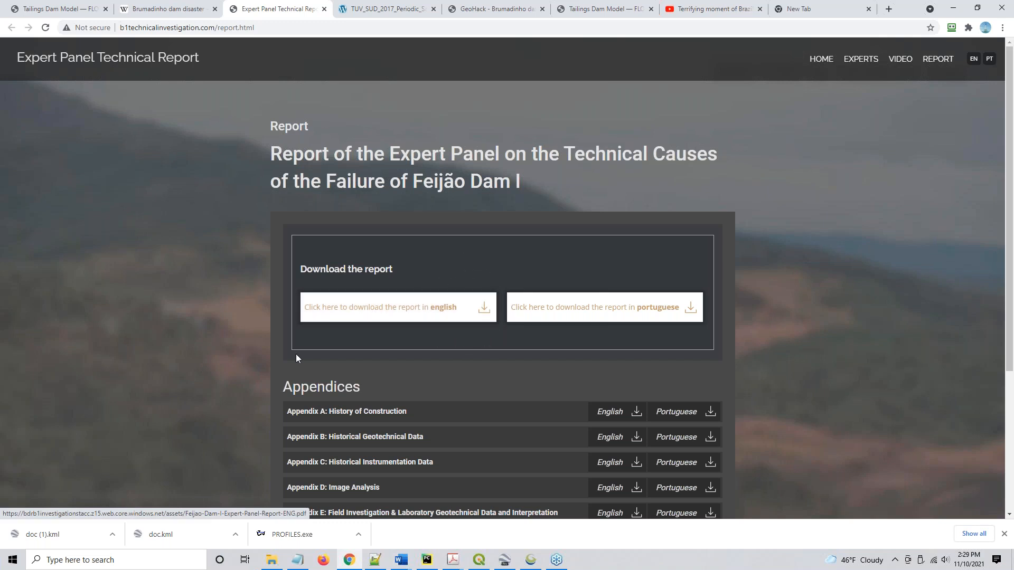
pyautogui.scroll(-3)
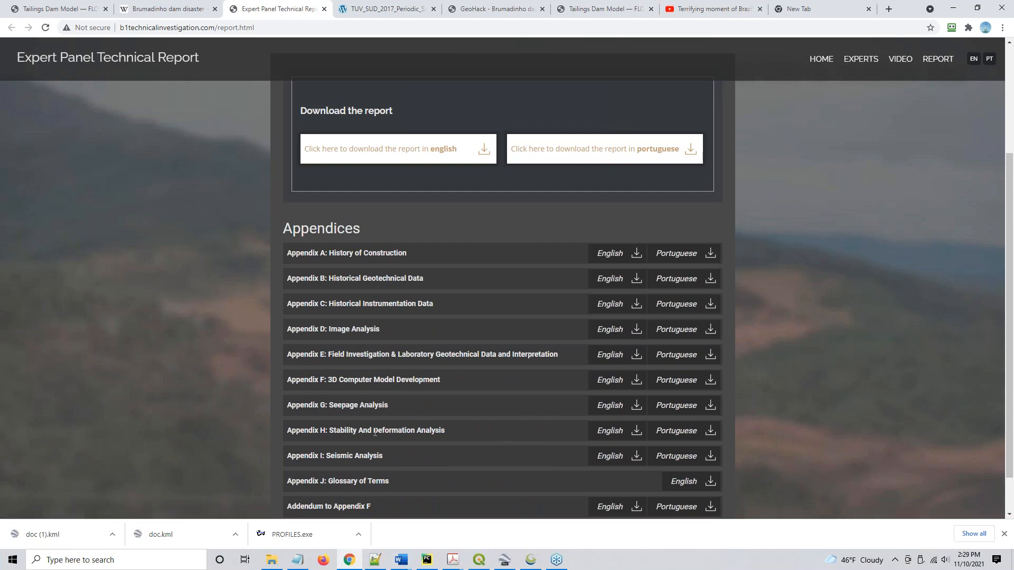
# - Switch to the TÜV SÜD 2017 Periodic Safety Review PDF and scroll to Figure 11.7
pyautogui.click(386, 8)
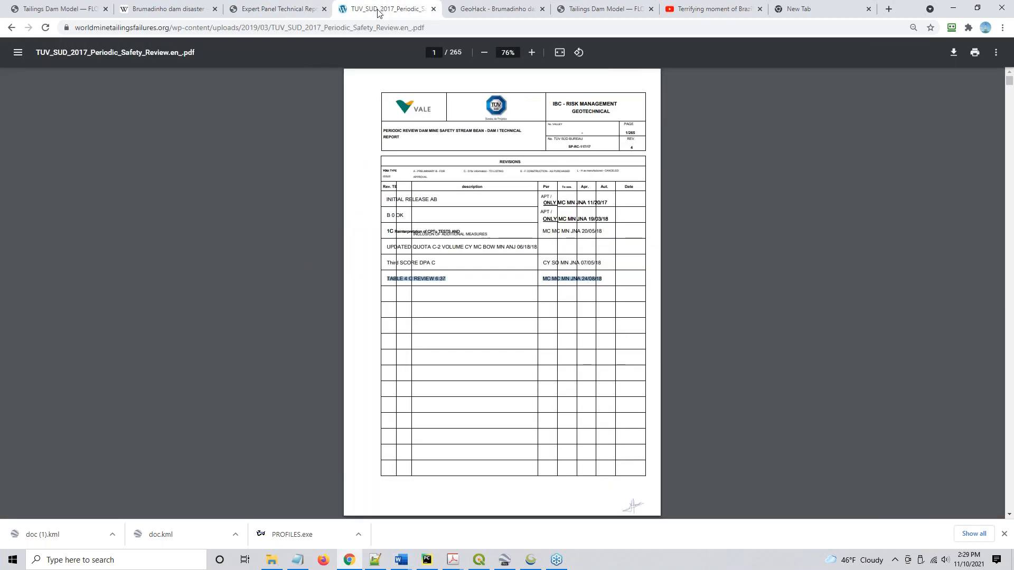
pyautogui.moveTo(601, 245)
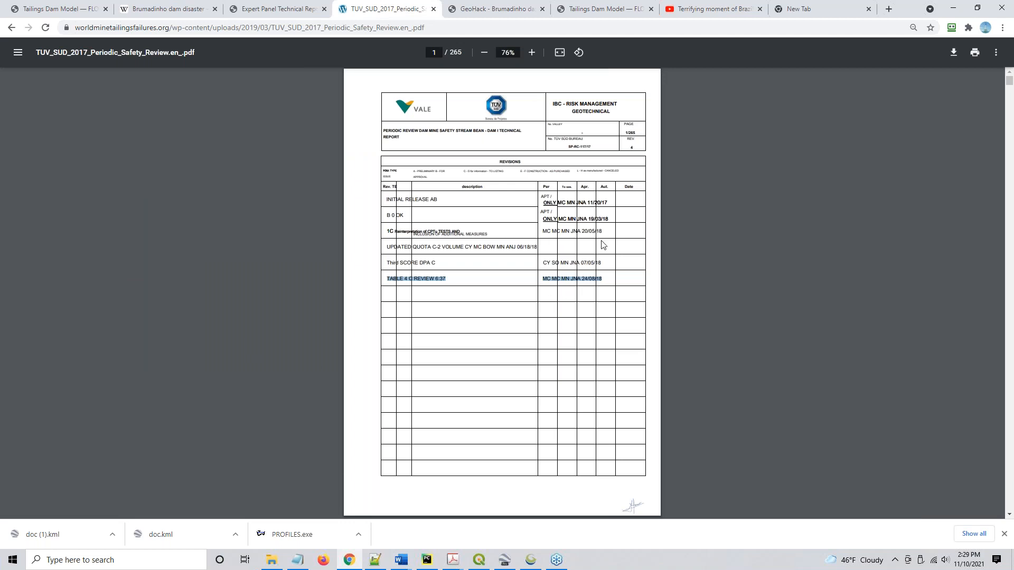
pyautogui.moveTo(591, 231)
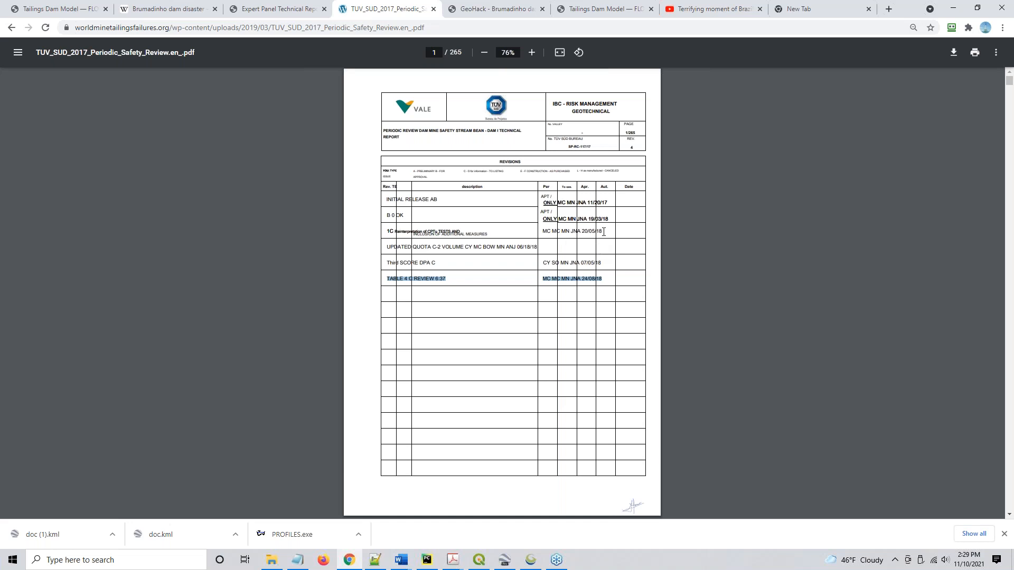
pyautogui.scroll(-3)
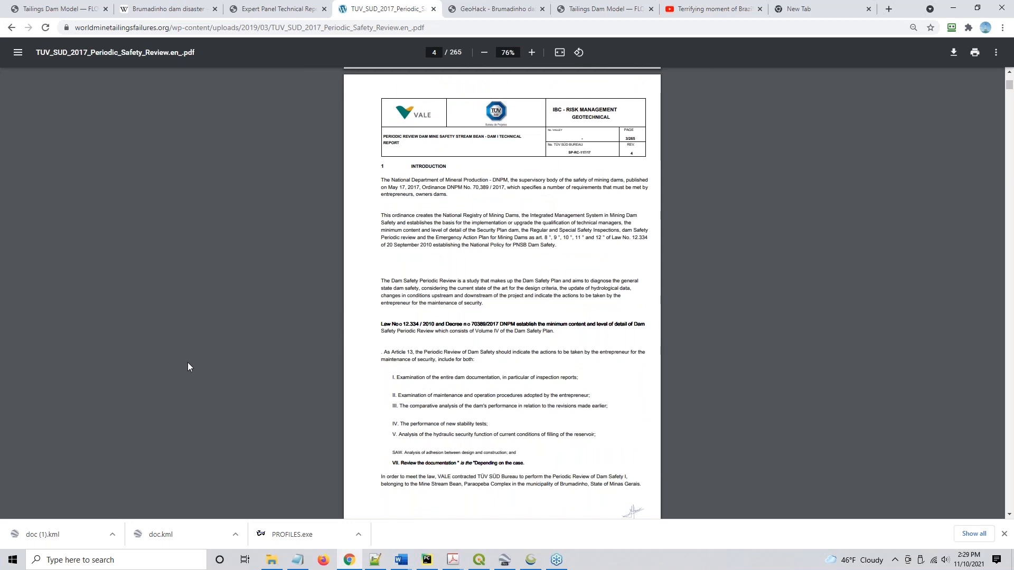
pyautogui.scroll(-3)
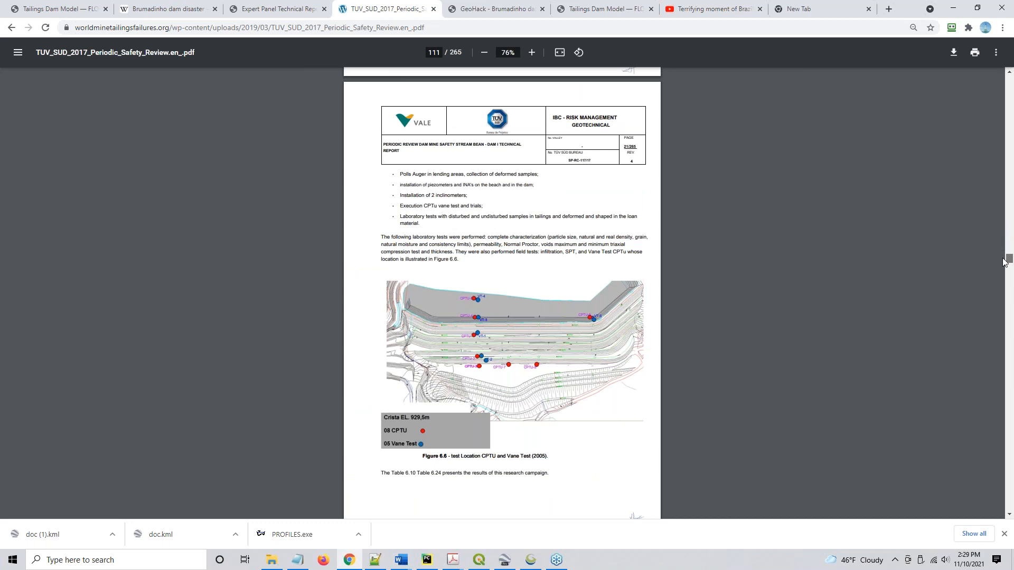
pyautogui.moveTo(873, 284)
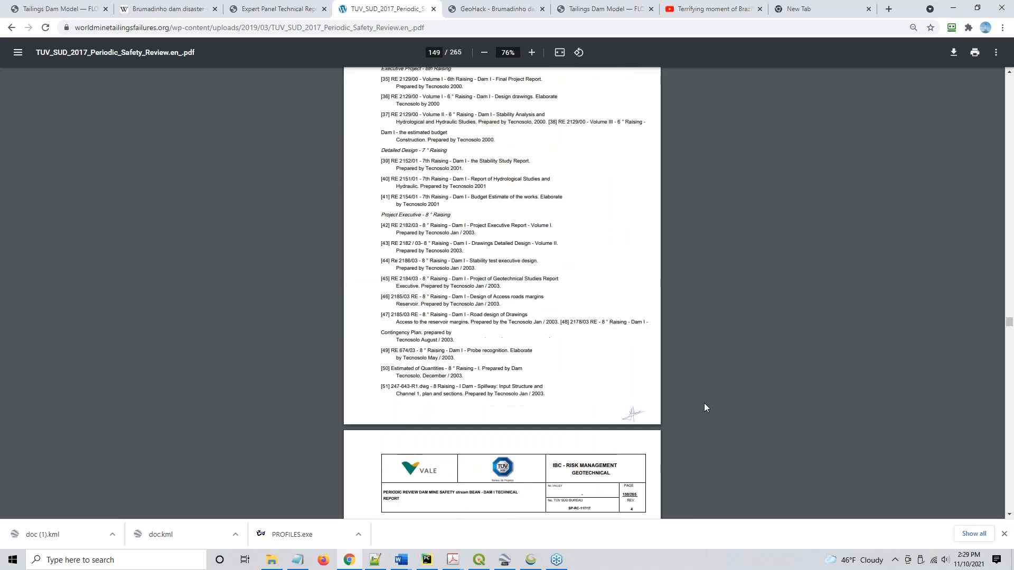
pyautogui.scroll(-3)
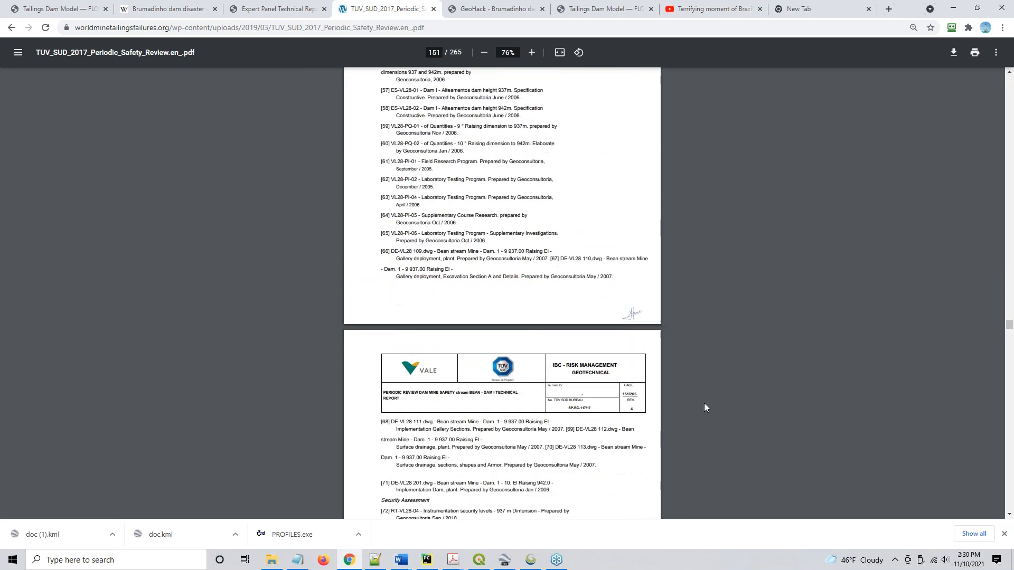
pyautogui.scroll(-3)
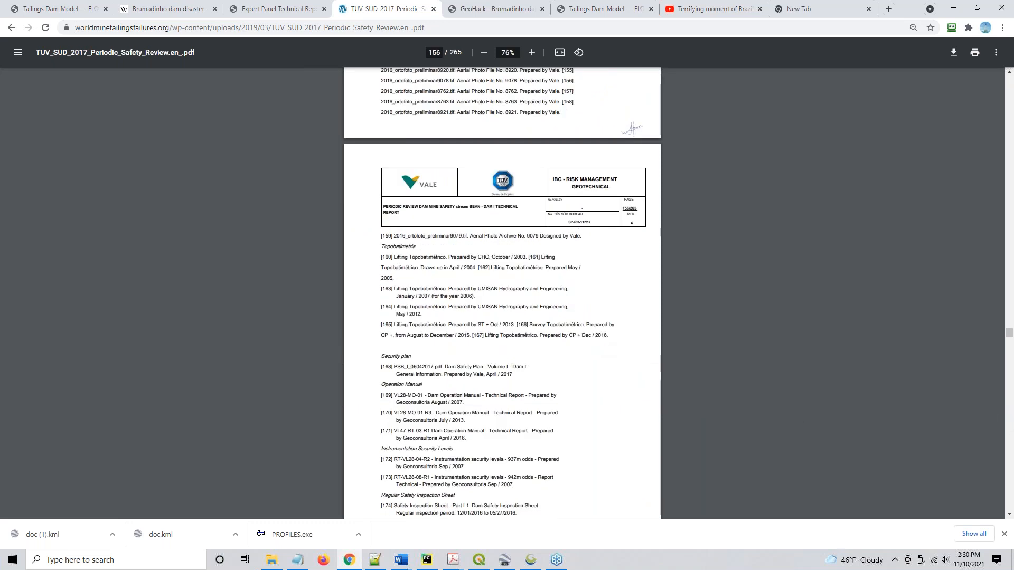
pyautogui.scroll(-3)
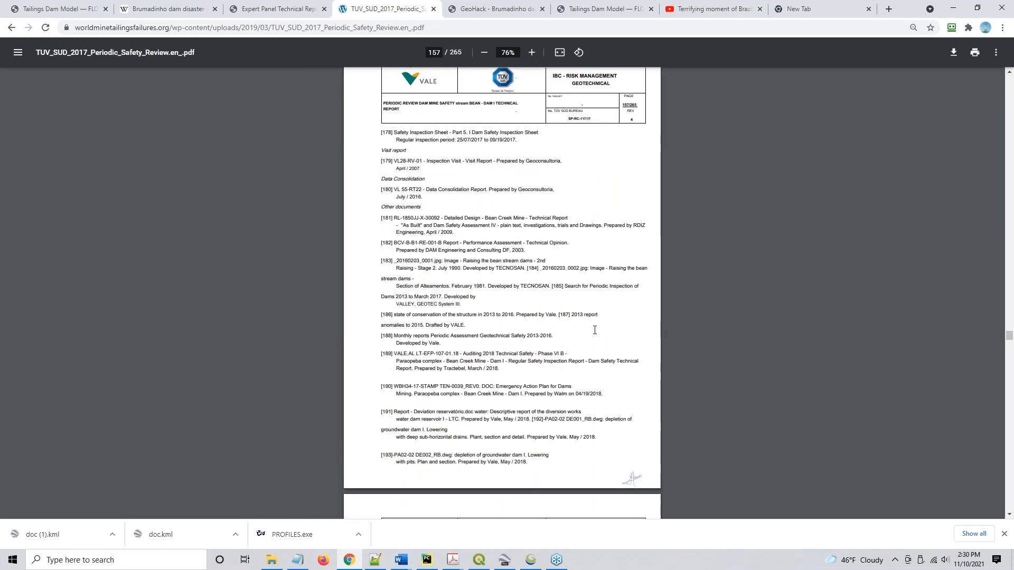
pyautogui.scroll(-3)
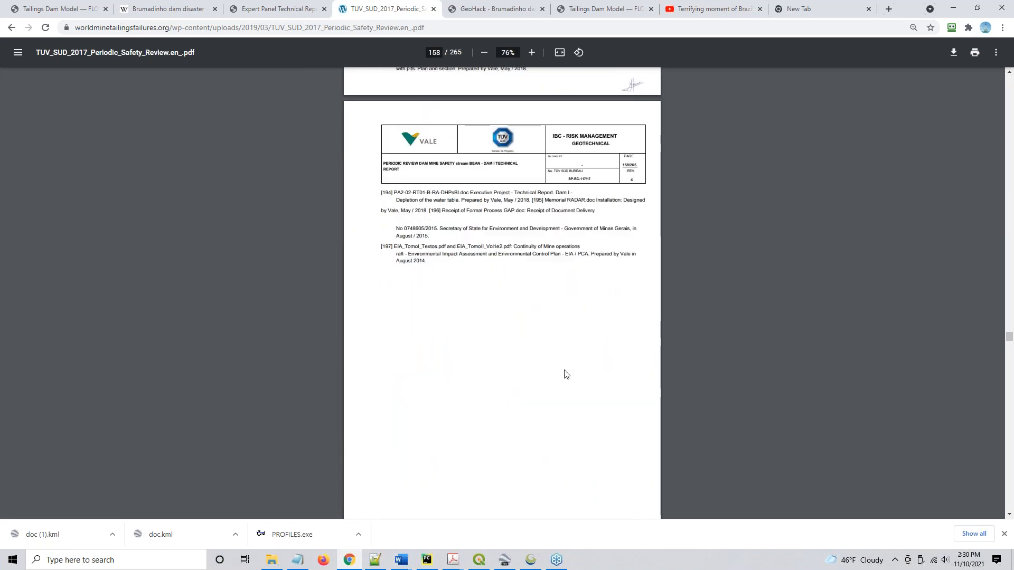
pyautogui.scroll(-3)
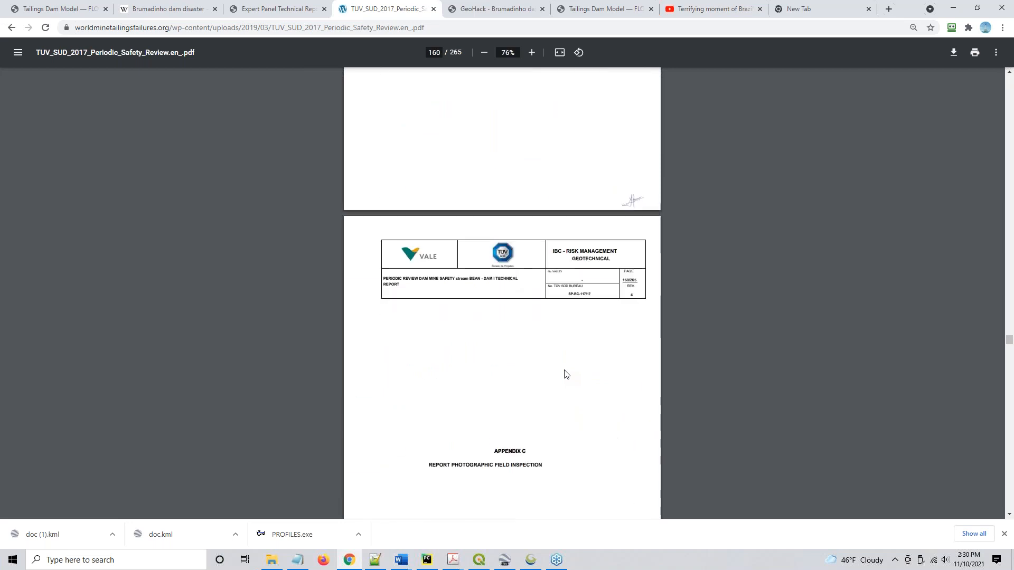
pyautogui.scroll(-3)
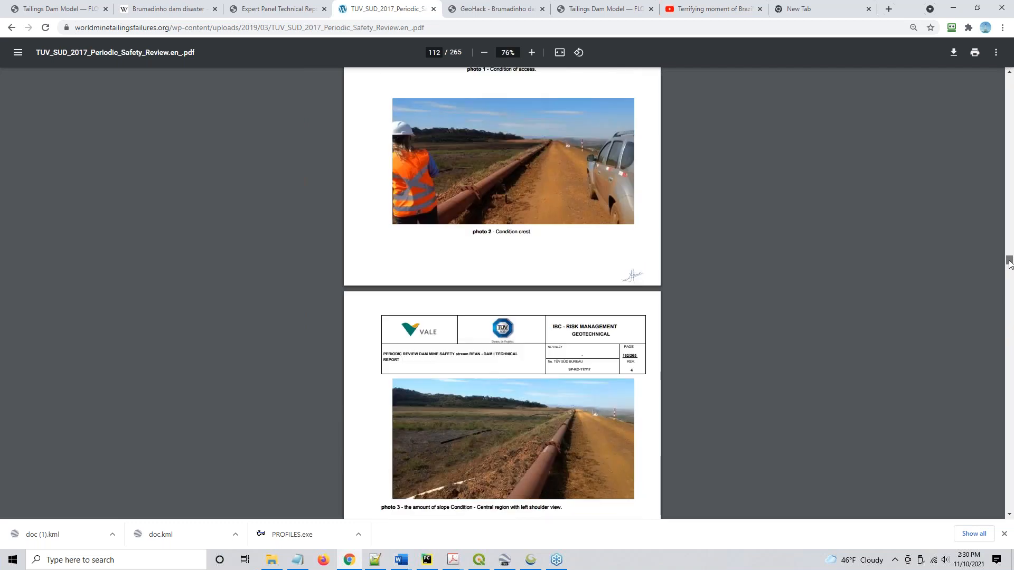
pyautogui.moveTo(753, 254)
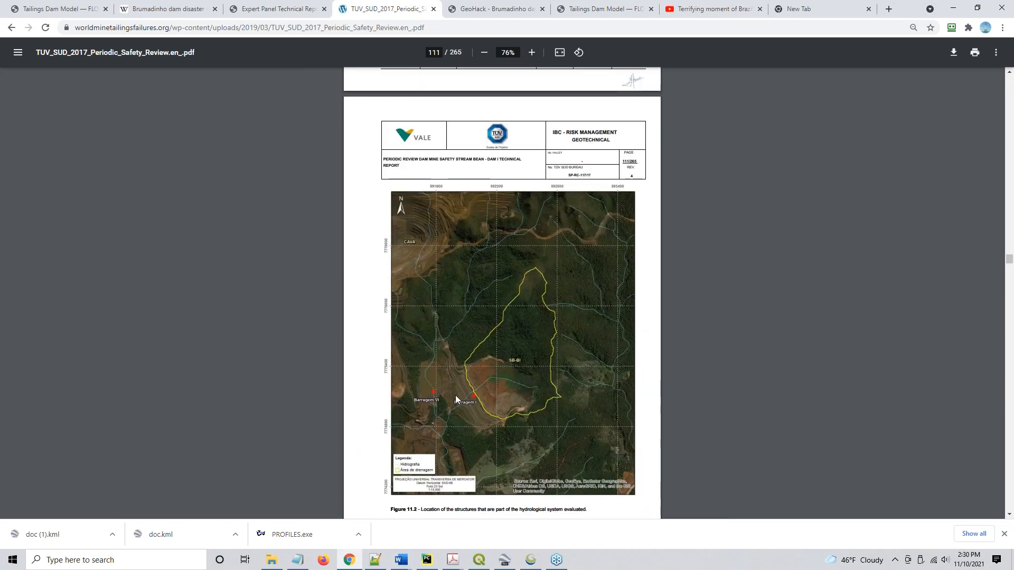
pyautogui.moveTo(468, 406)
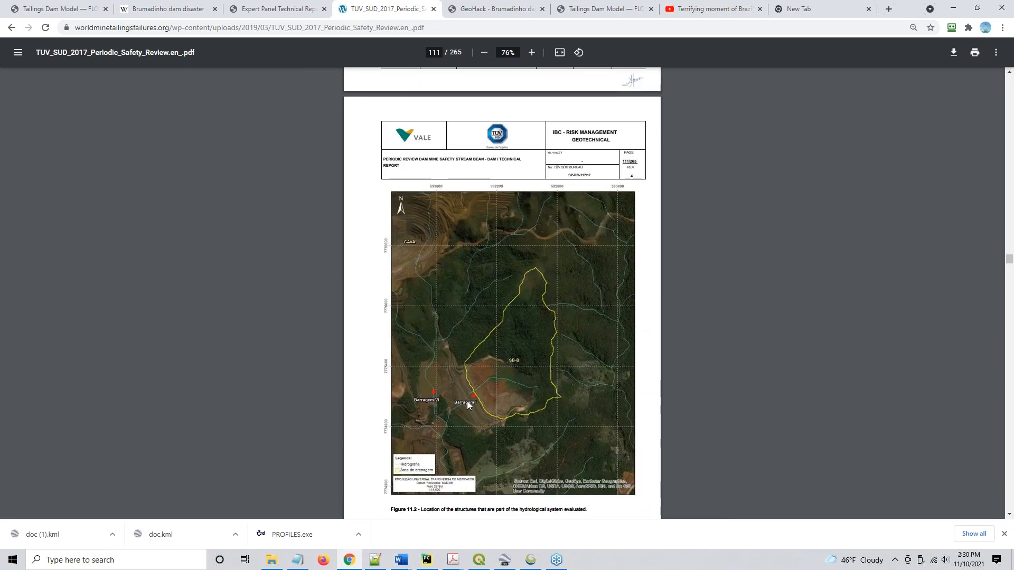
pyautogui.scroll(-3)
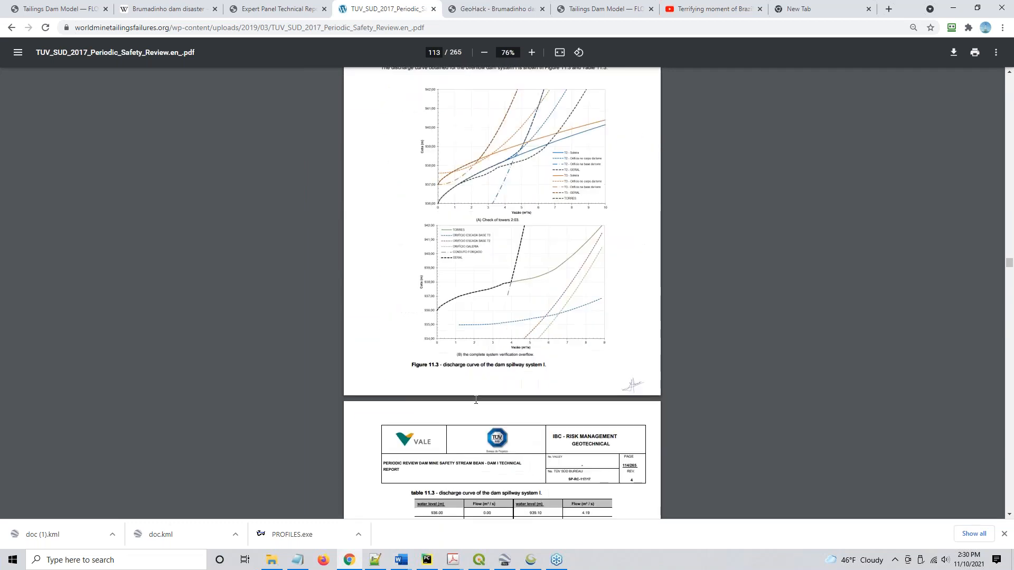
pyautogui.scroll(-3)
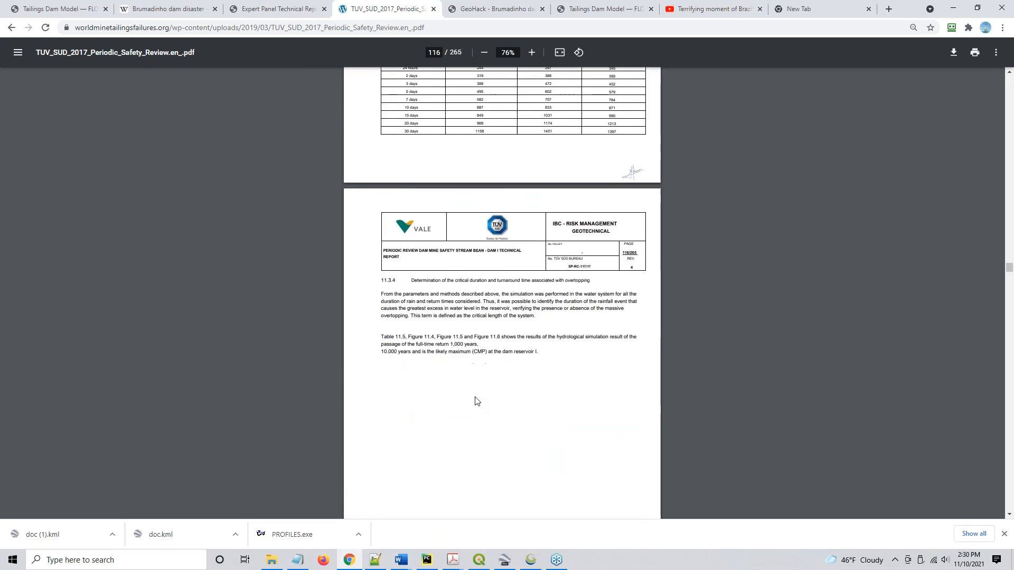
pyautogui.scroll(-3)
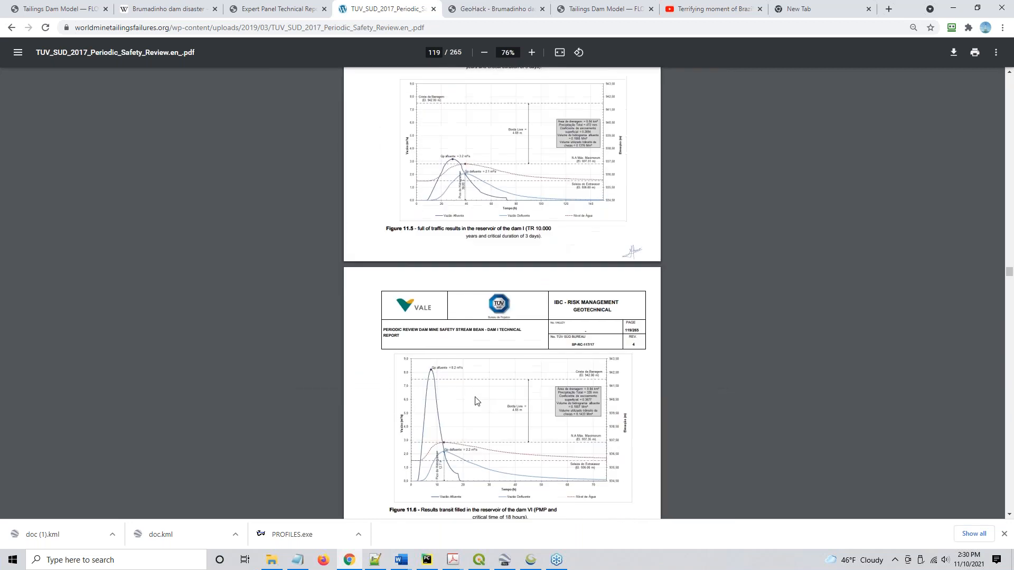
pyautogui.scroll(-3)
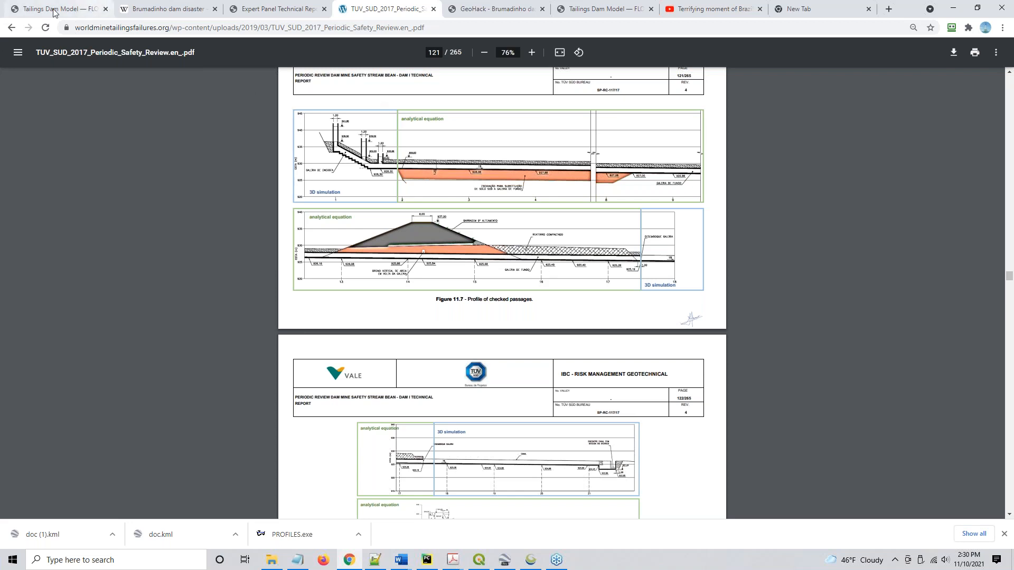
# - Return to the Tailings Dam Model tutorial and read down to Step 6, Dam Geotech data
pyautogui.click(55, 9)
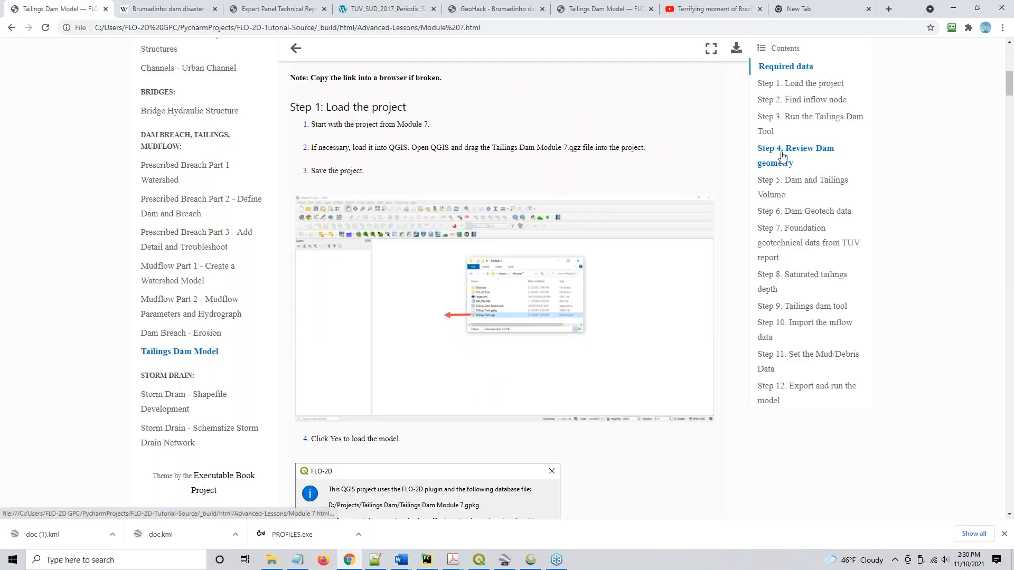
pyautogui.click(795, 156)
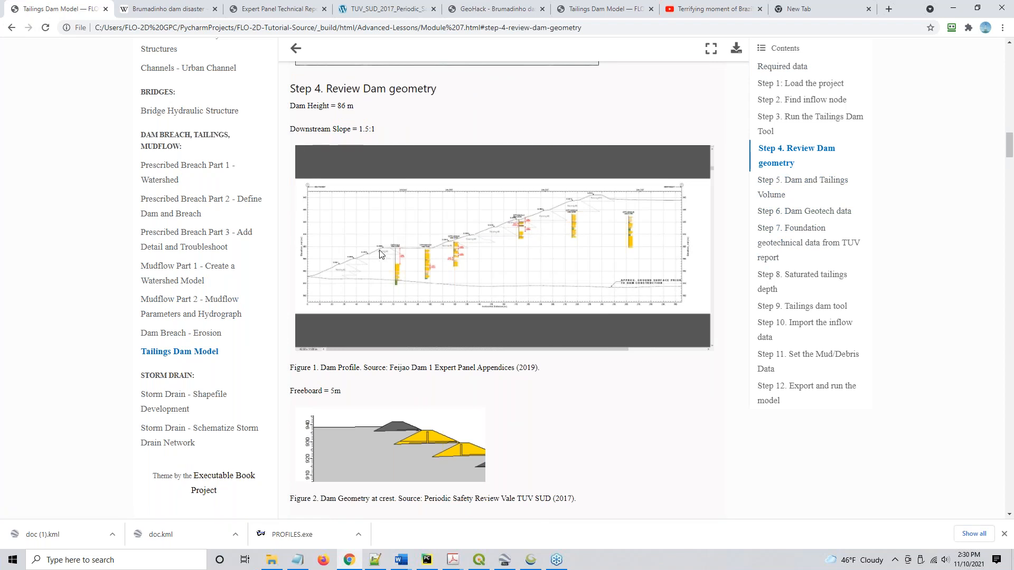
pyautogui.moveTo(451, 439)
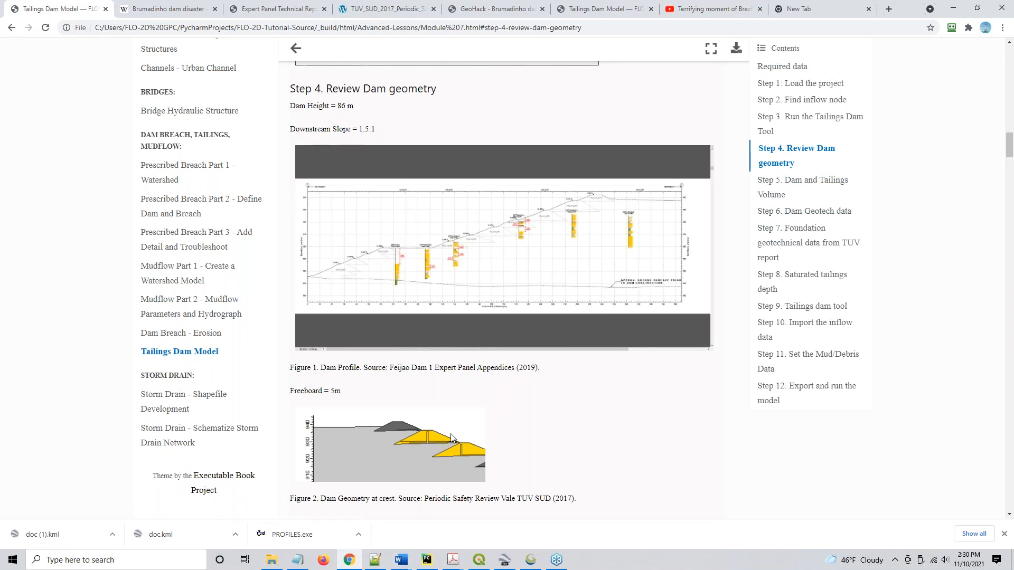
pyautogui.moveTo(562, 461)
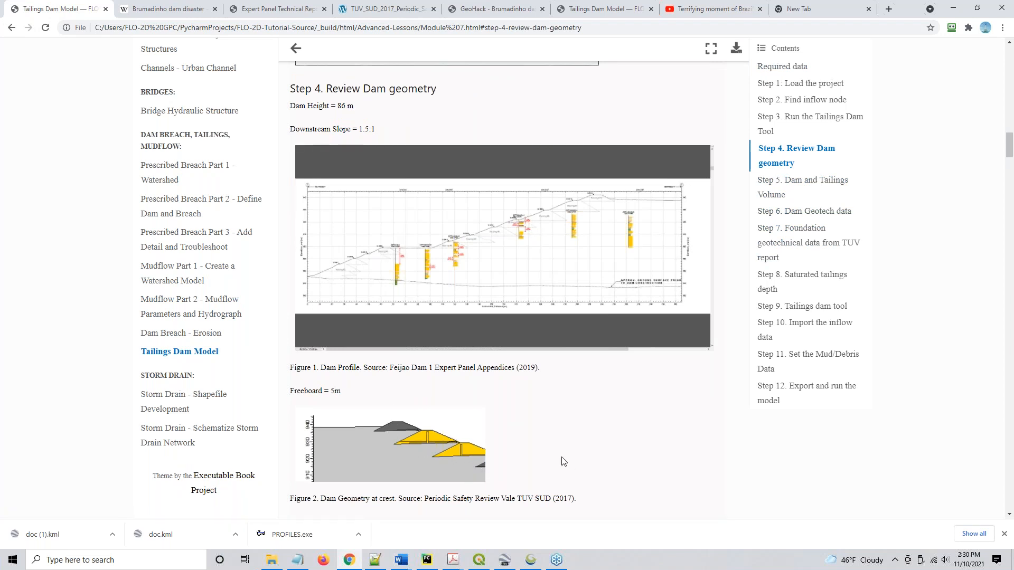
pyautogui.scroll(-3)
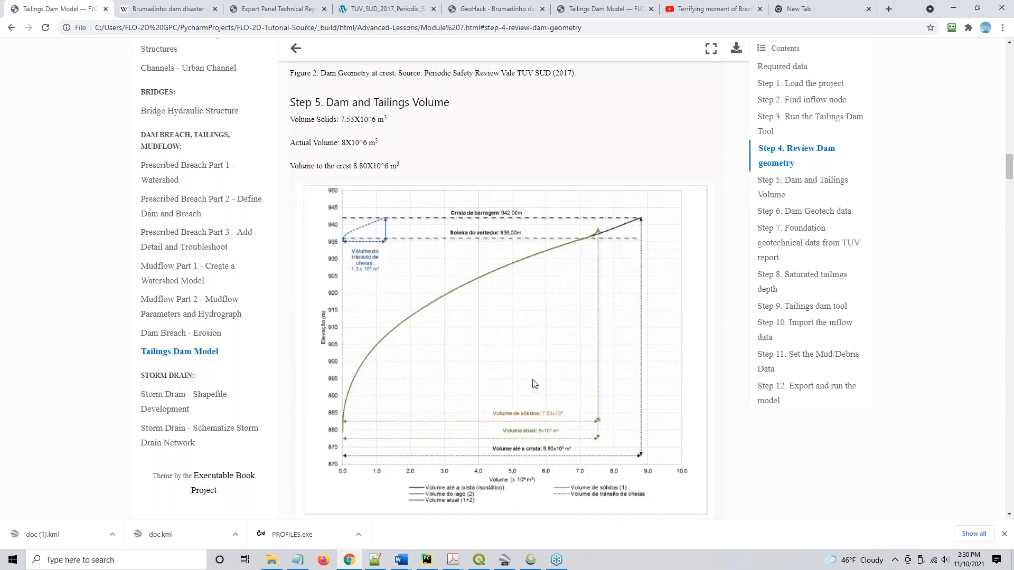
pyautogui.scroll(-3)
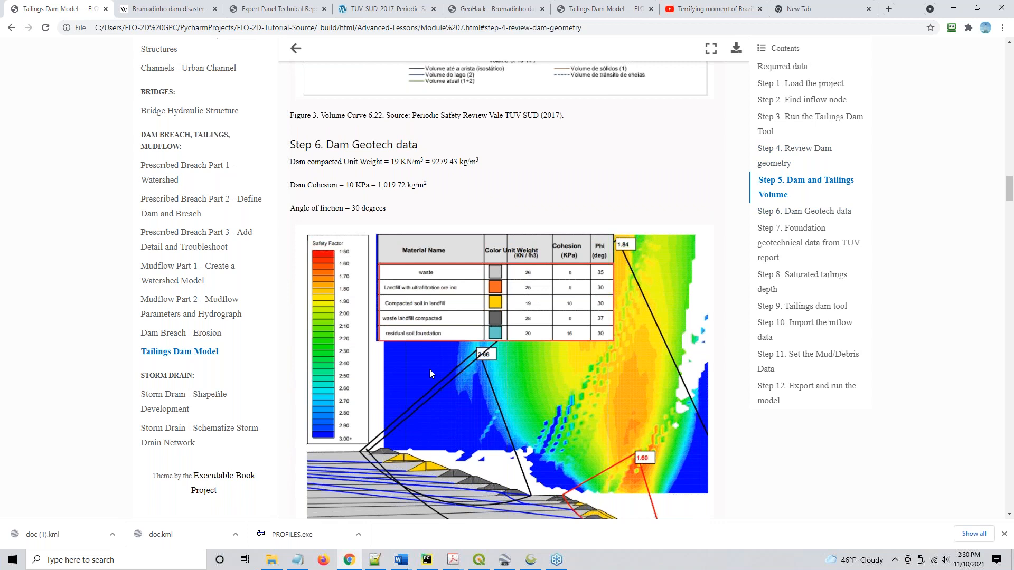
pyautogui.scroll(-3)
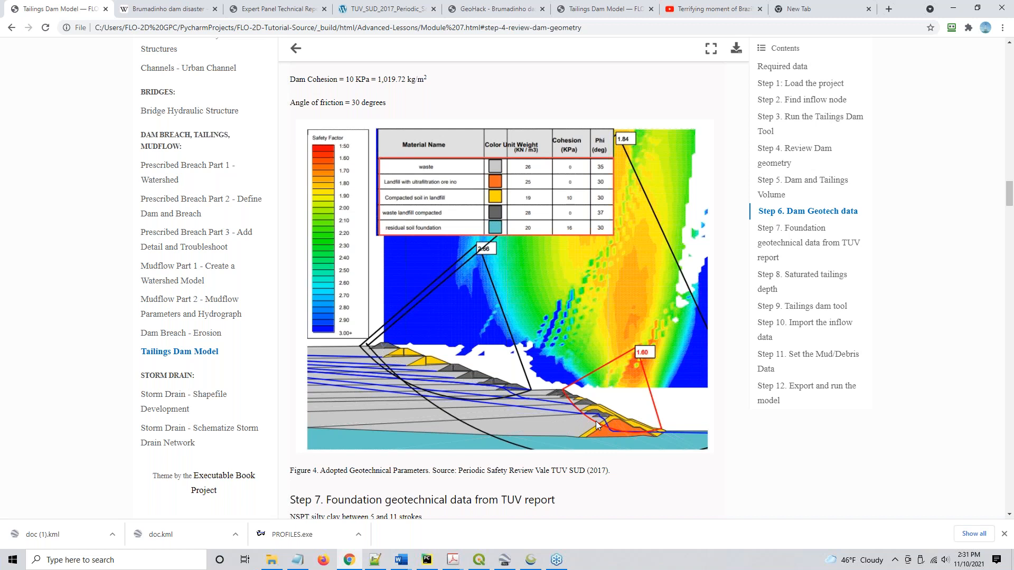
pyautogui.moveTo(485, 339)
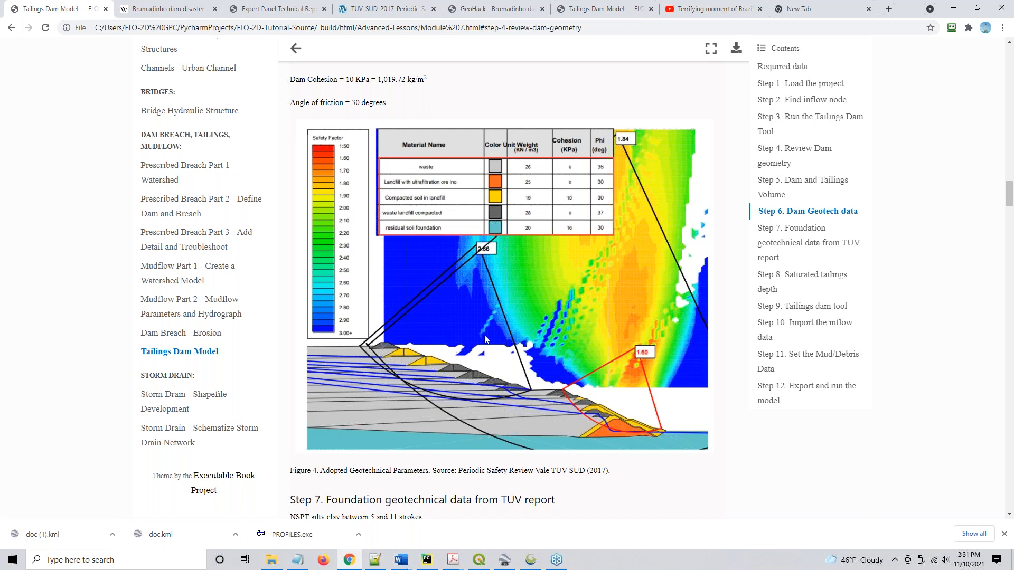
pyautogui.moveTo(608, 448)
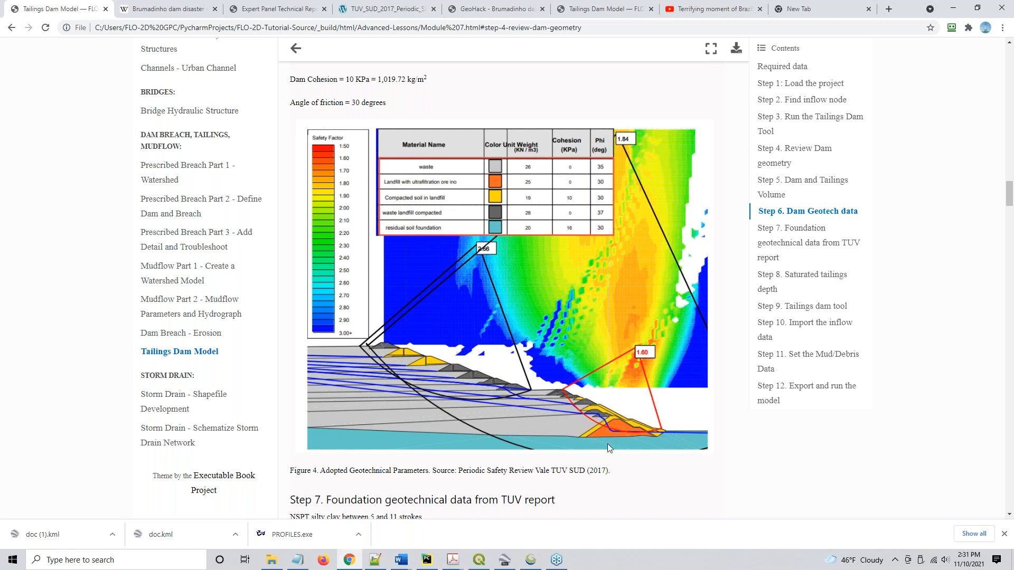
pyautogui.moveTo(623, 426)
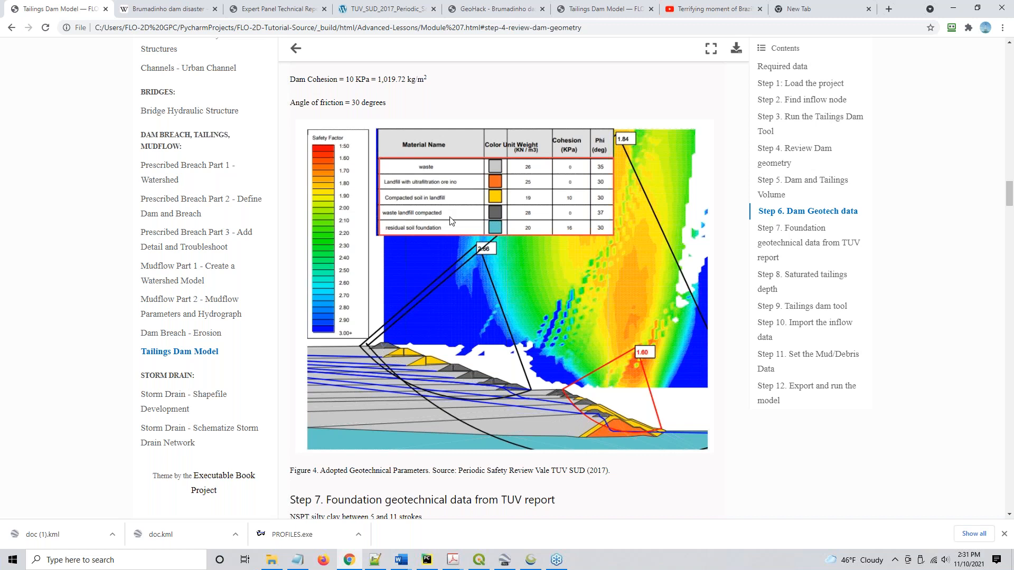
pyautogui.moveTo(415, 202)
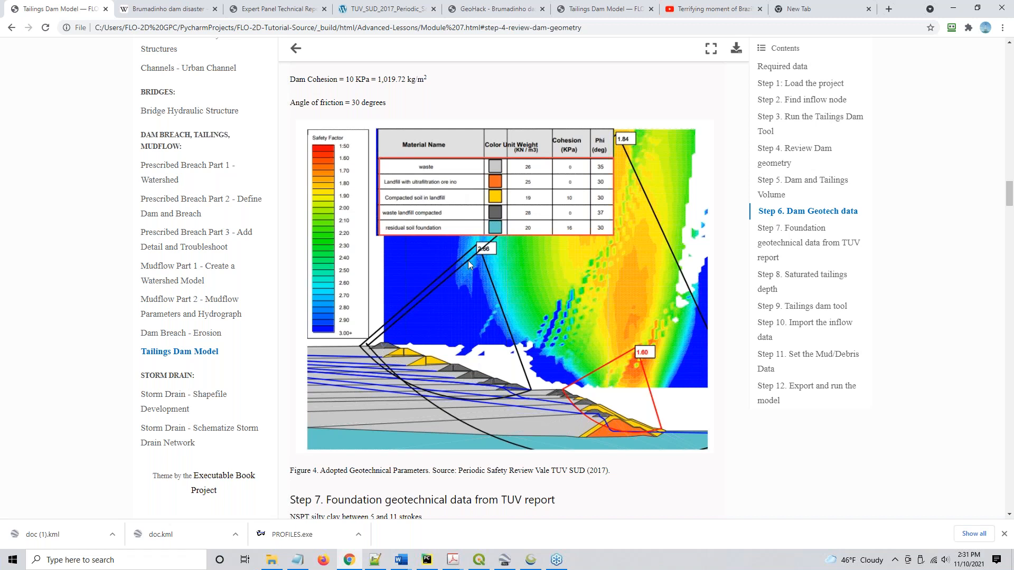
pyautogui.scroll(-3)
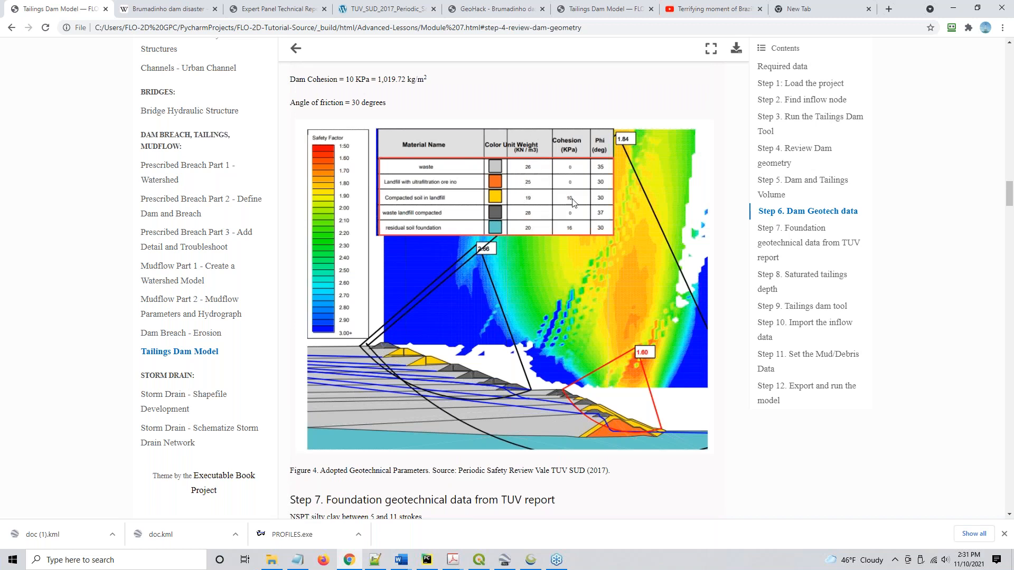
pyautogui.moveTo(536, 260)
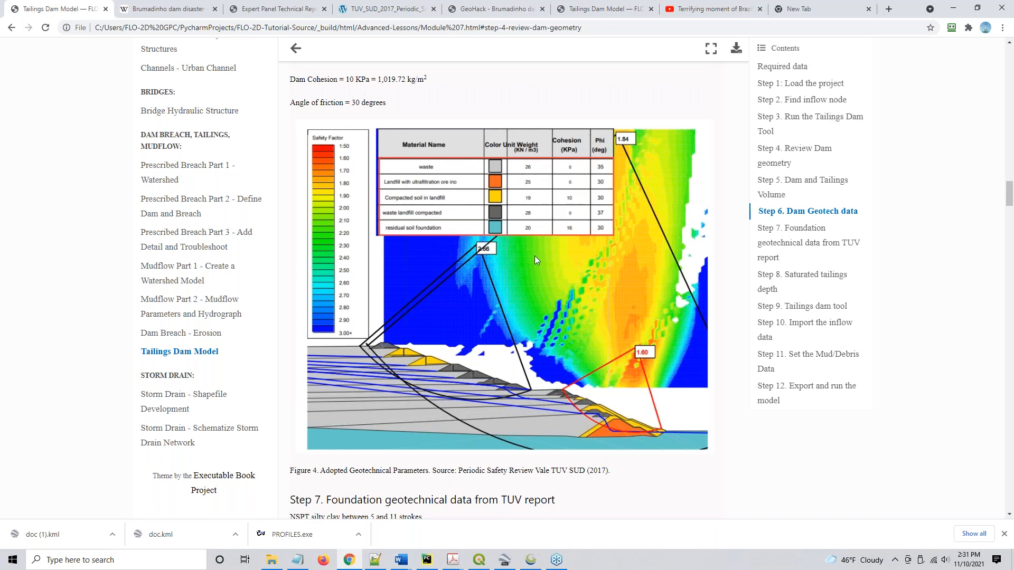
pyautogui.moveTo(596, 215)
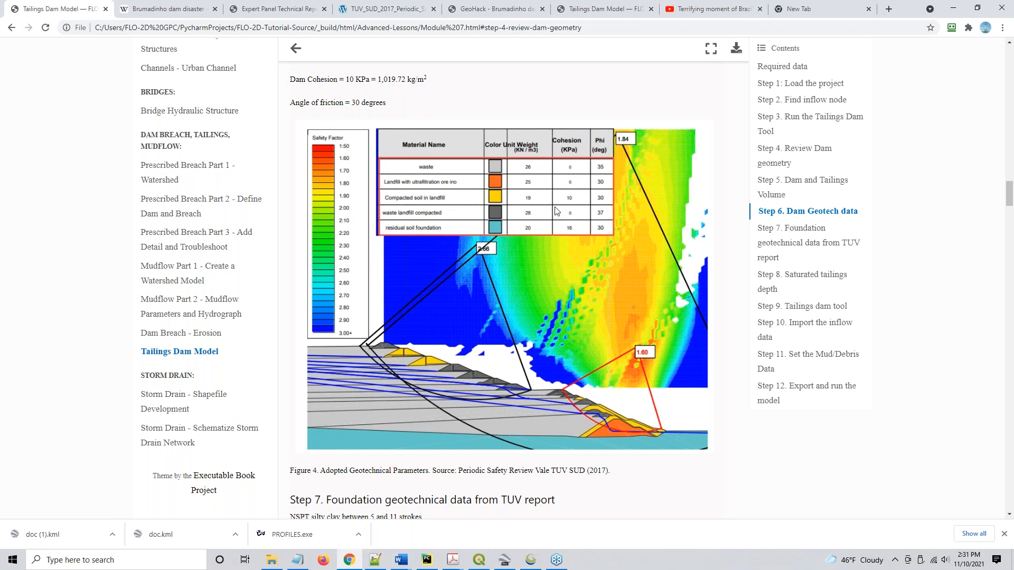
# - Read through Steps 7 and 8 to Step 9's Tailings Dam Parameters screenshot
pyautogui.scroll(-3)
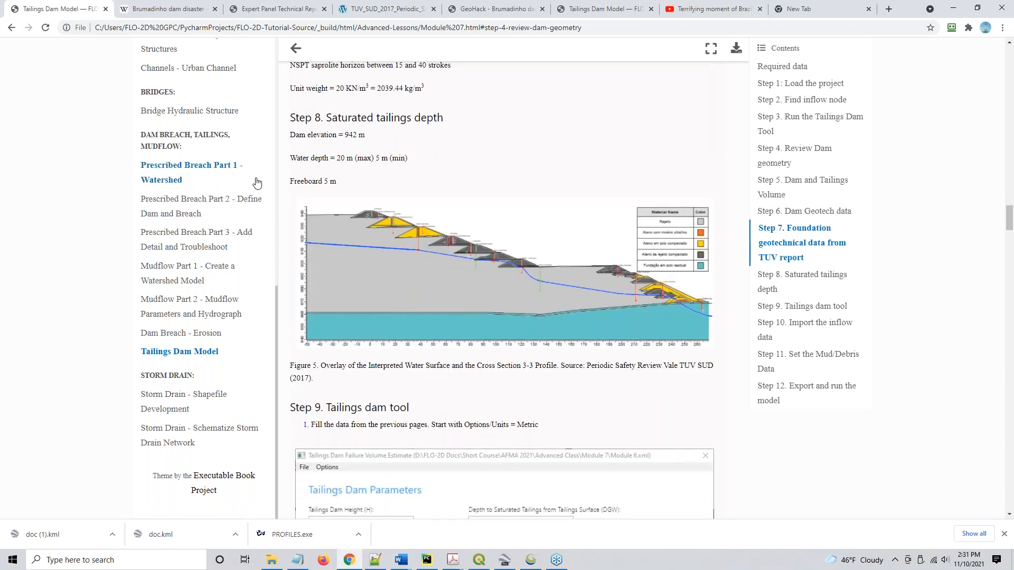
pyautogui.scroll(-3)
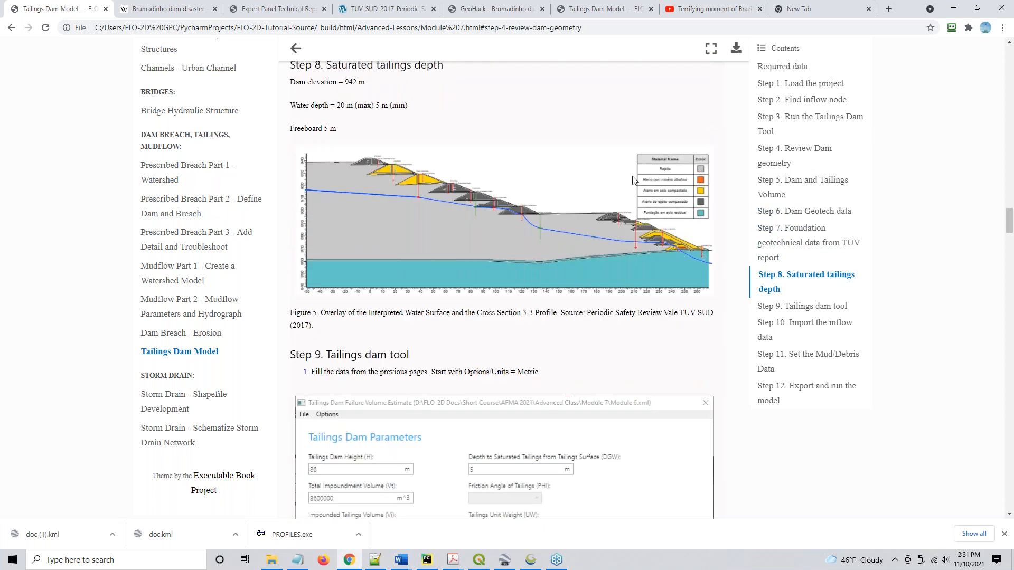
pyautogui.scroll(-3)
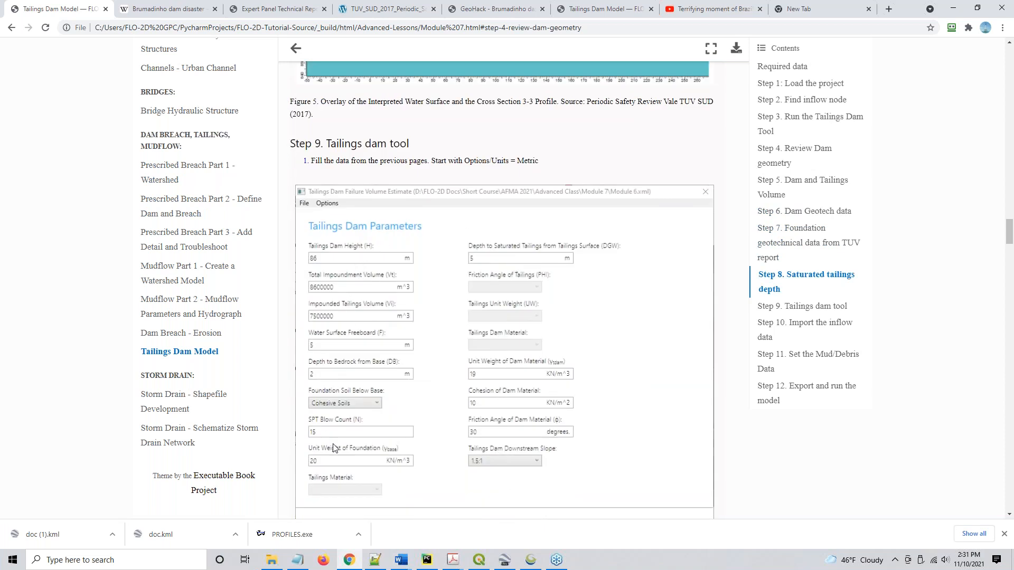
pyautogui.moveTo(513, 380)
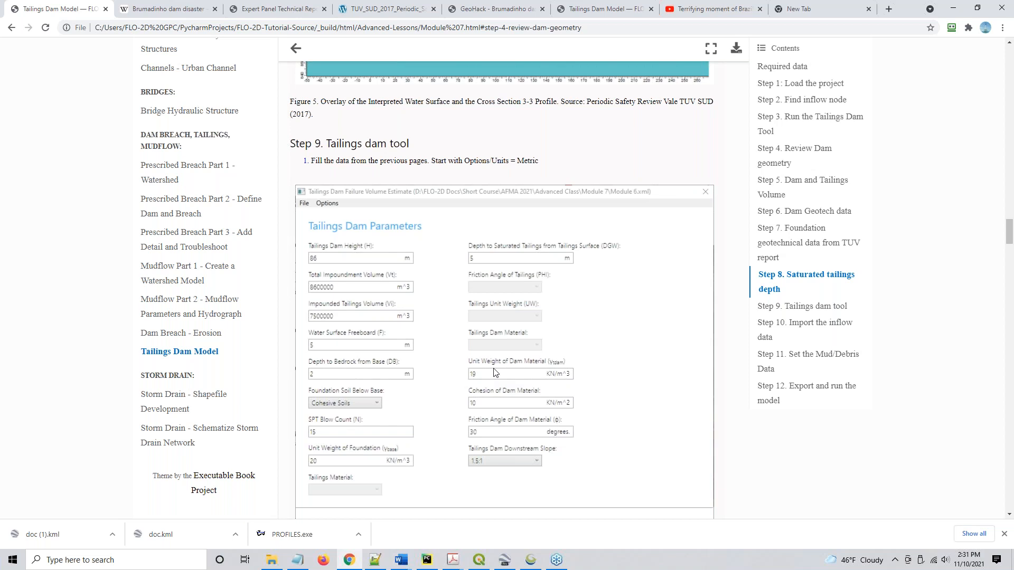
pyautogui.moveTo(492, 371)
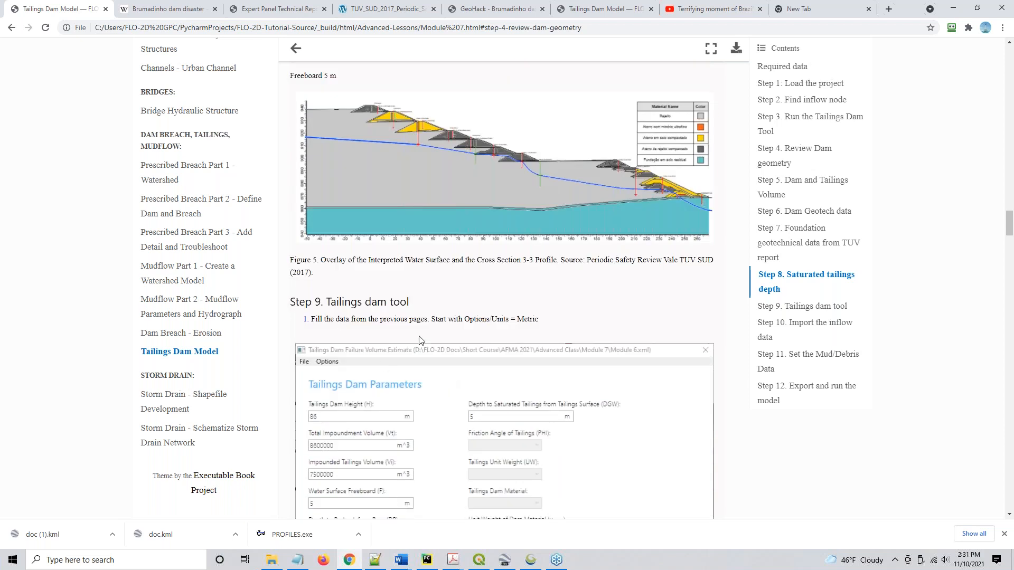
pyautogui.scroll(-3)
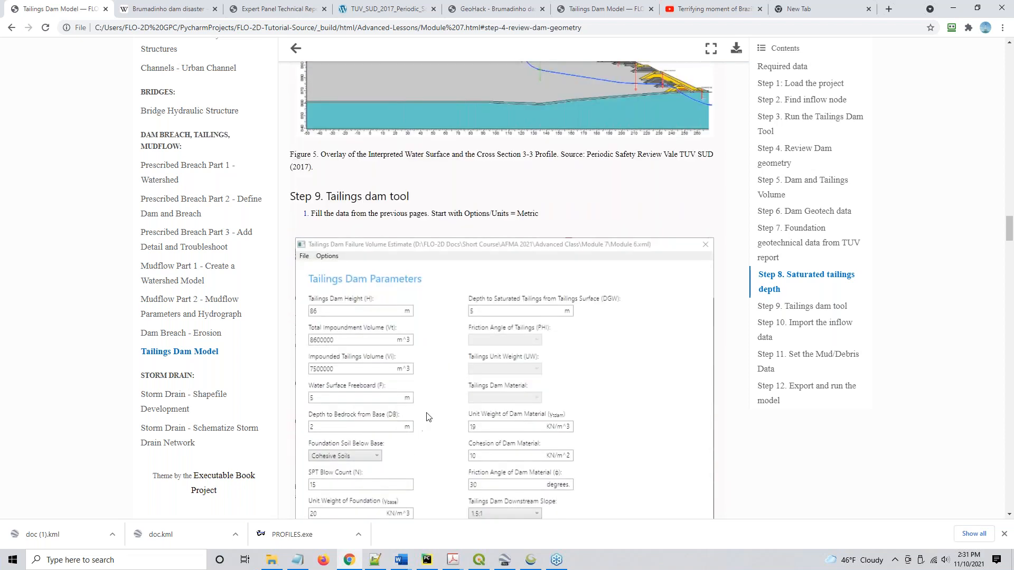
pyautogui.click(520, 311)
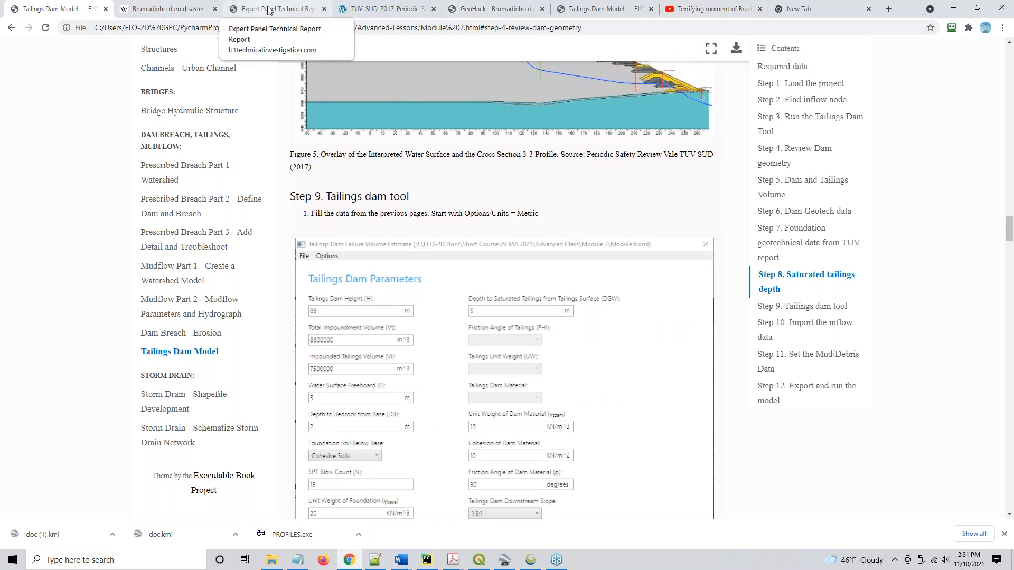
pyautogui.moveTo(457, 287)
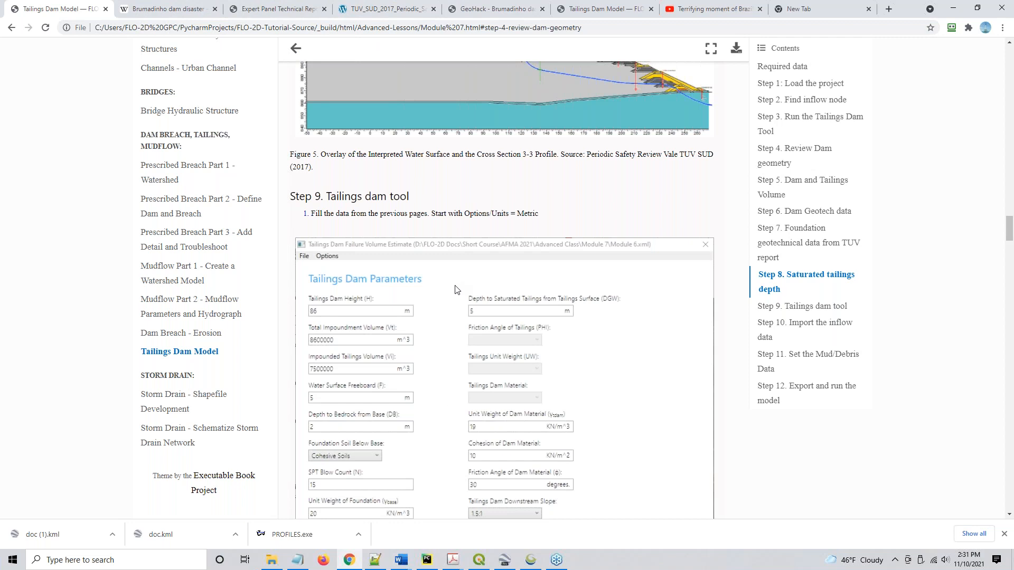
pyautogui.scroll(-3)
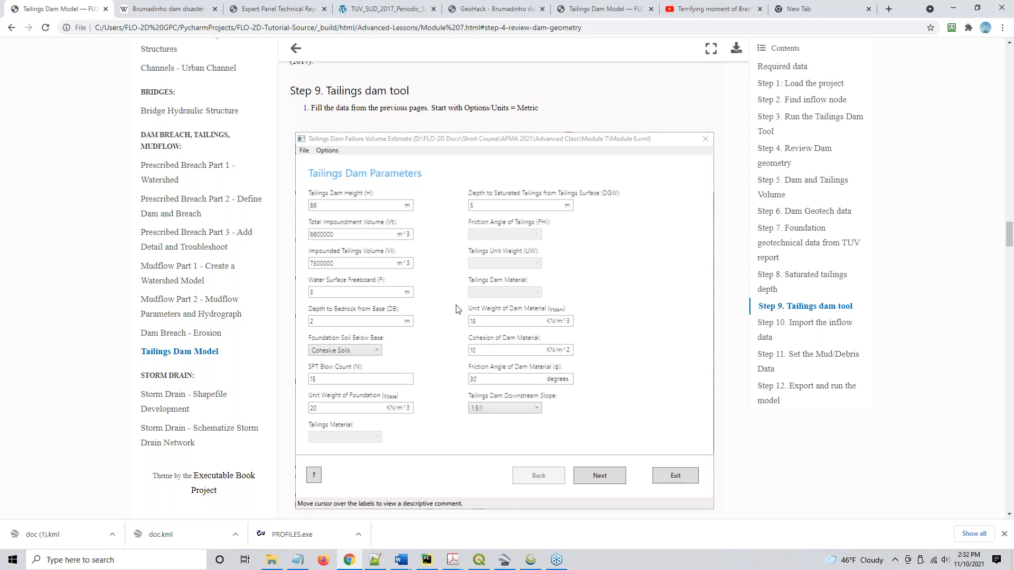
pyautogui.moveTo(577, 327)
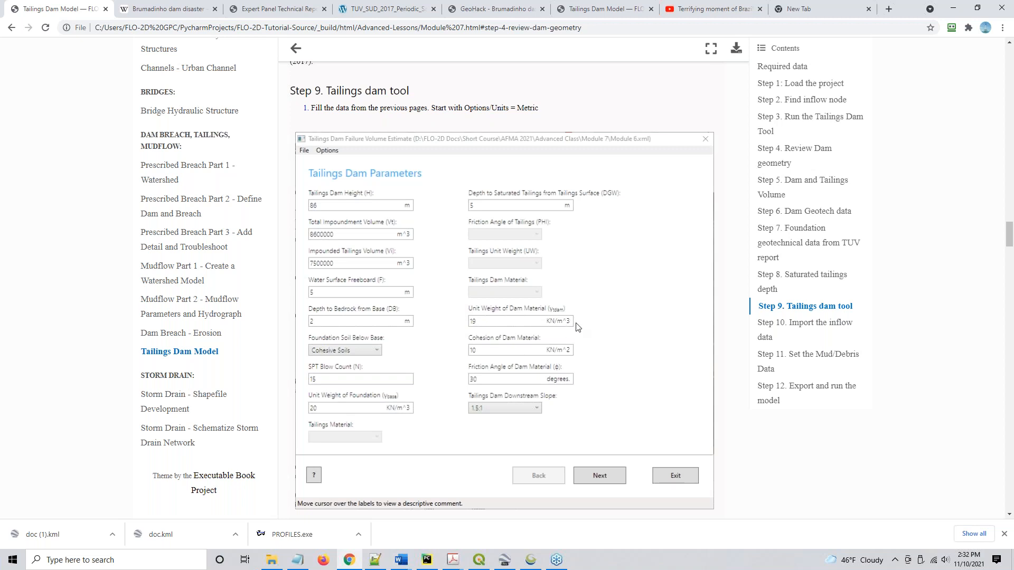
pyautogui.moveTo(580, 374)
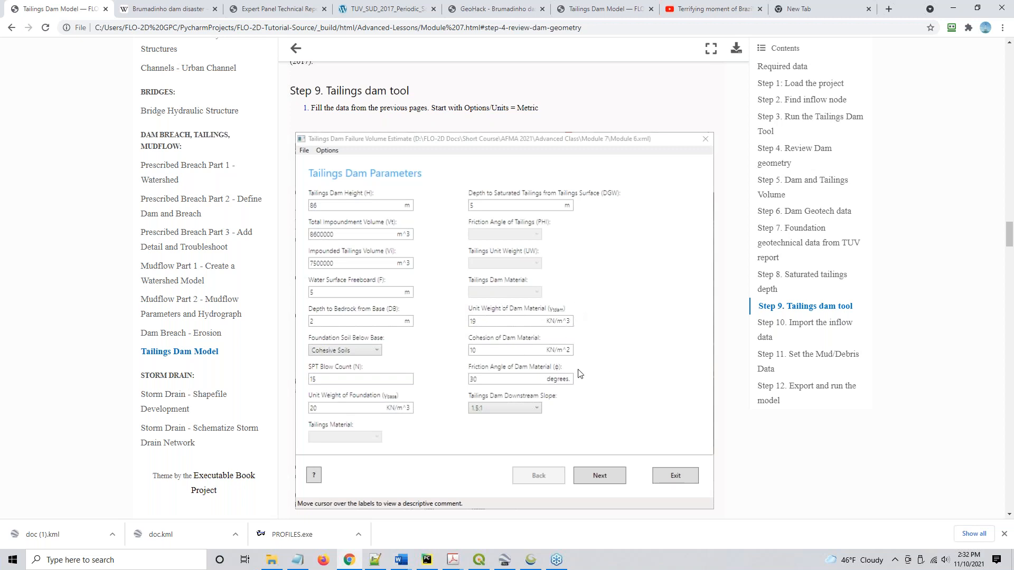
pyautogui.scroll(-3)
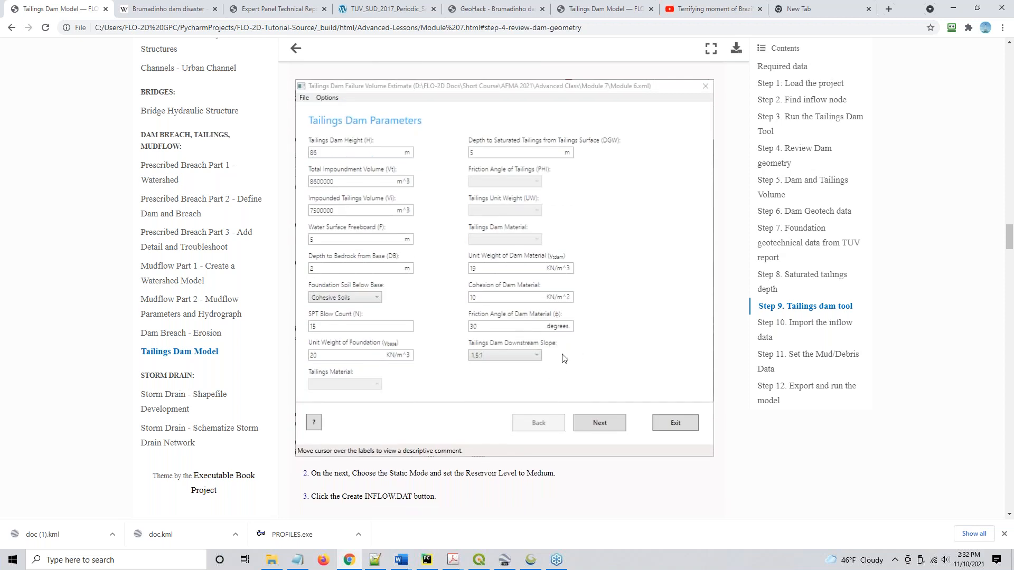
pyautogui.moveTo(672, 330)
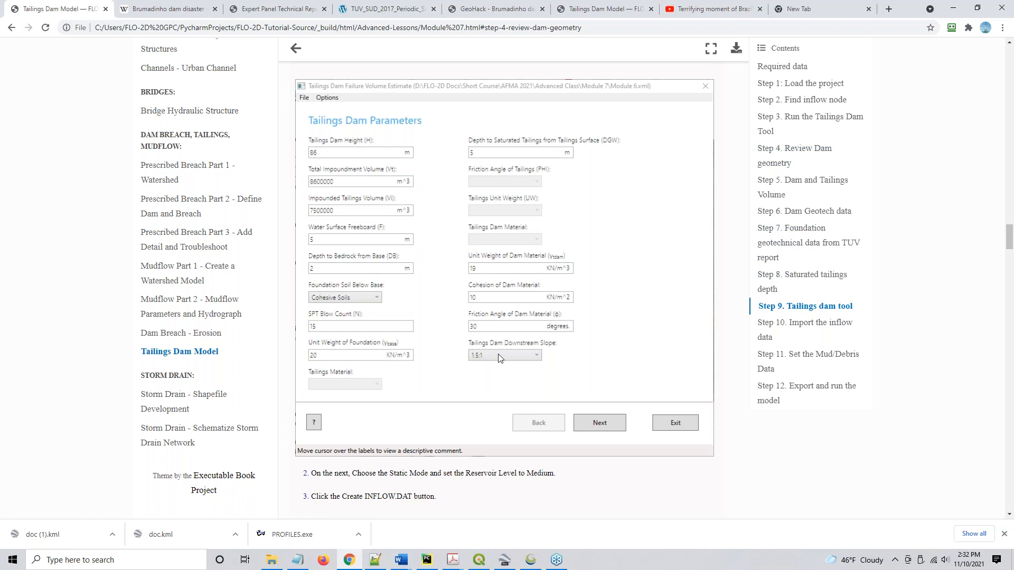
pyautogui.moveTo(899, 422)
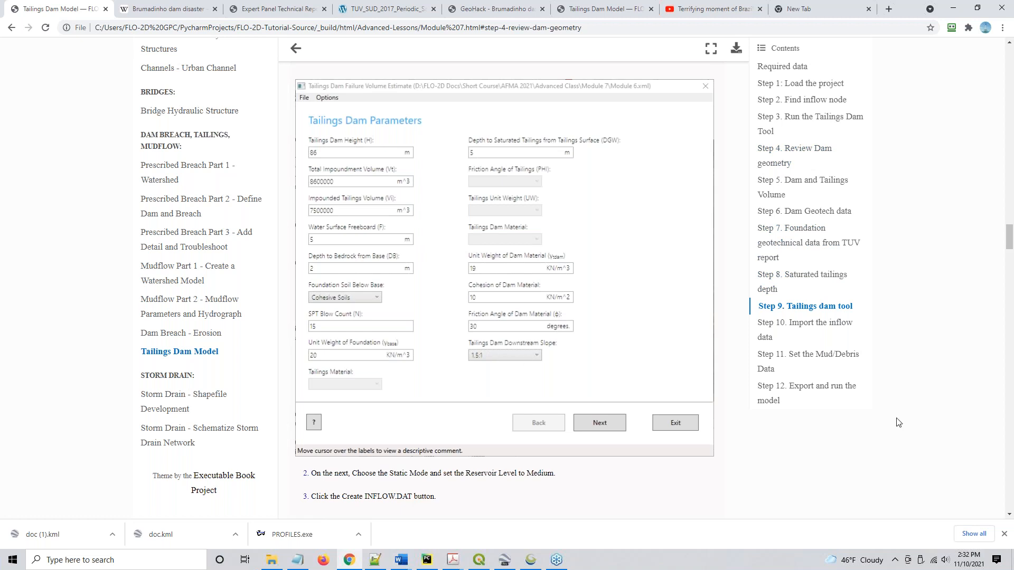